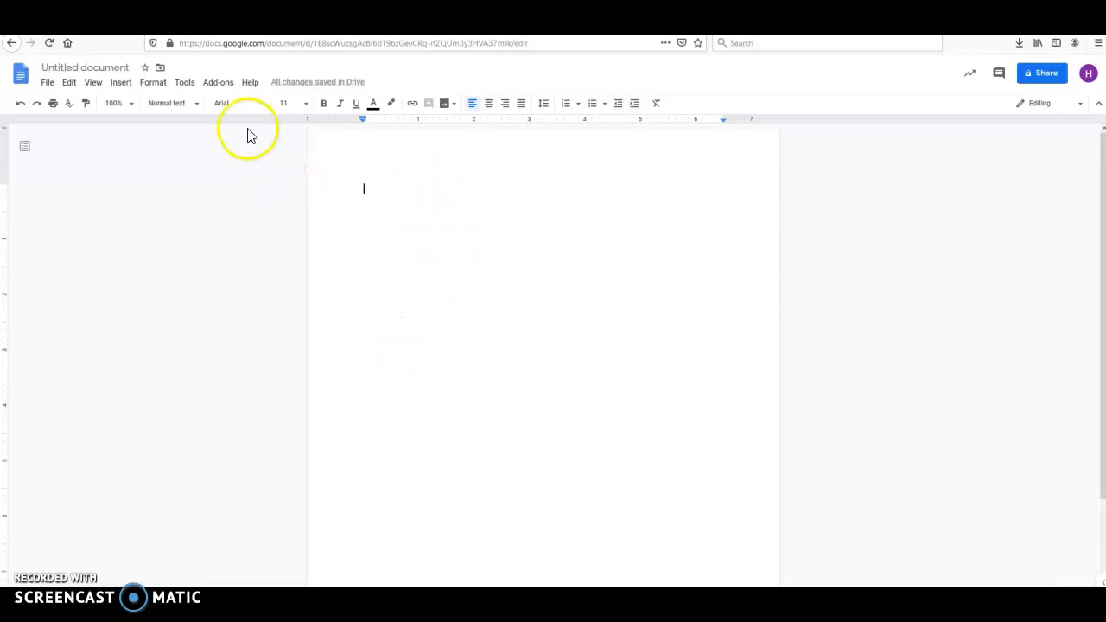
mouse_move(302, 95)
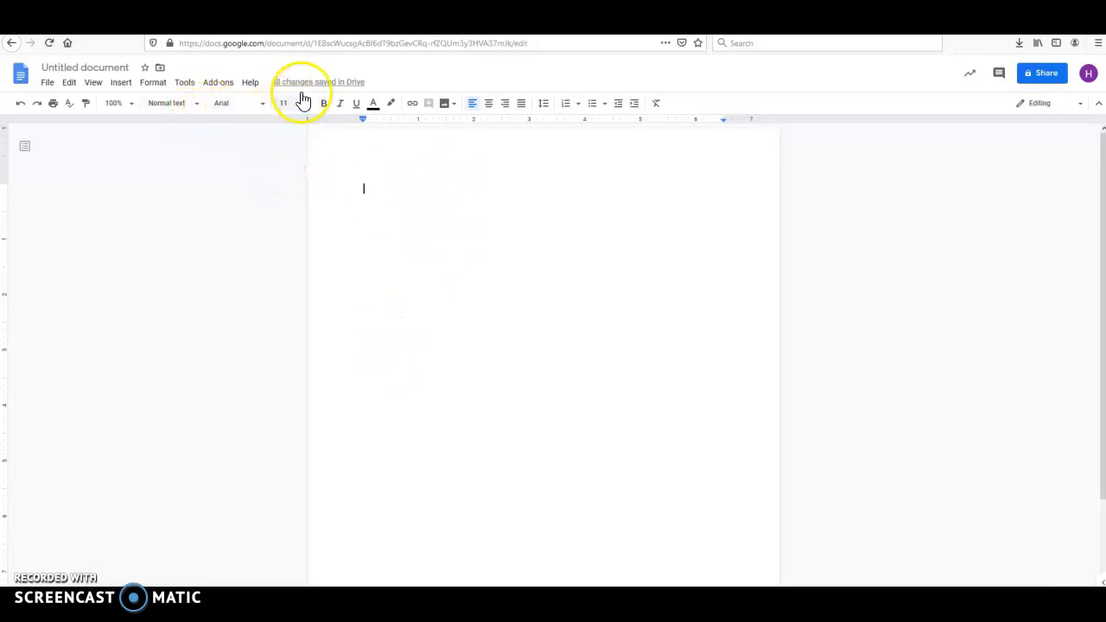
mouse_move(333, 150)
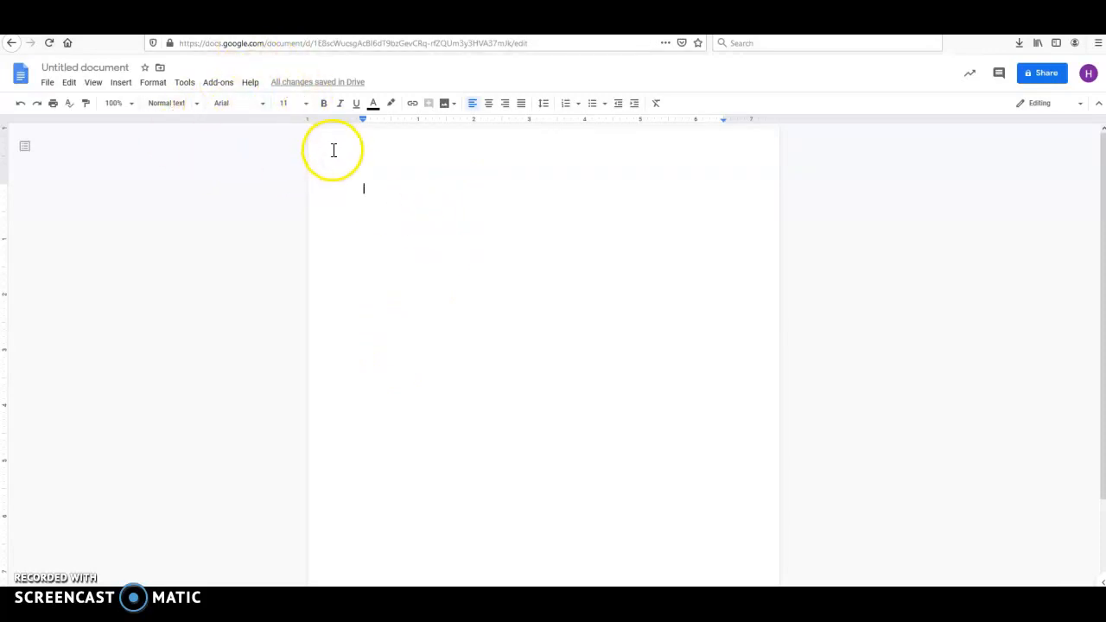
mouse_move(268, 116)
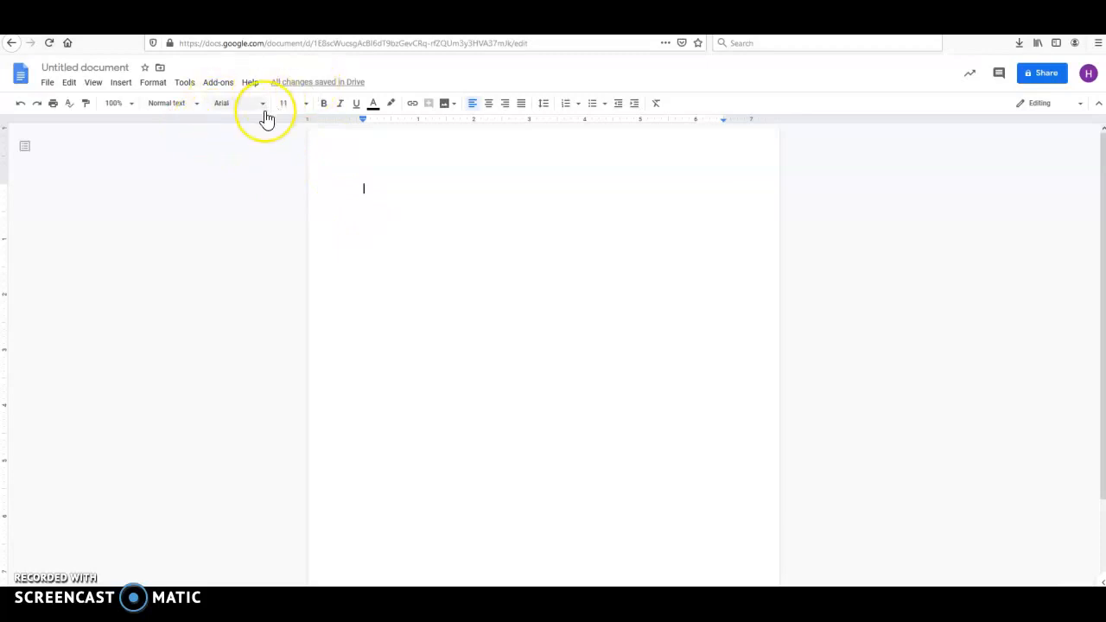
mouse_move(300, 124)
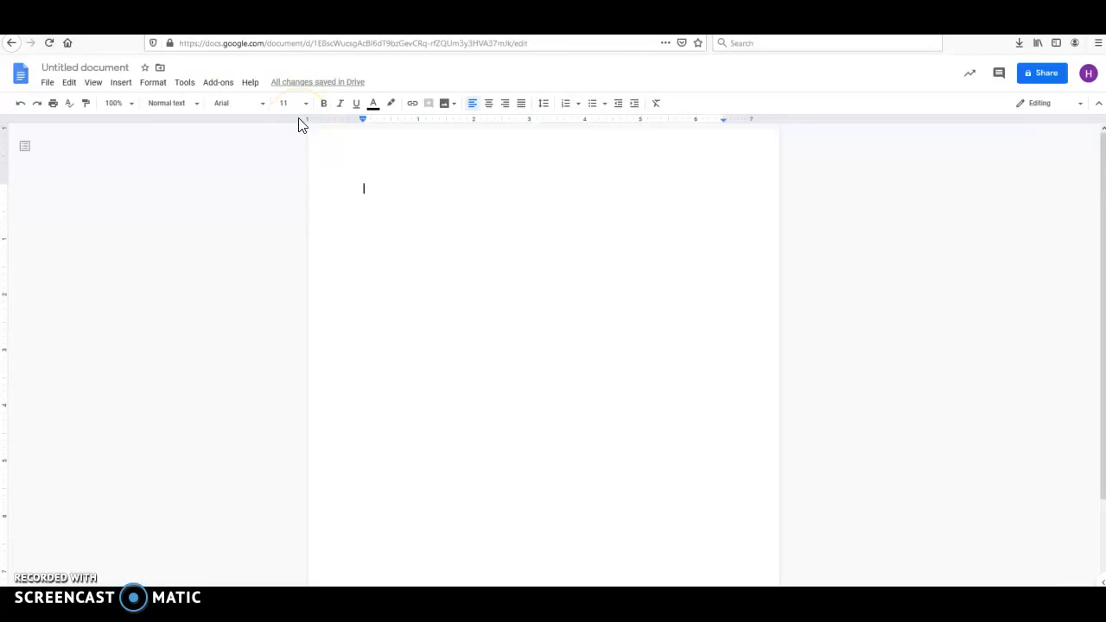
mouse_move(257, 103)
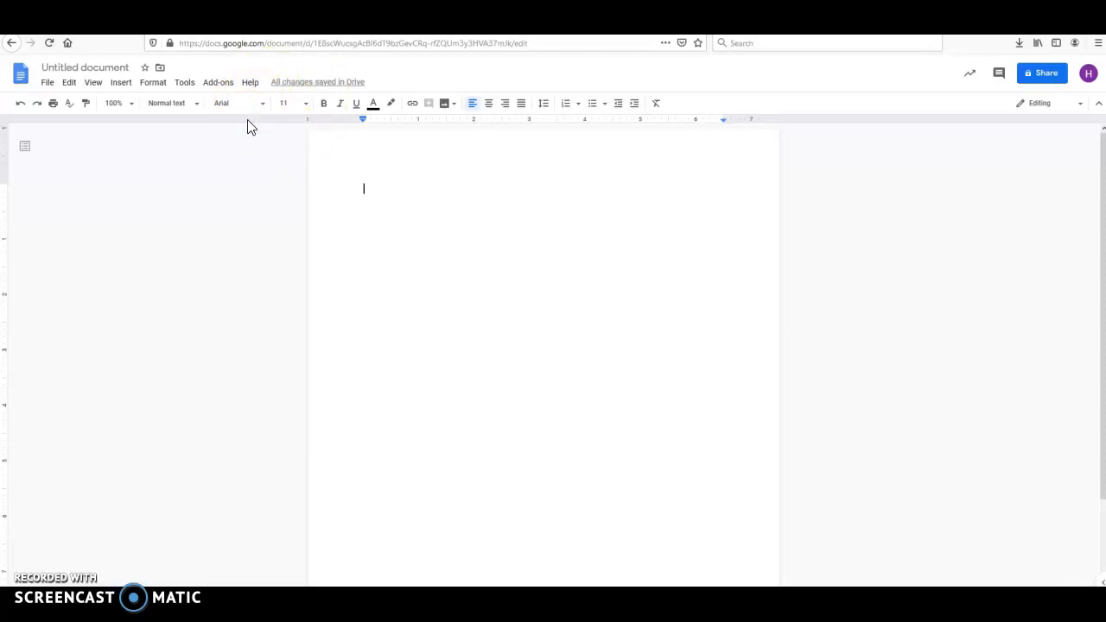
mouse_move(304, 214)
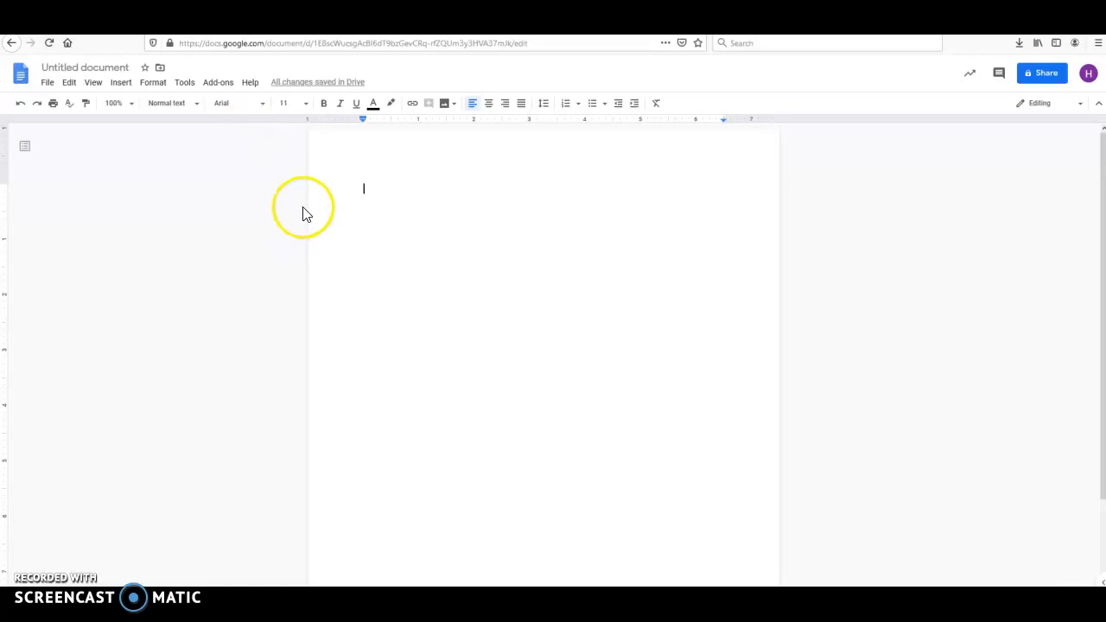
mouse_move(315, 118)
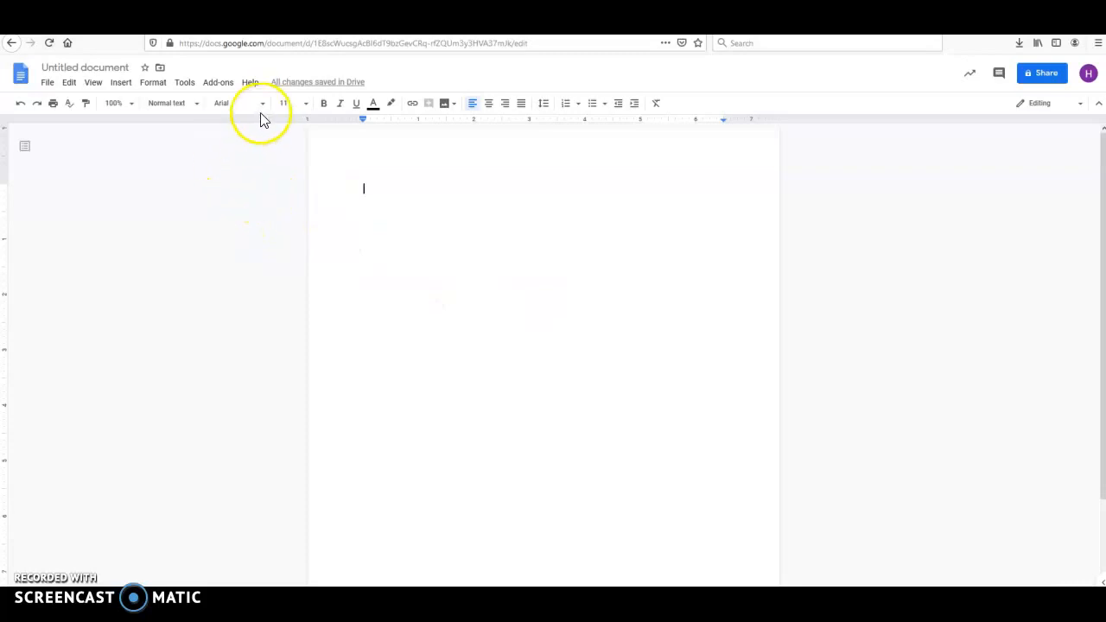
- Add a top-right page number to the header in Times New Roman 12
click(233, 102)
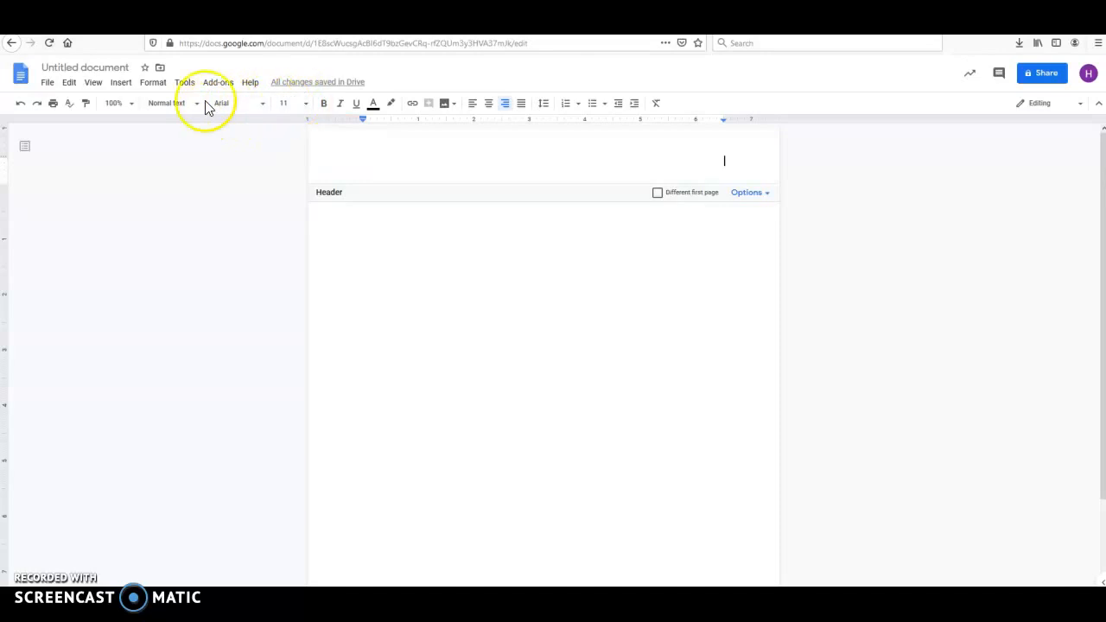
click(233, 103)
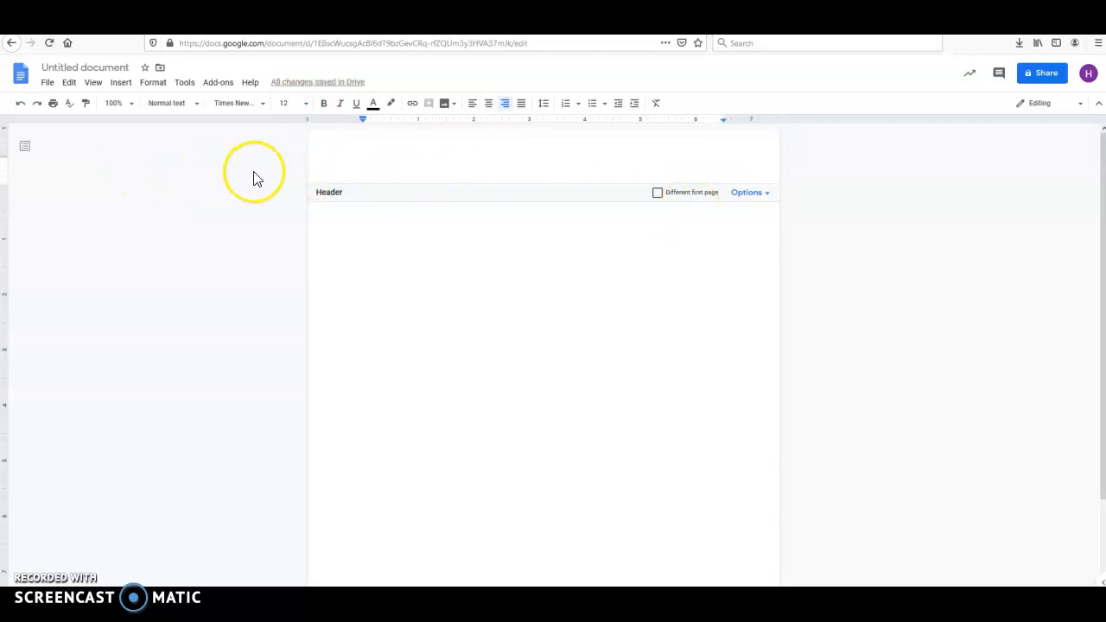
mouse_move(670, 206)
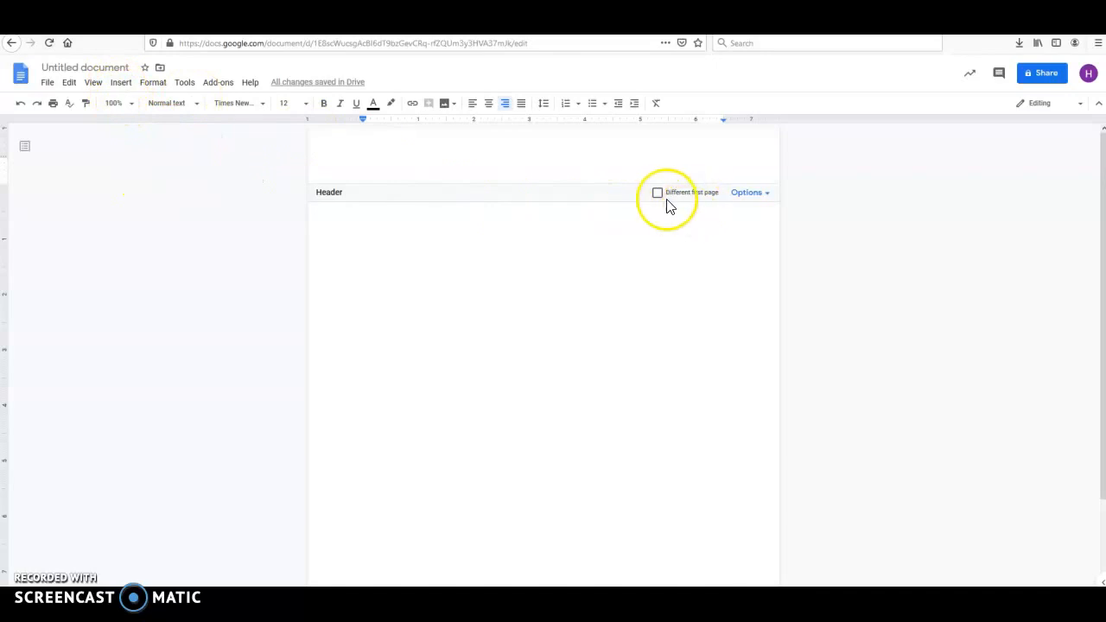
mouse_move(694, 176)
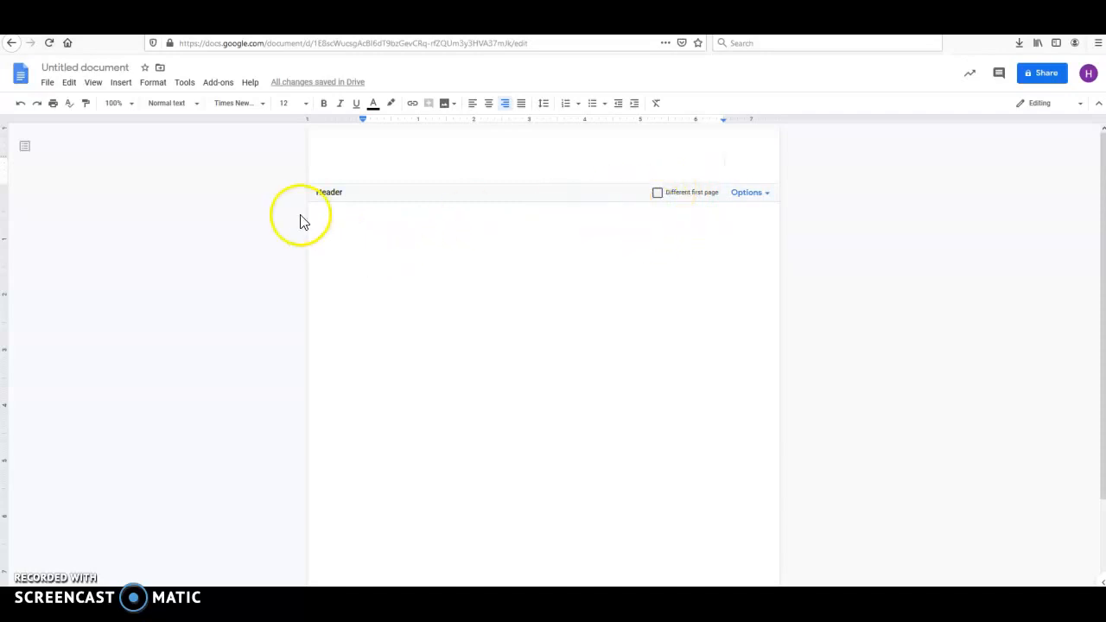
click(120, 82)
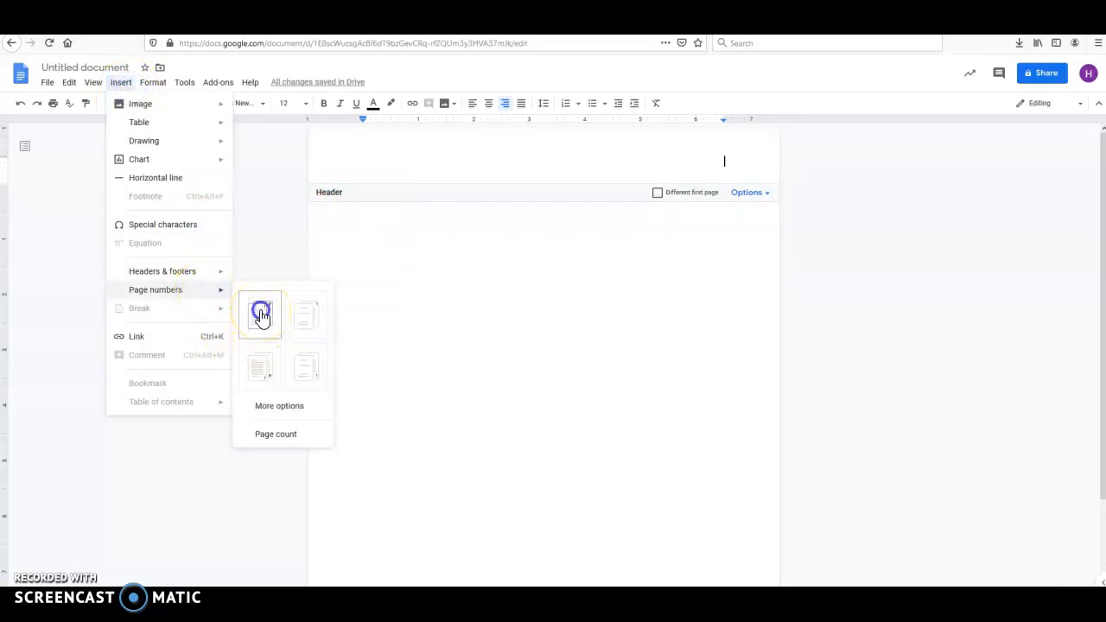
click(261, 313)
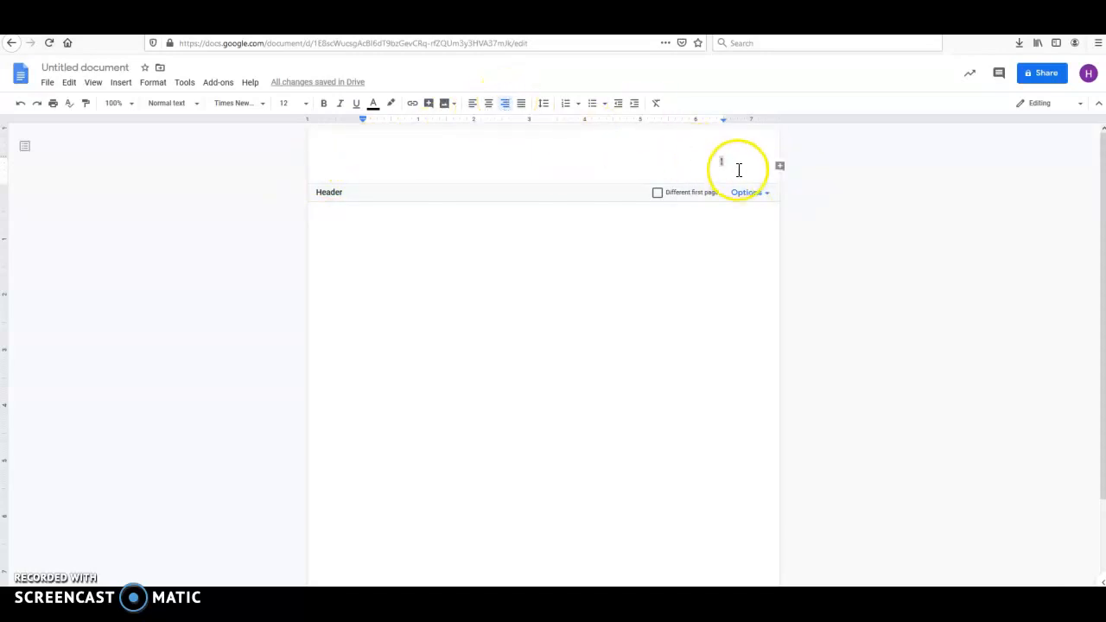
mouse_move(532, 333)
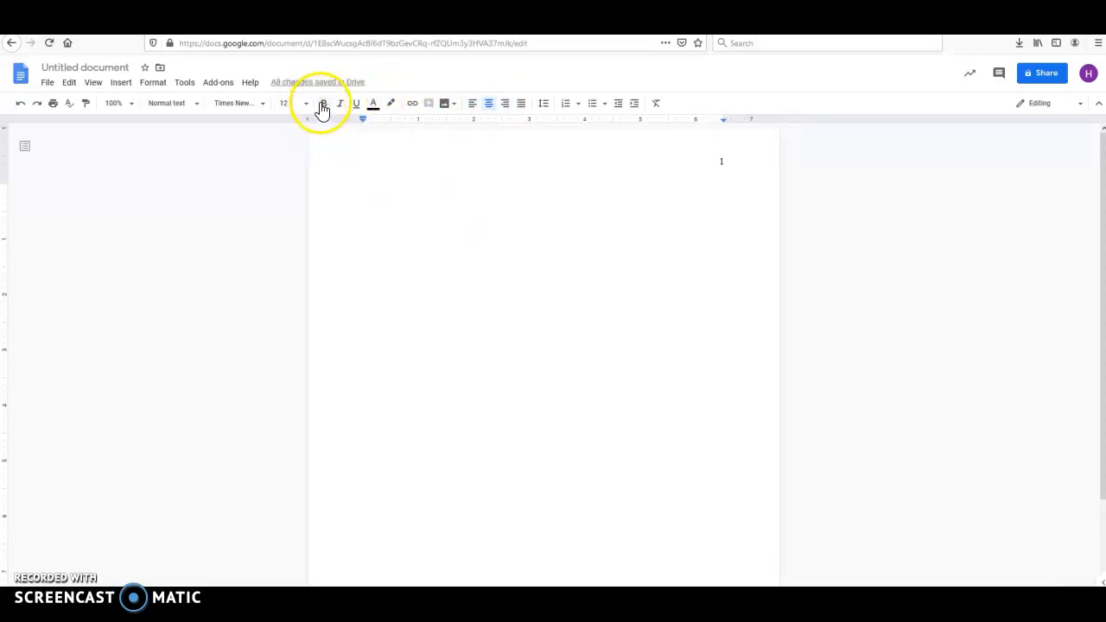
- Type the bold, centred title 'Your Title in Title Case' on page one
click(323, 103)
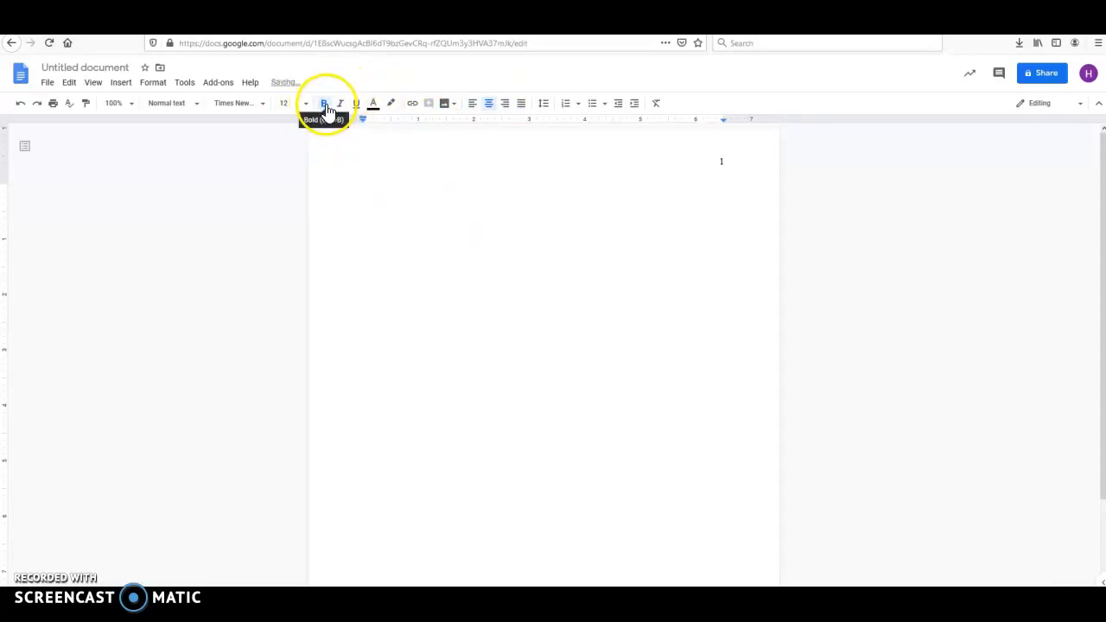
click(323, 103)
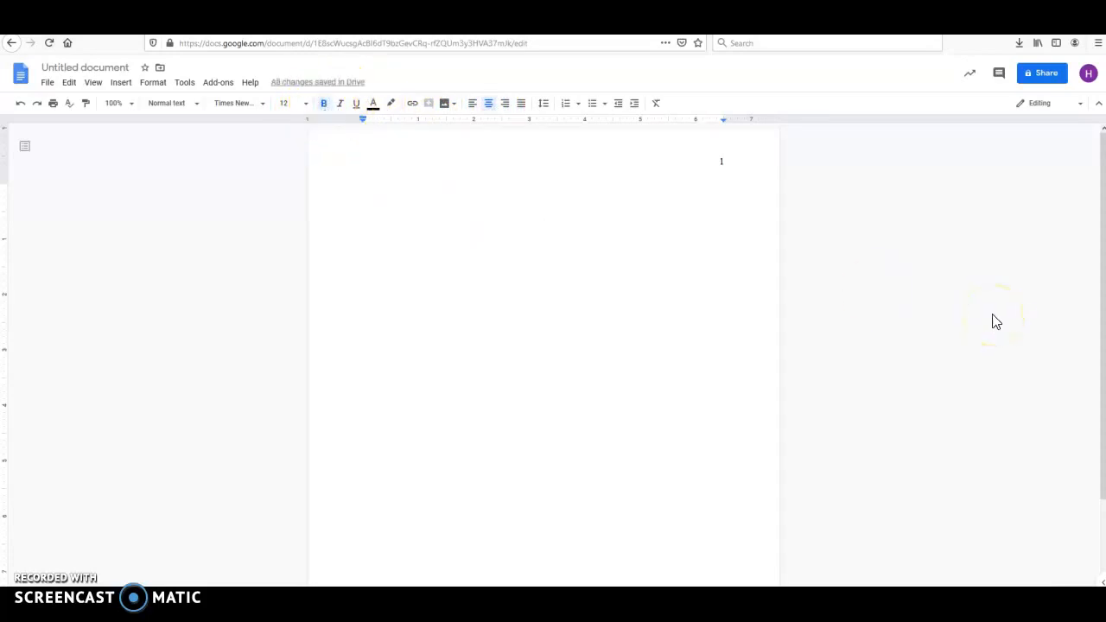
text(Your Title)
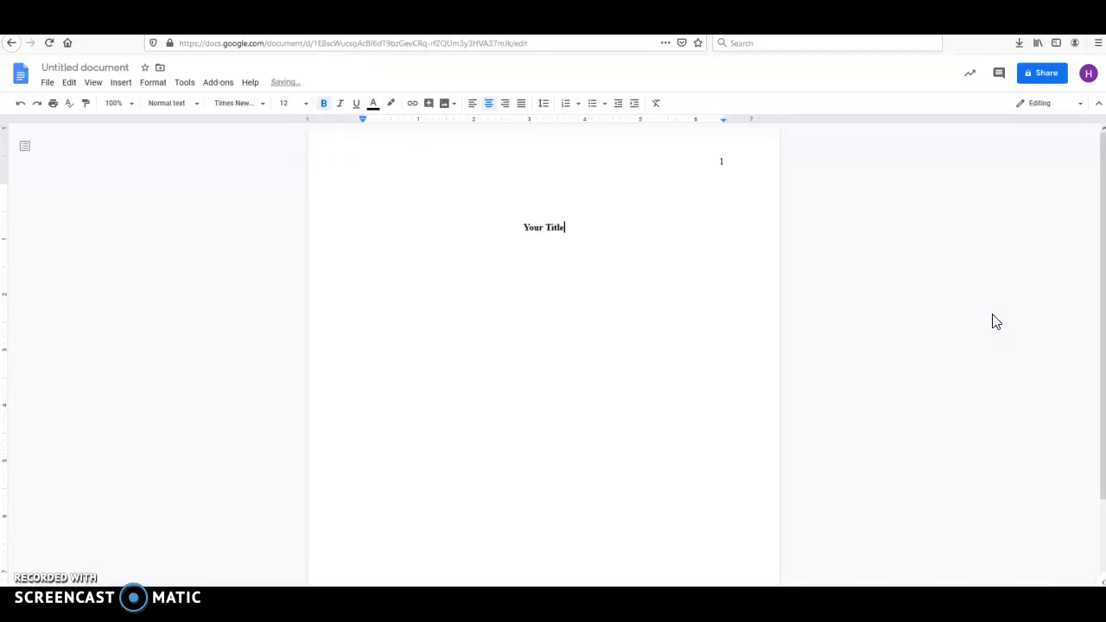
text(in)
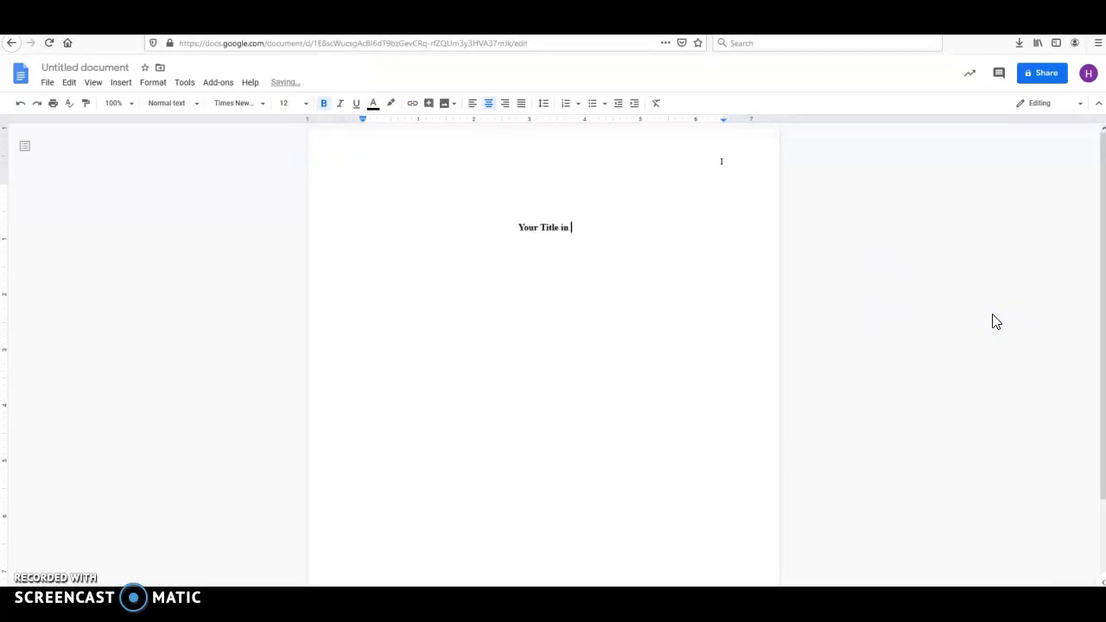
text(Title Case)
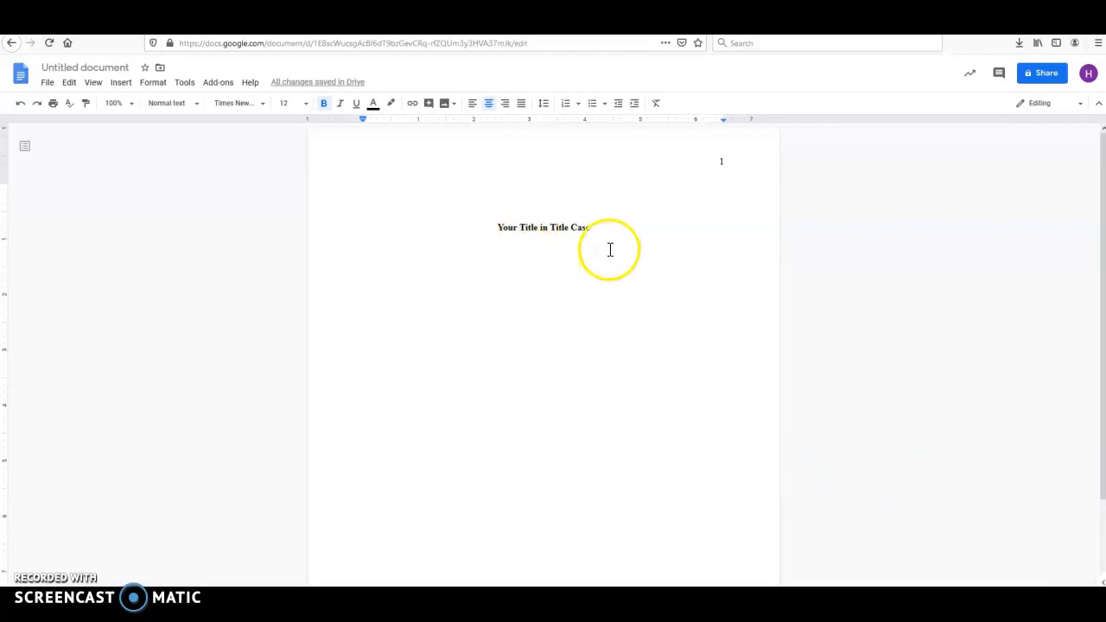
mouse_move(309, 166)
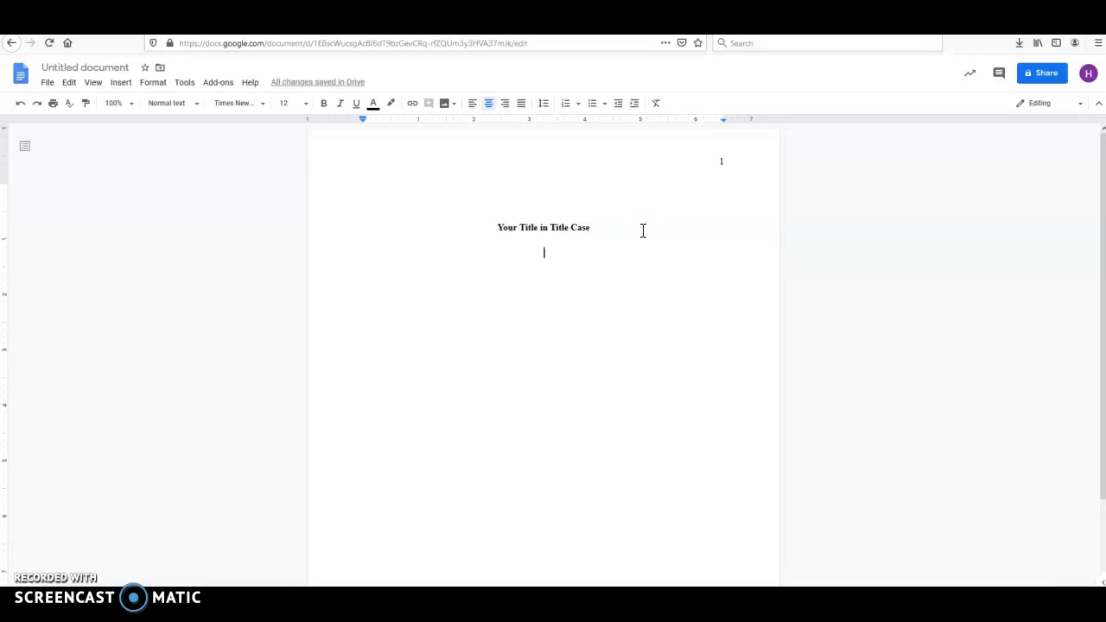
- Type the name, affiliation and 'WRIT 201: College Writing II' lines below the title
text(Your)
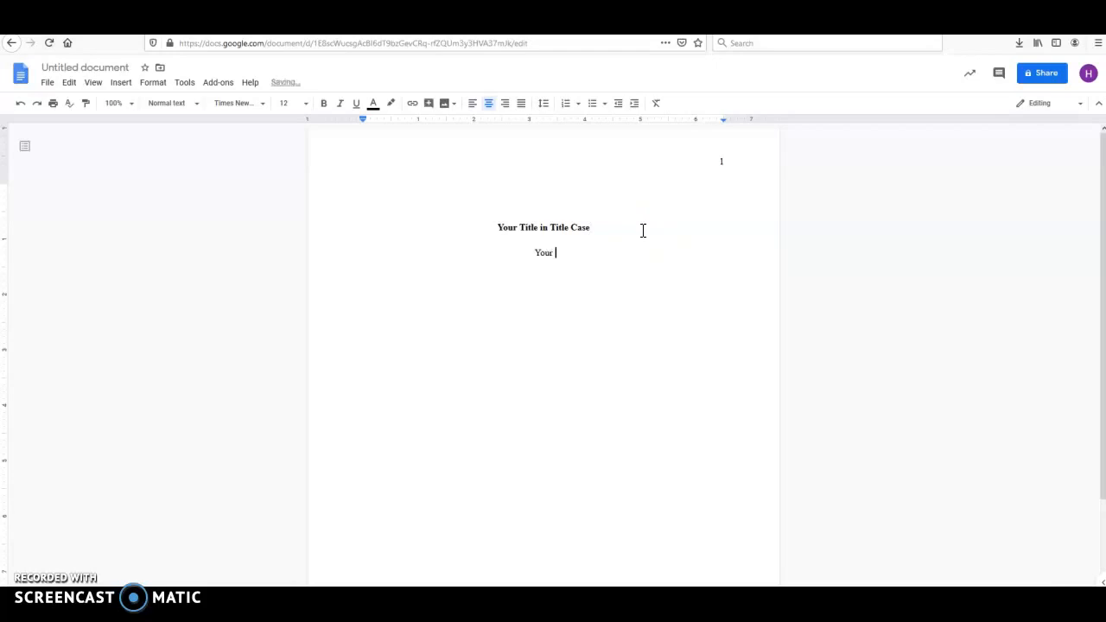
text(Name)
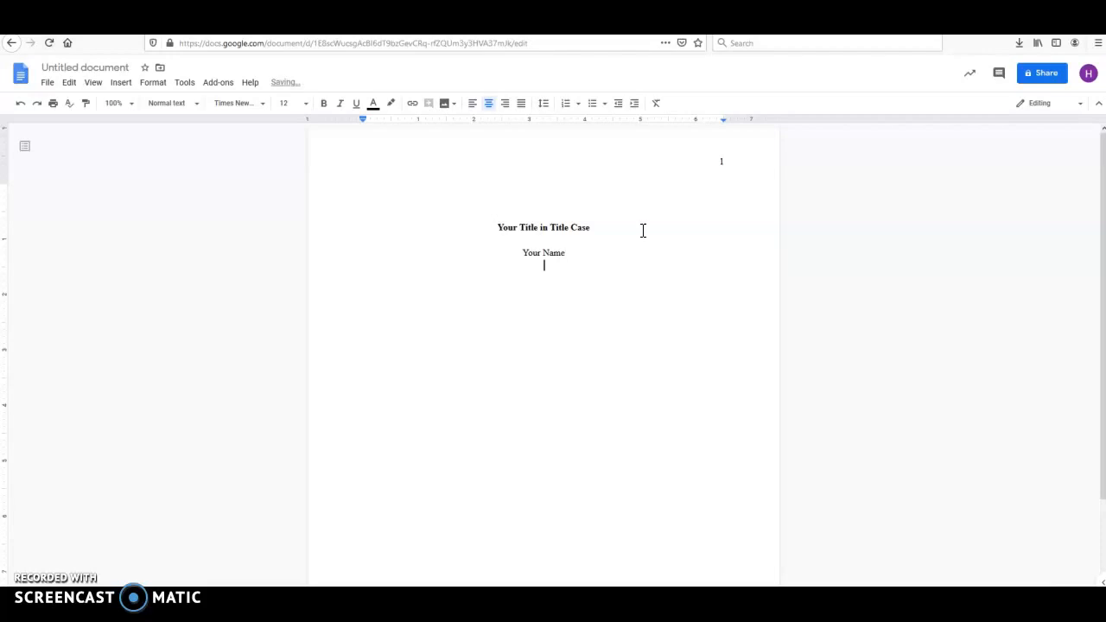
text(Your)
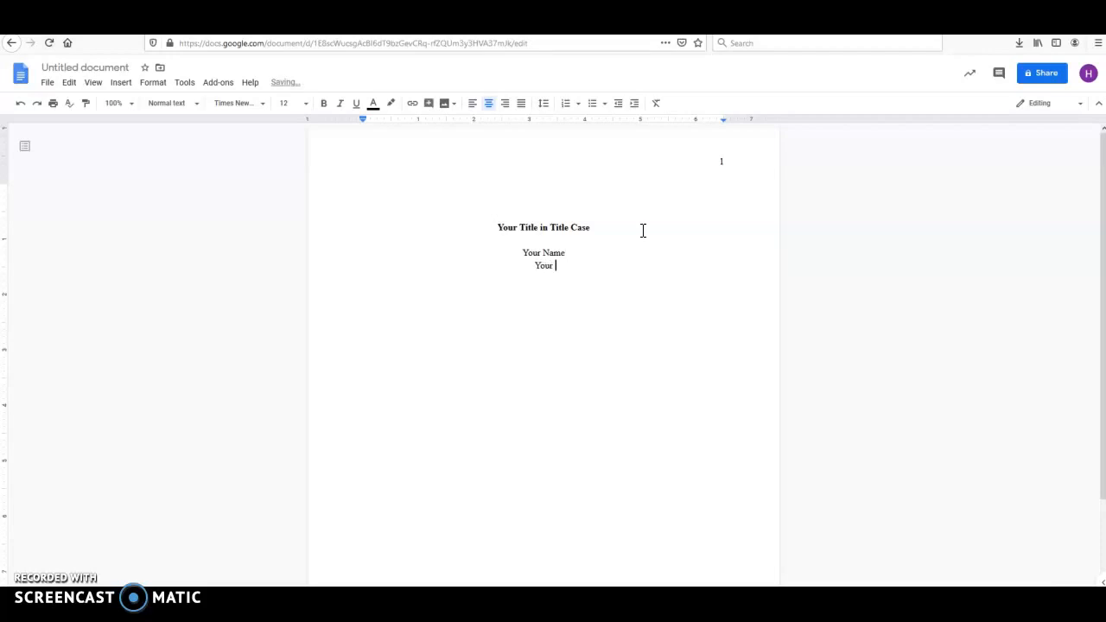
text(Affiliation)
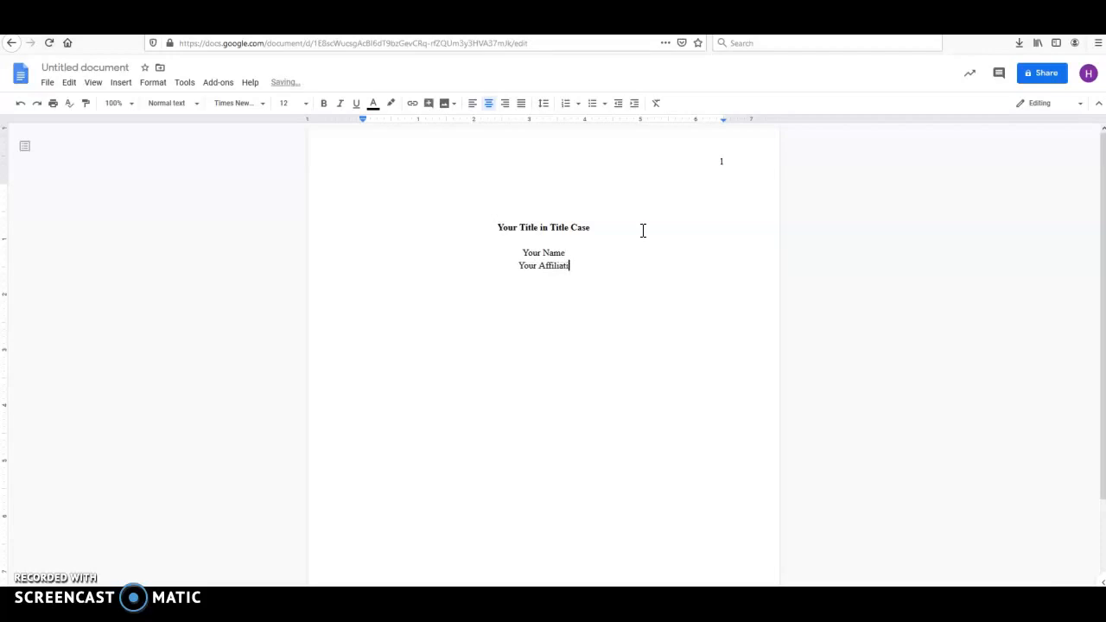
text(on)
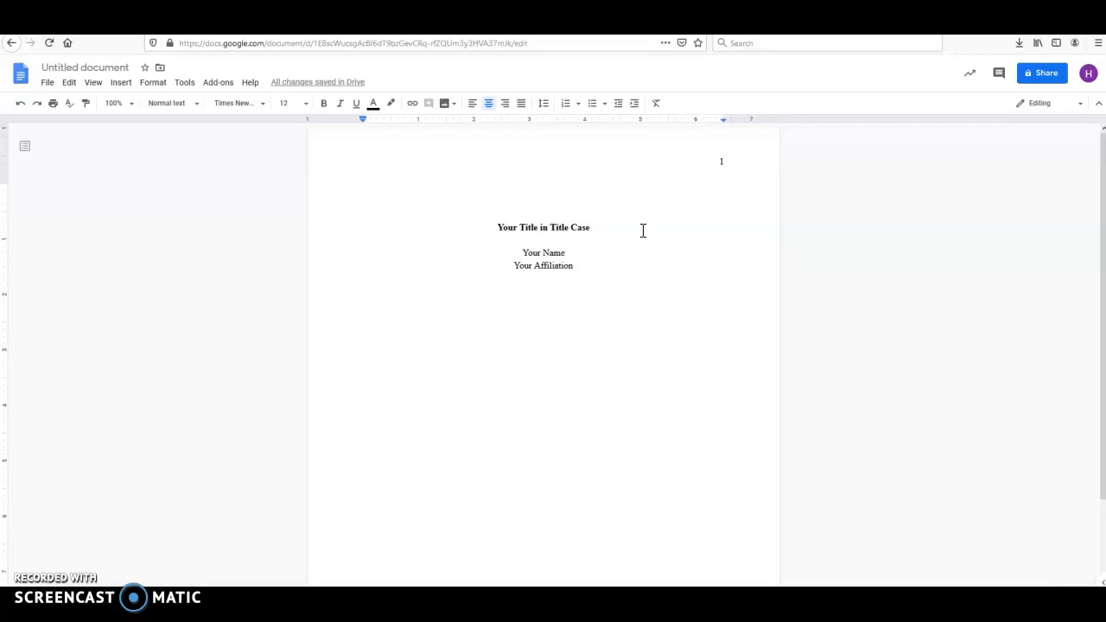
text(WRIT)
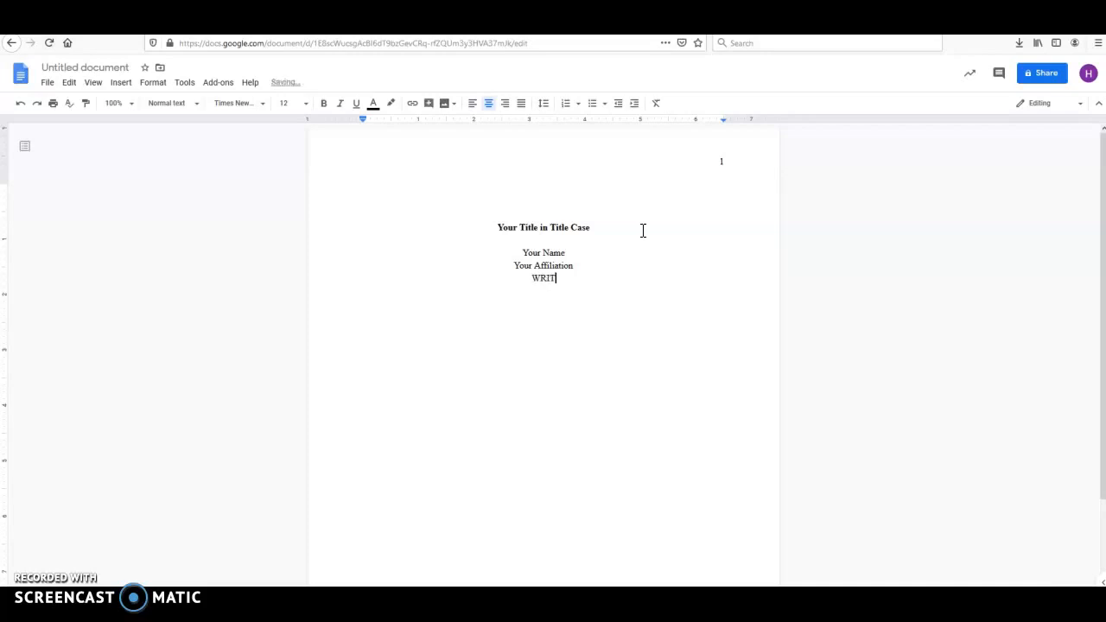
text(201: College)
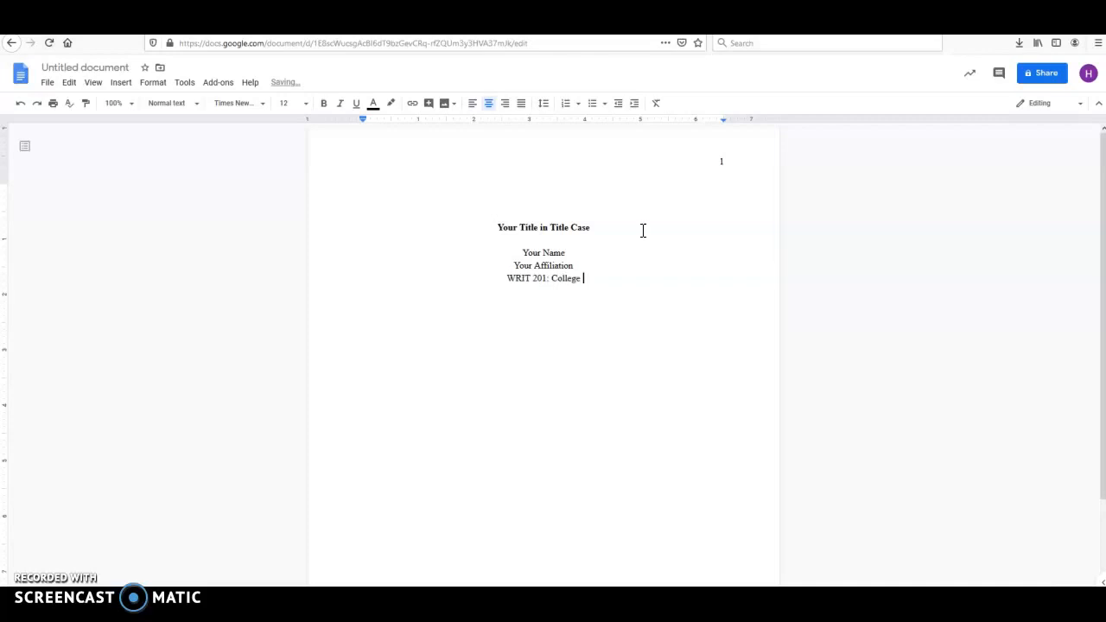
text(Writing II)
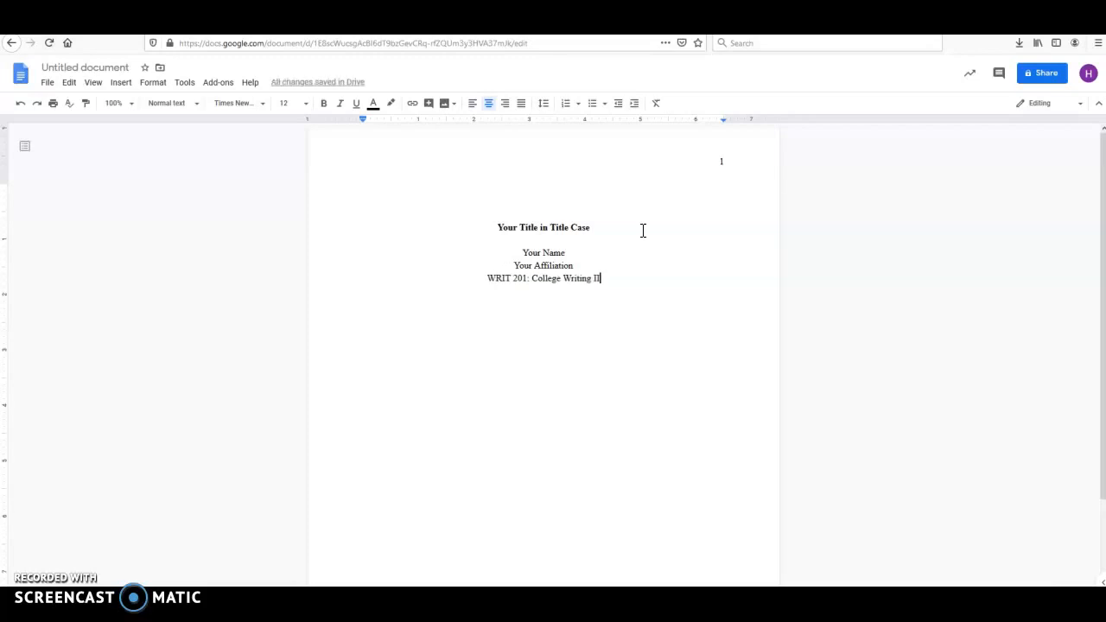
- Add 'Instructor Name' and a 'March 31' date line on the title page
key(enter)
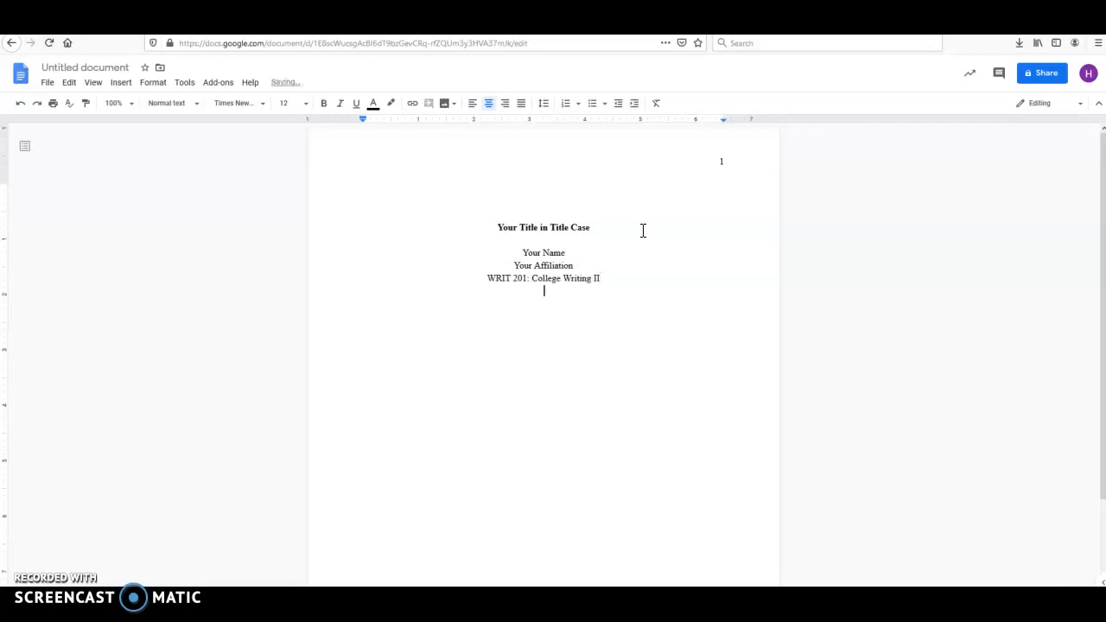
text(Insti)
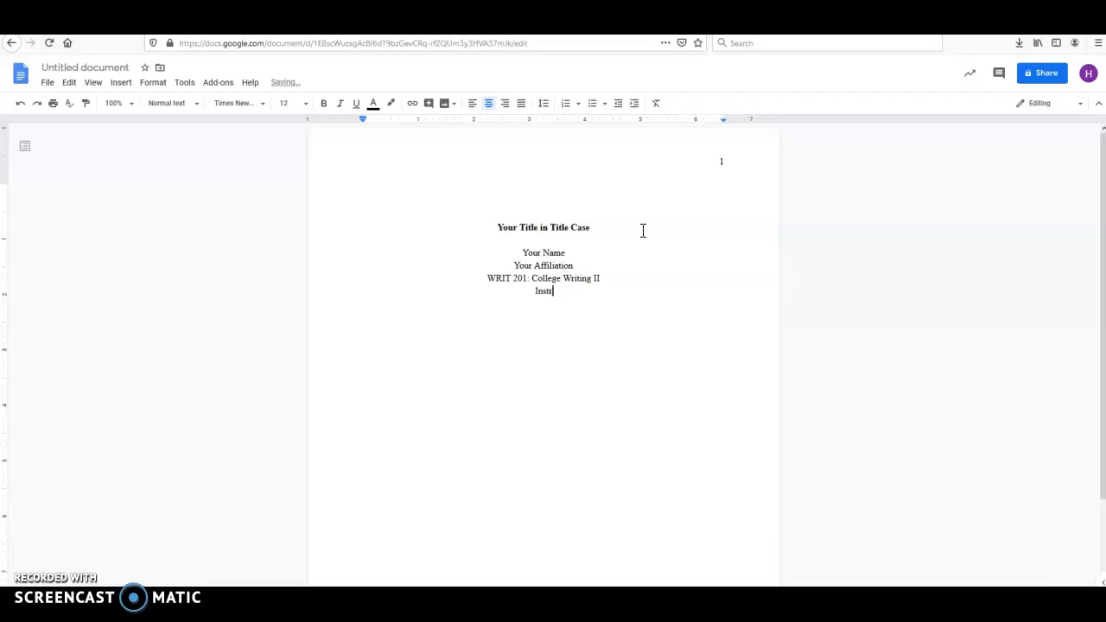
text(ructor Name)
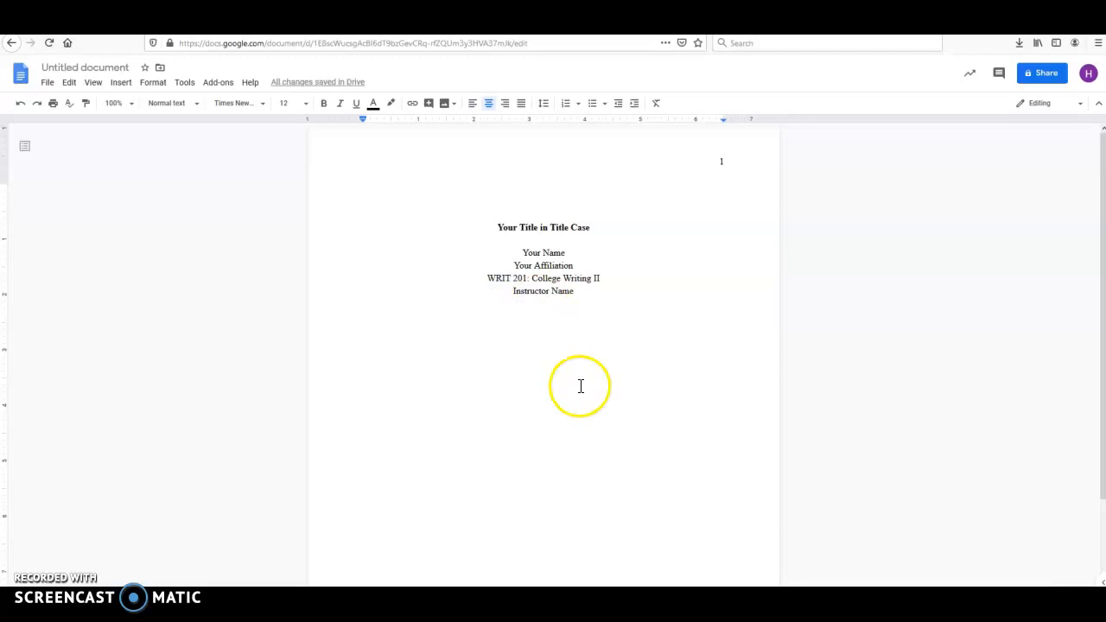
click(575, 291)
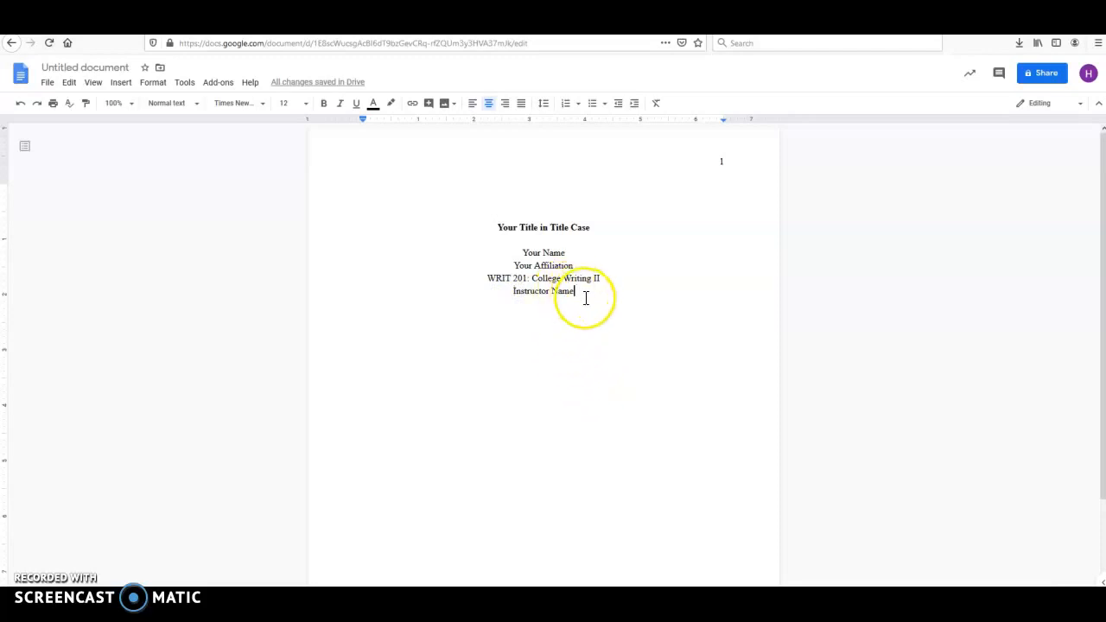
key(enter)
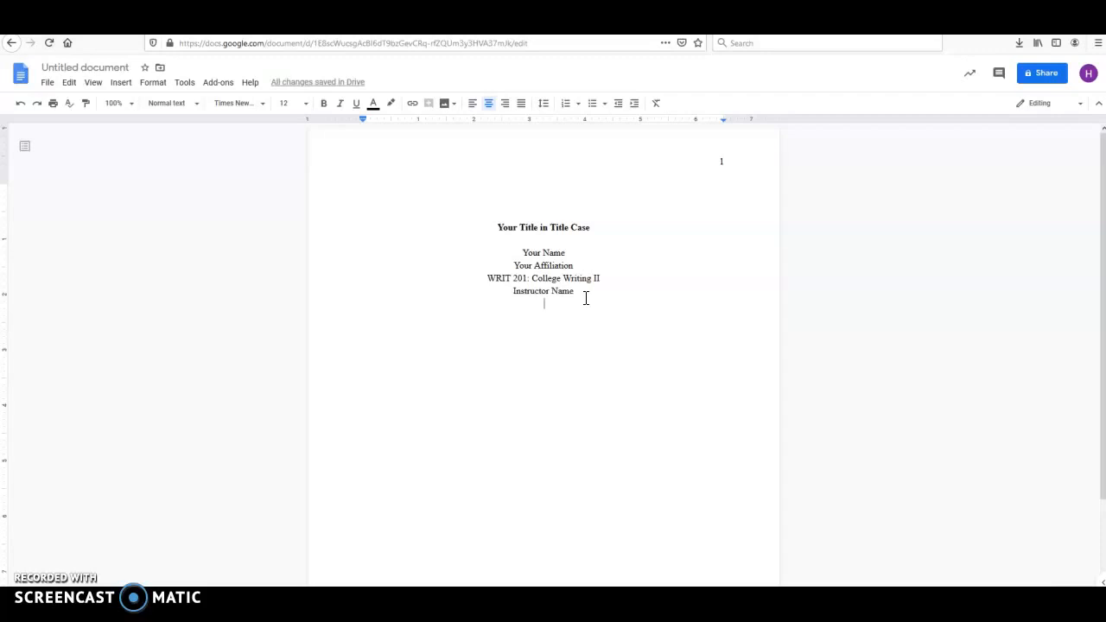
text(M)
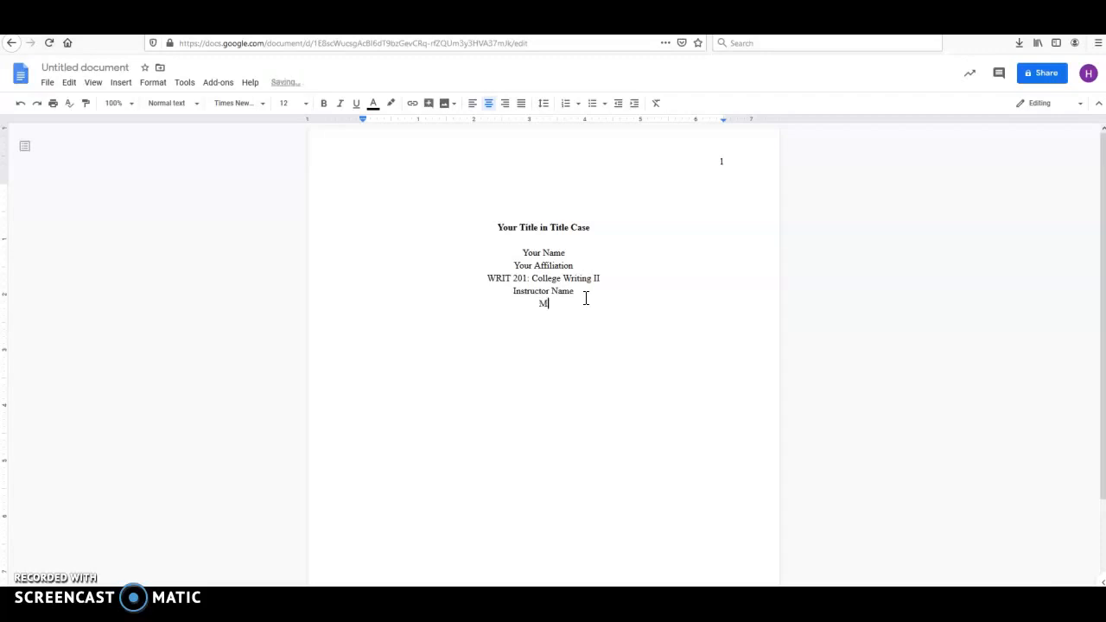
text(arch 31, 2020)
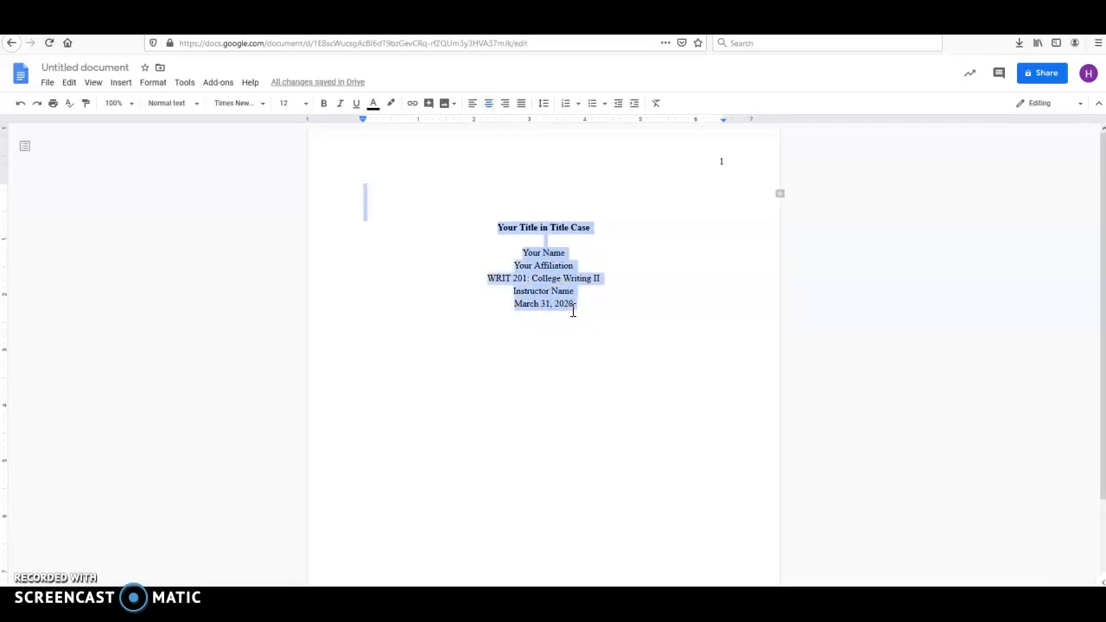
- Set Double line spacing for the title page block
click(574, 303)
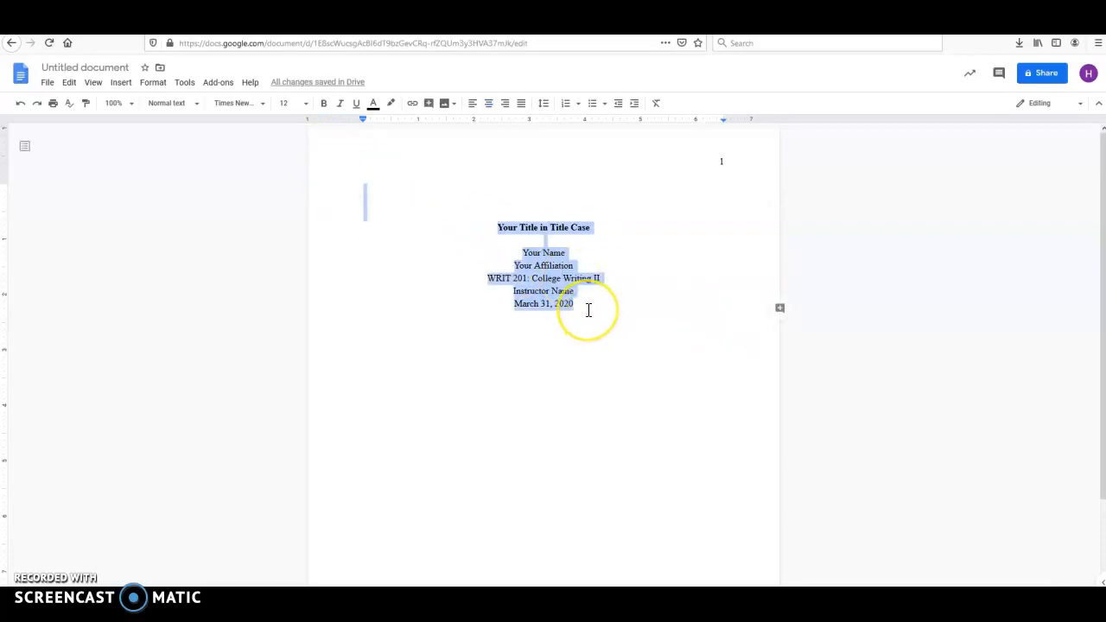
click(576, 303)
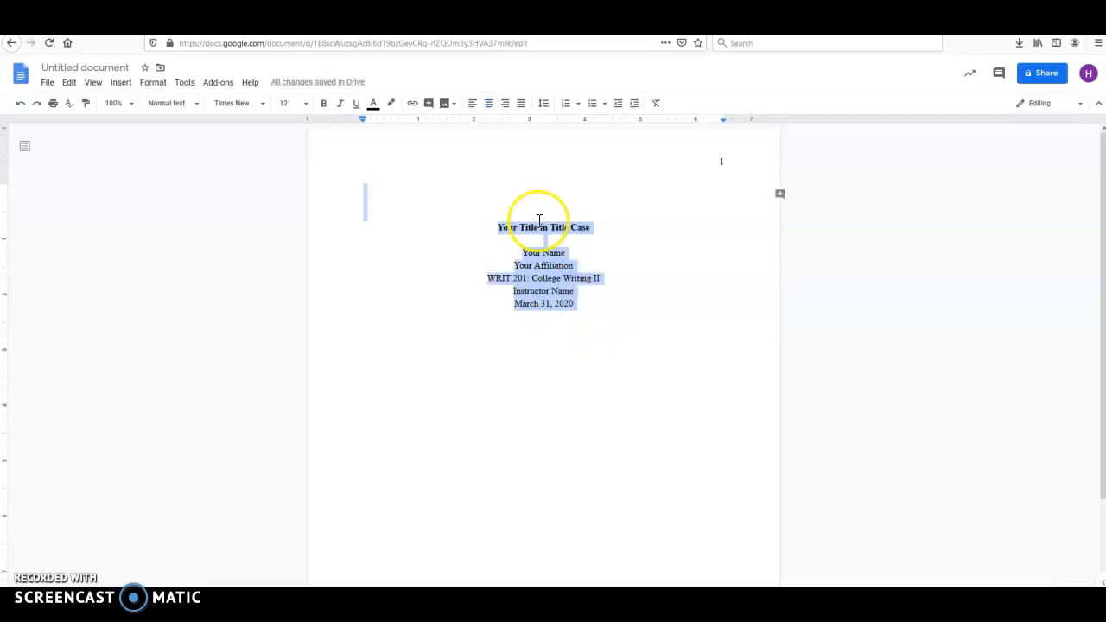
click(544, 103)
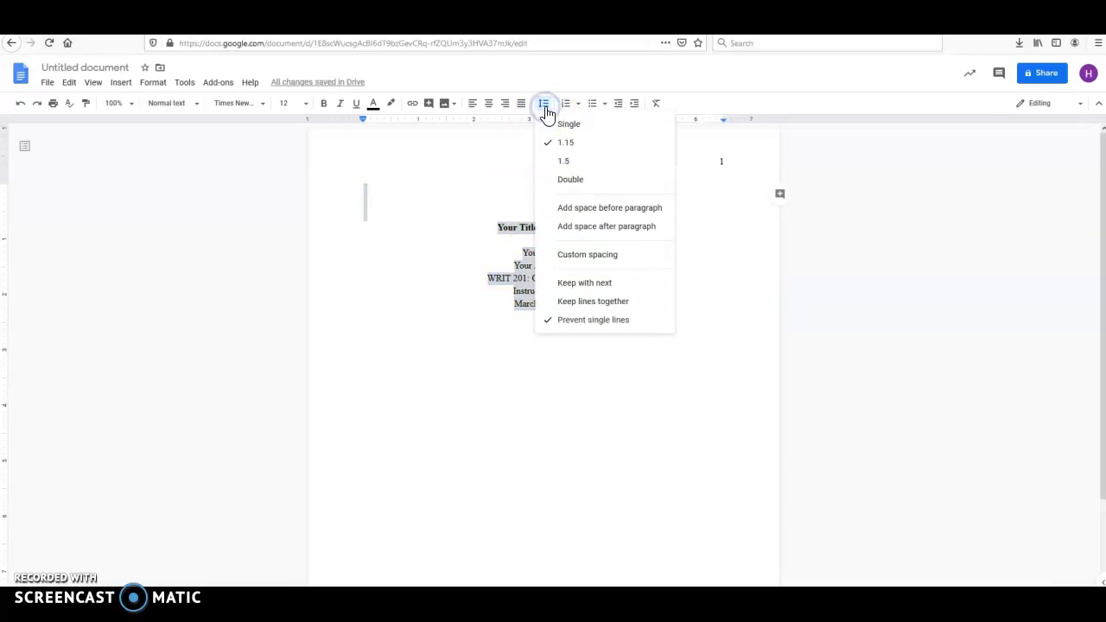
click(570, 179)
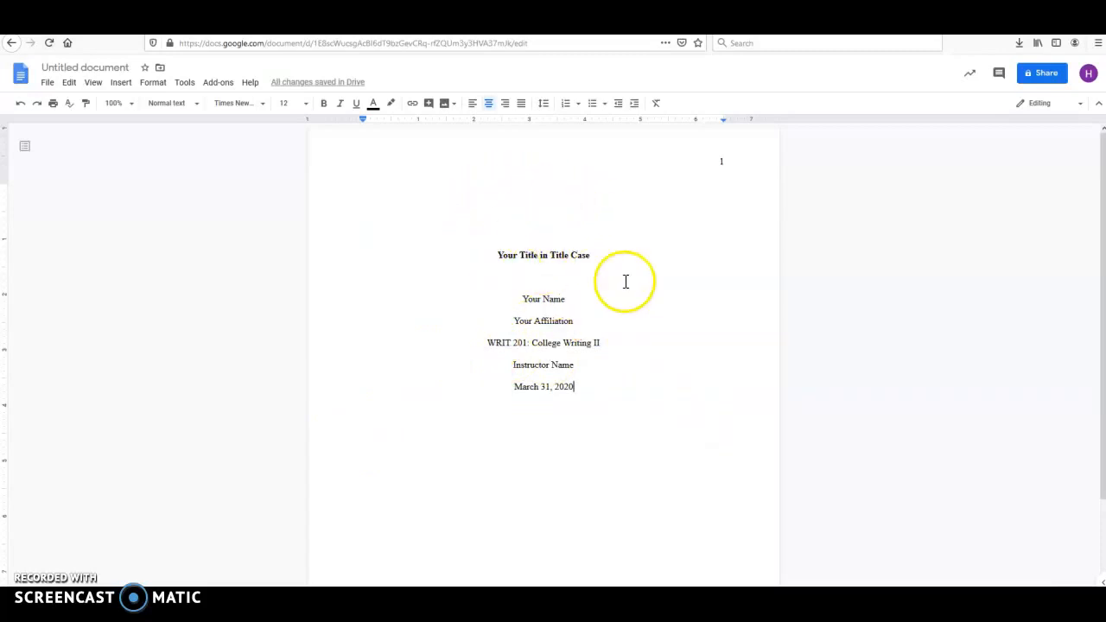
mouse_move(442, 400)
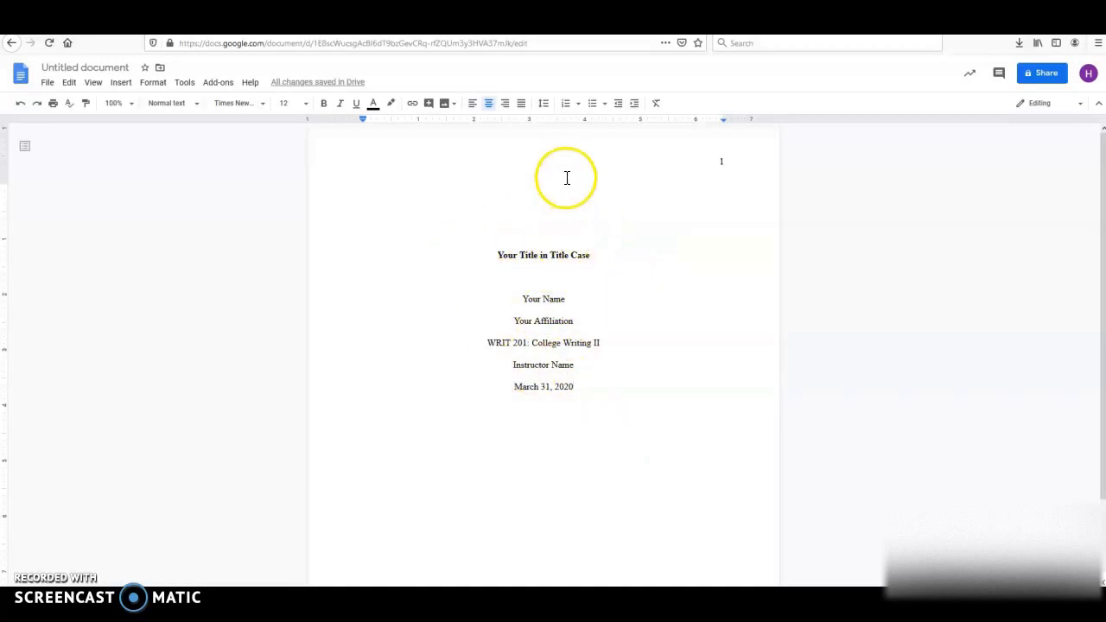
mouse_move(17, 432)
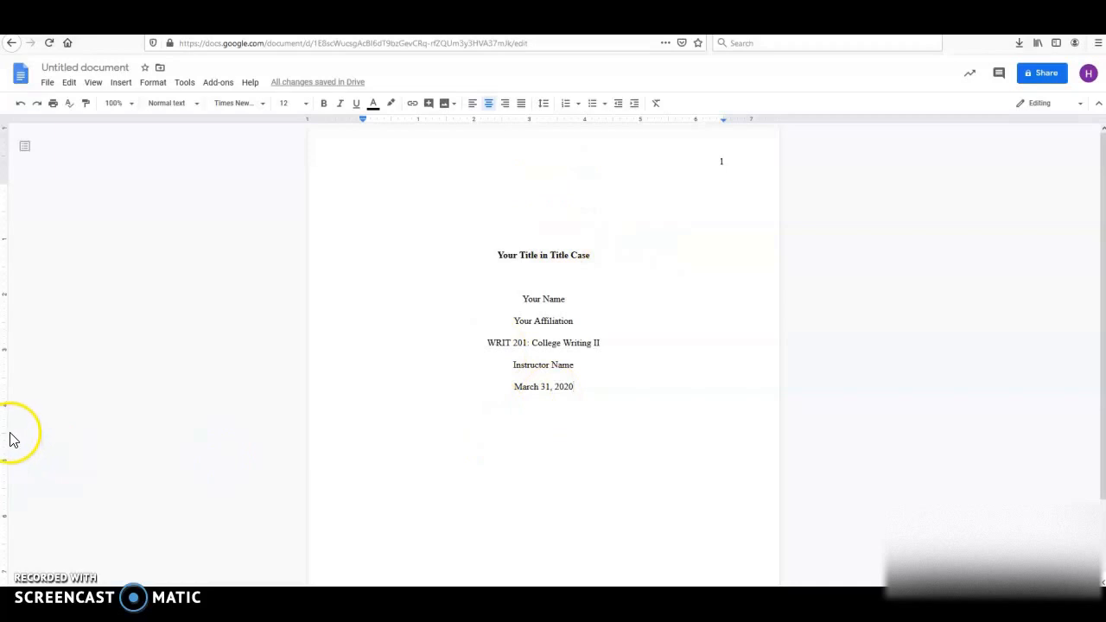
mouse_move(576, 409)
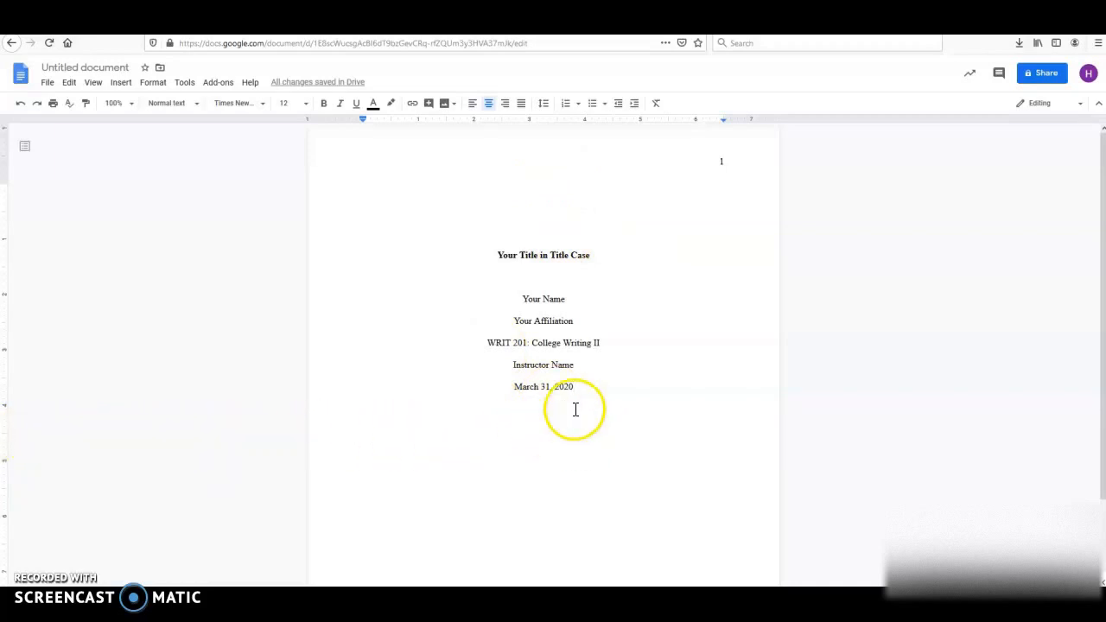
mouse_move(555, 311)
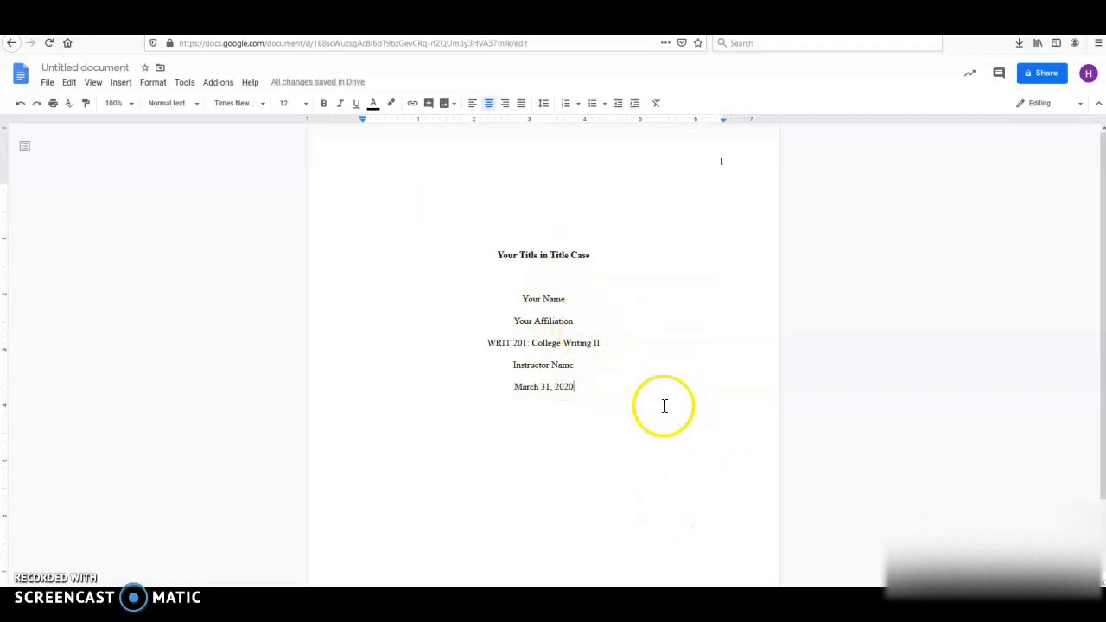
mouse_move(618, 372)
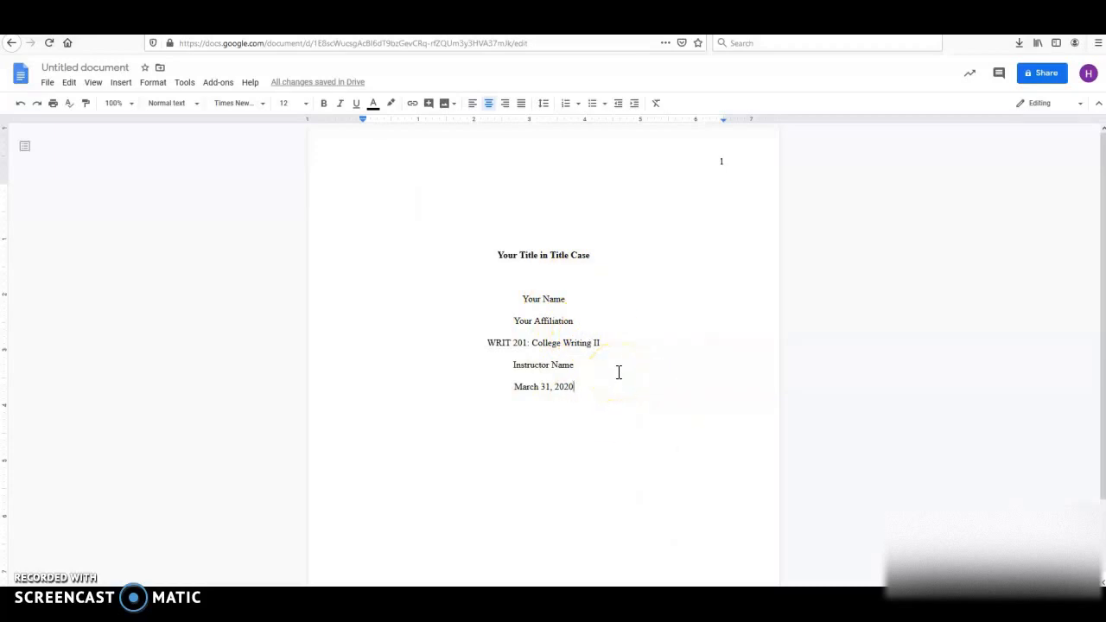
- Insert a page break after the date to start page 2
key(enter)
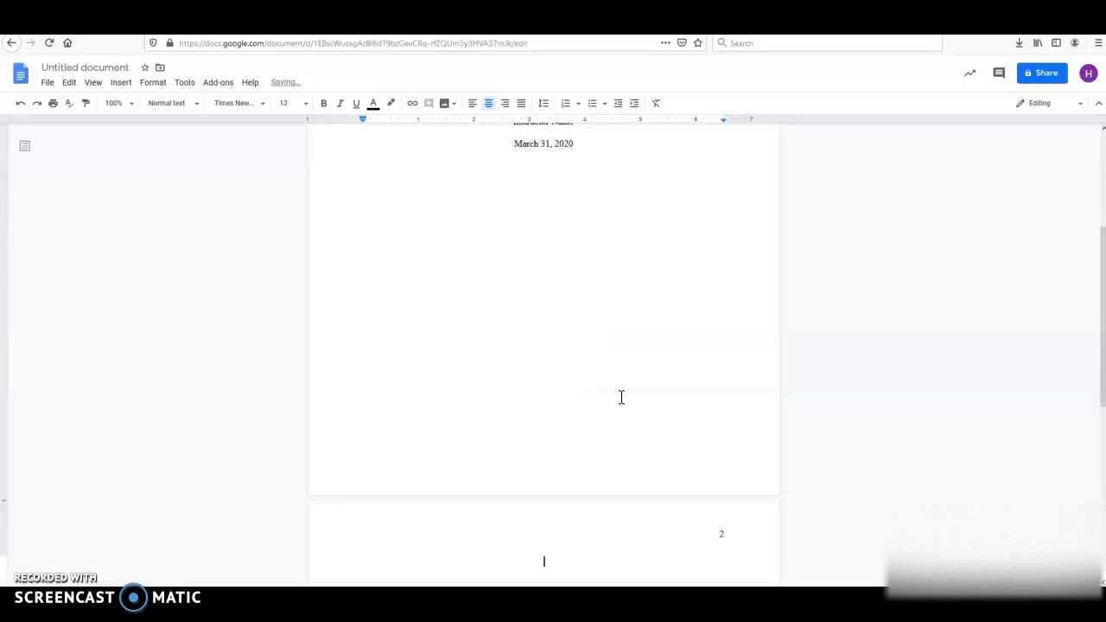
mouse_move(716, 505)
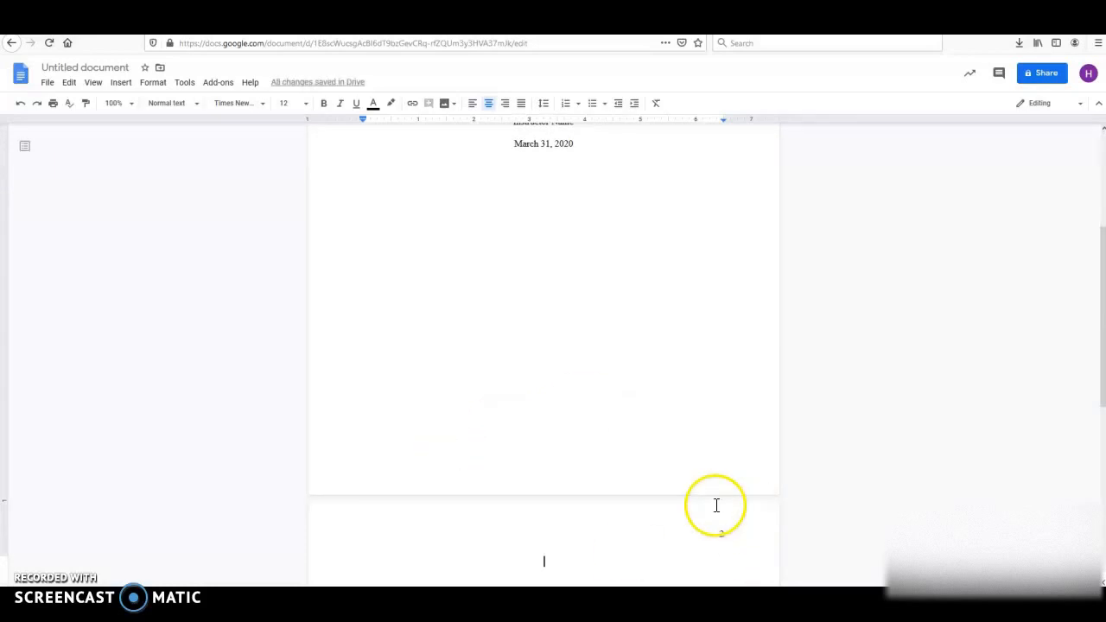
mouse_move(769, 424)
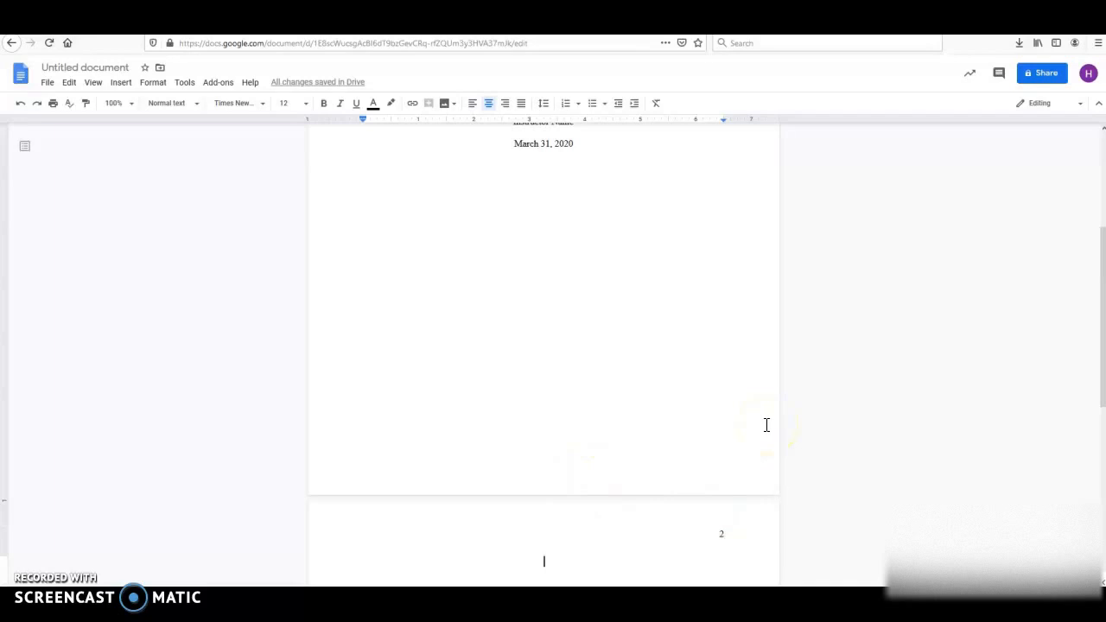
- Type the bold 'Abstract' heading on page 2, then turn bold off
scroll(down, 3)
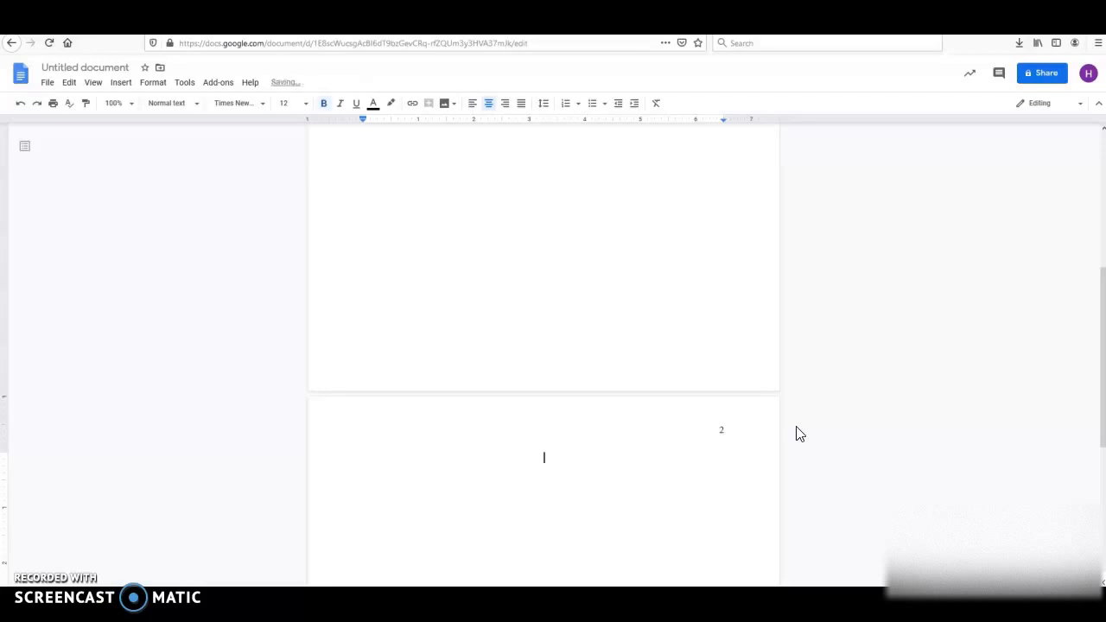
text(Ab)
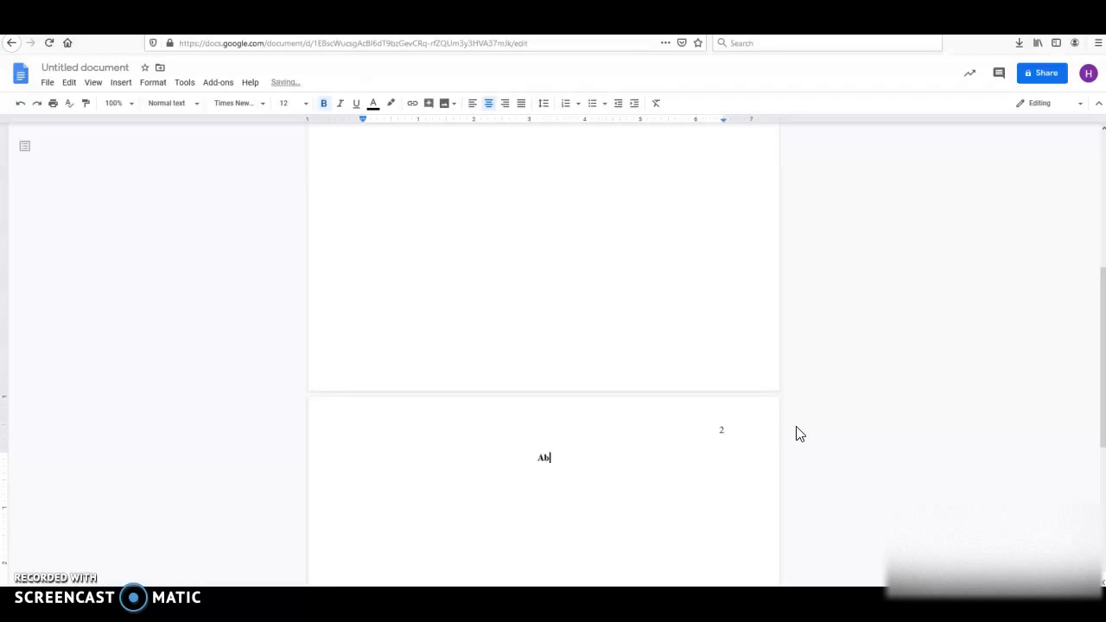
text(stract)
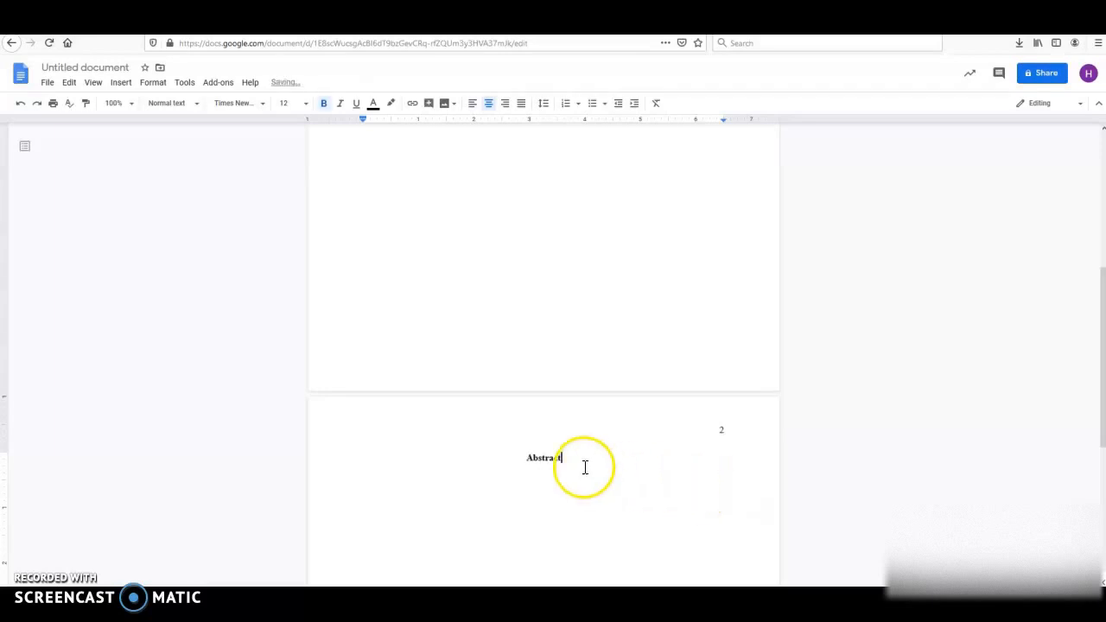
click(323, 102)
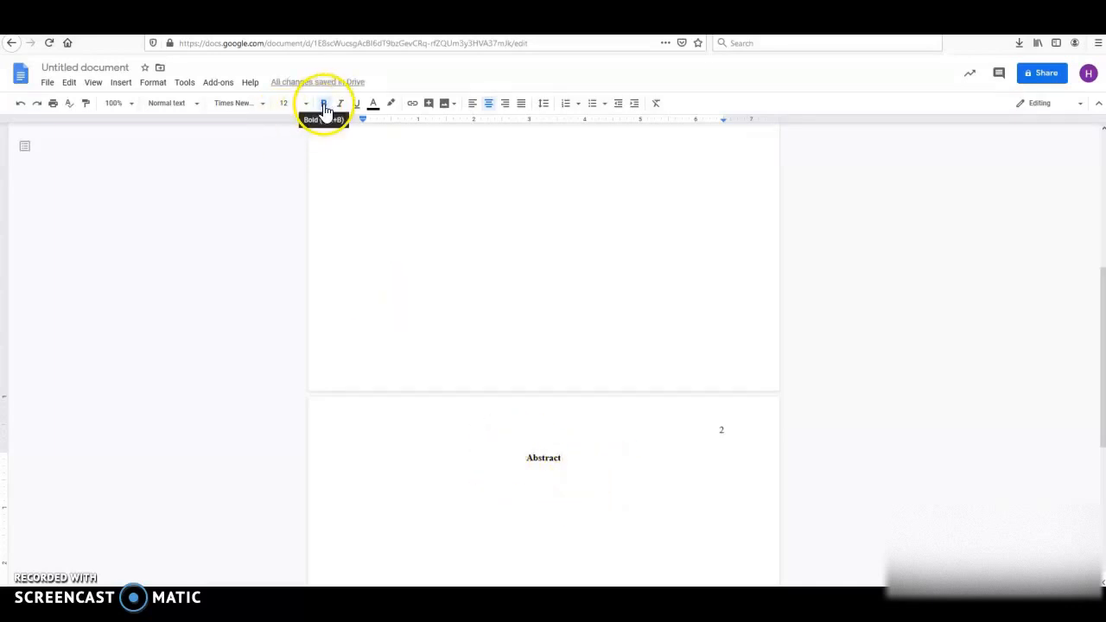
click(323, 103)
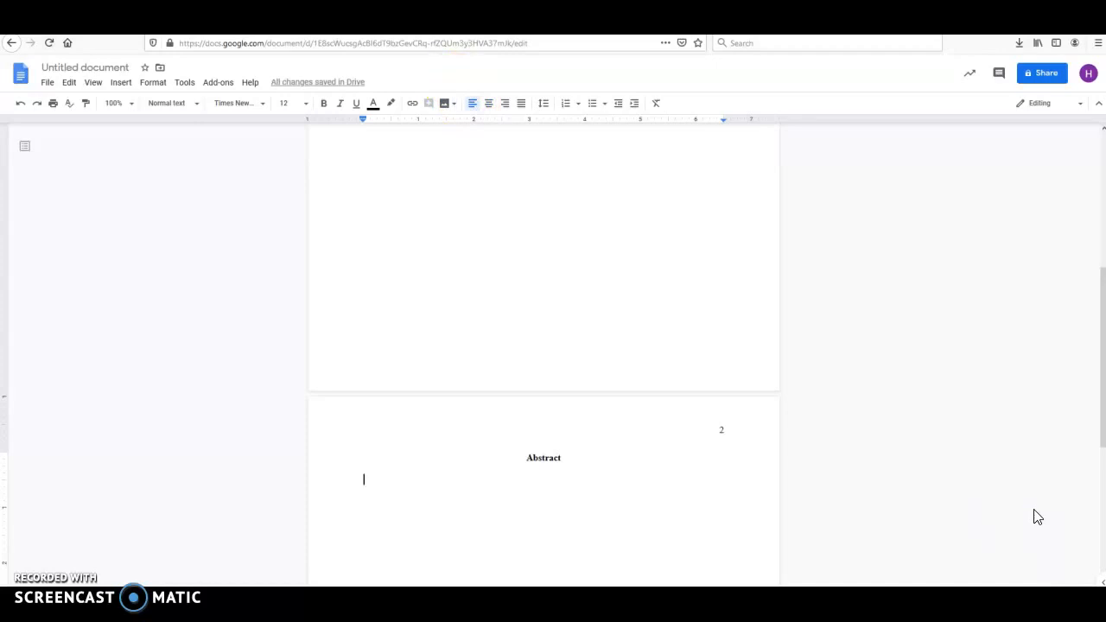
- Type 'Your abstract here. Never indent this paragraph!' under the Abstract heading
text(You)
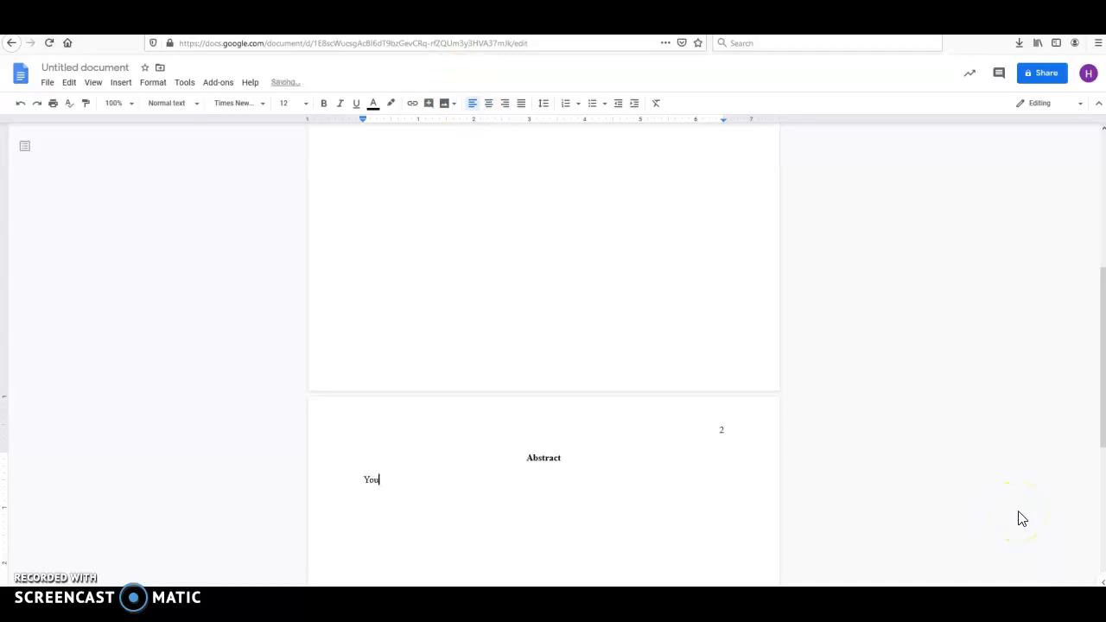
text(r)
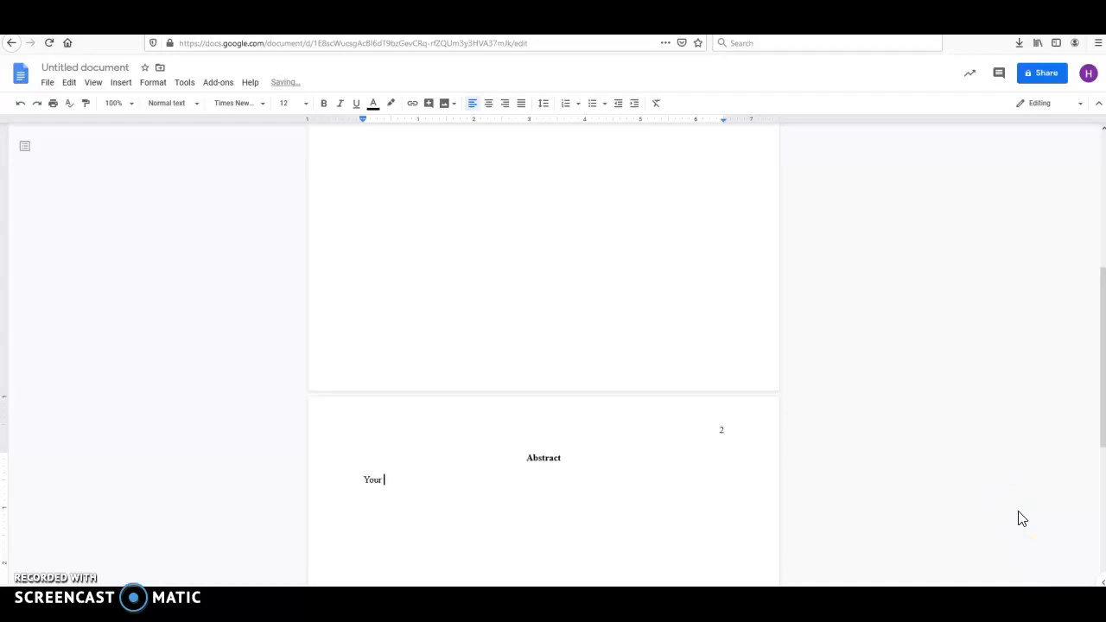
text(abstr)
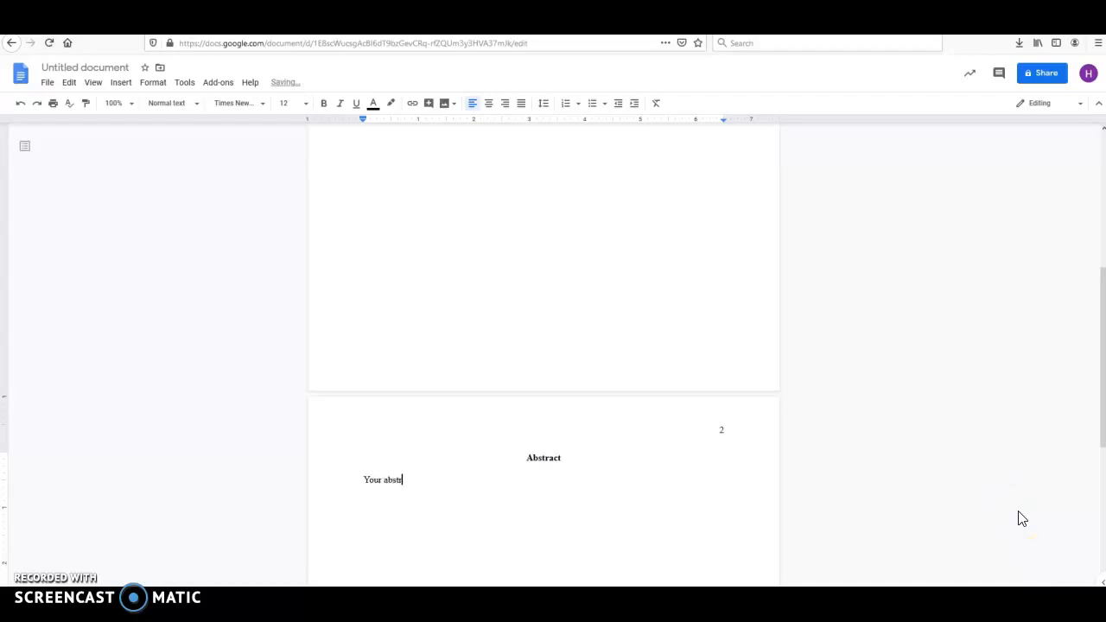
text(ract here. Never in)
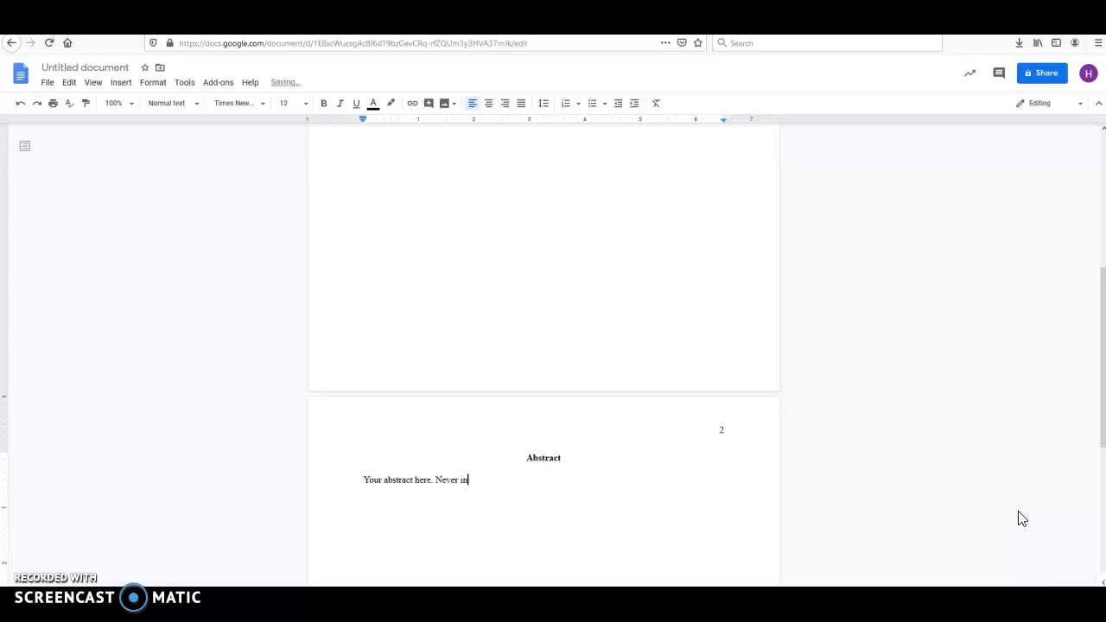
text(dent this parag)
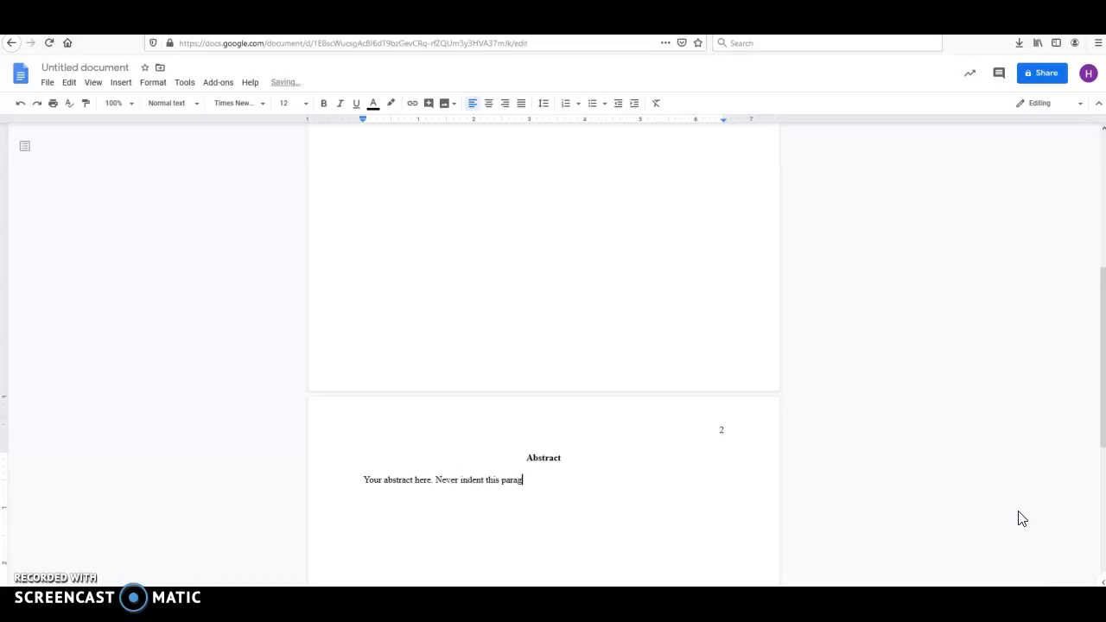
text(raph!)
text(Your)
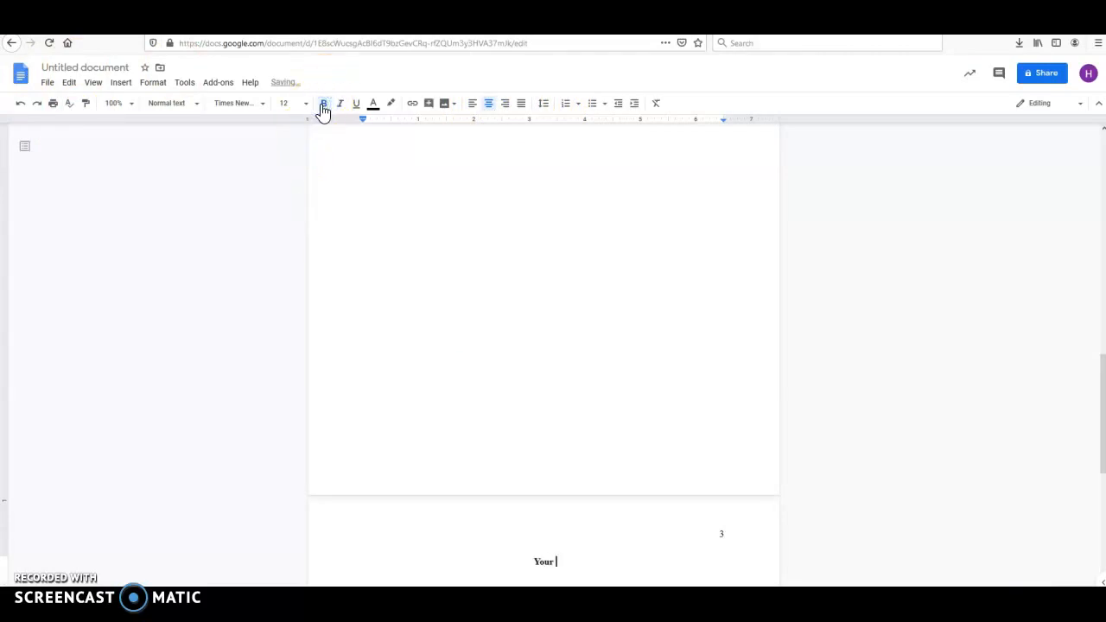
- Type 'Your Title in Title Case (Again)' on page 3, comparing it with the title page
text(Title in Title Ca)
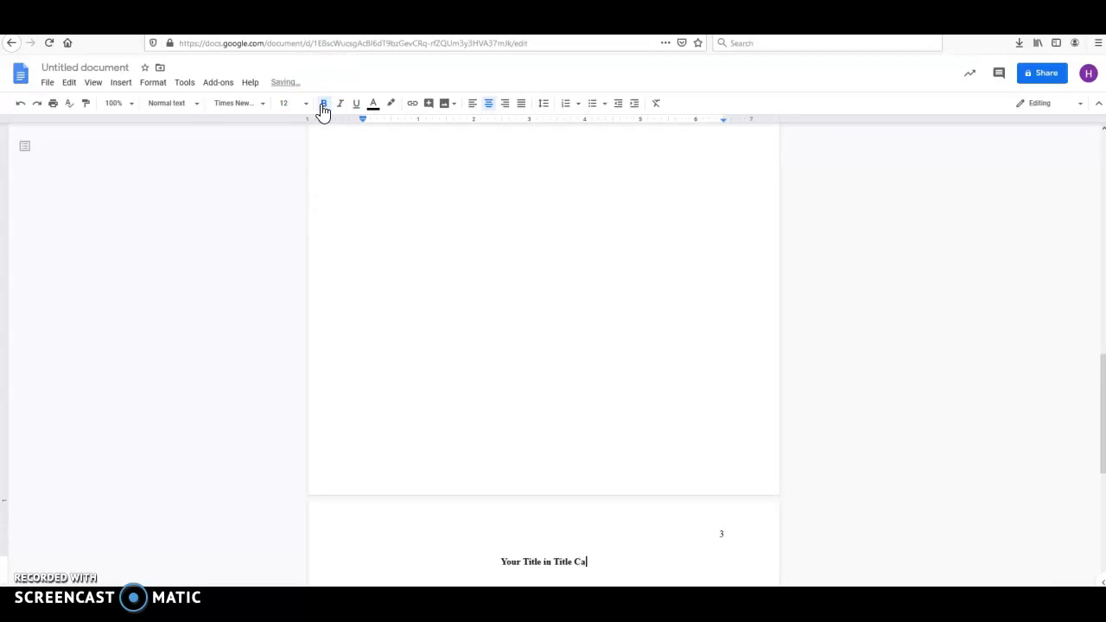
text(se (Again)
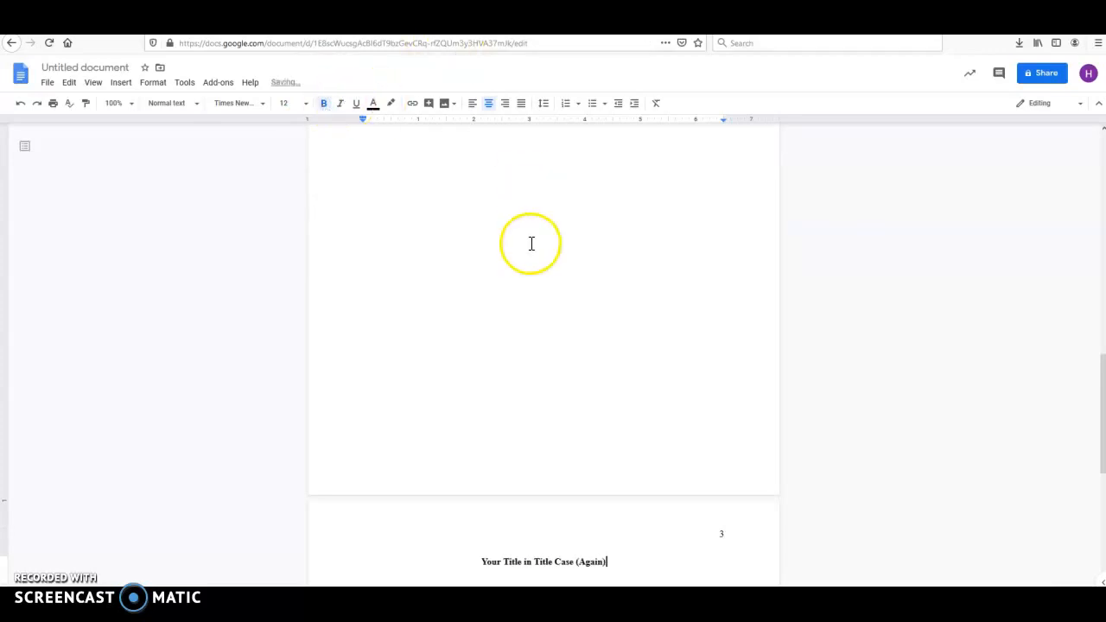
scroll(down, 3)
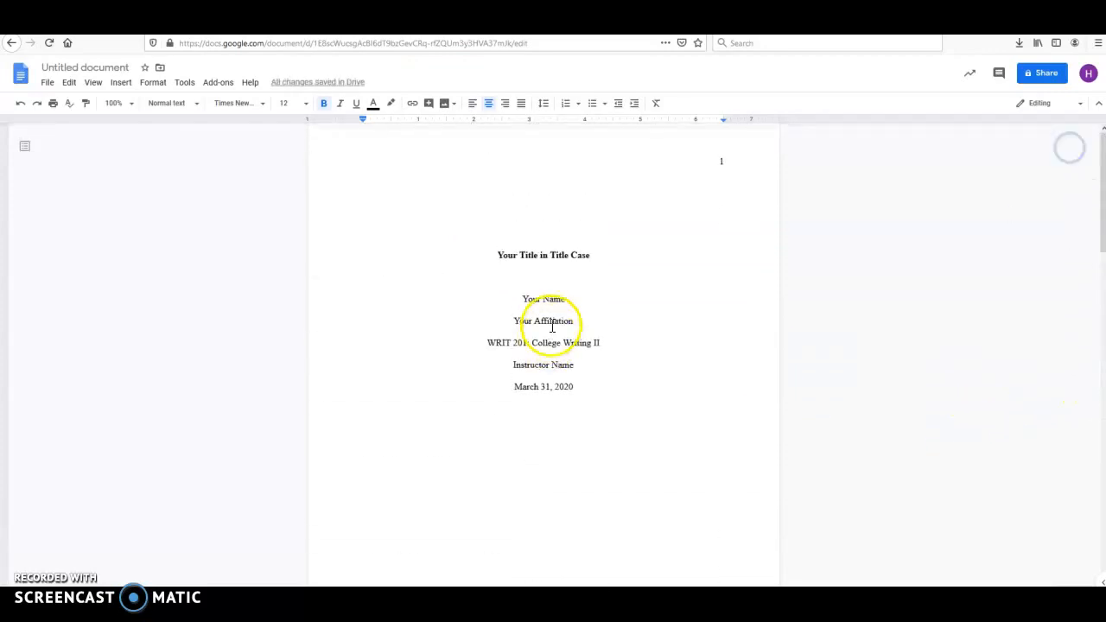
triple_click(543, 255)
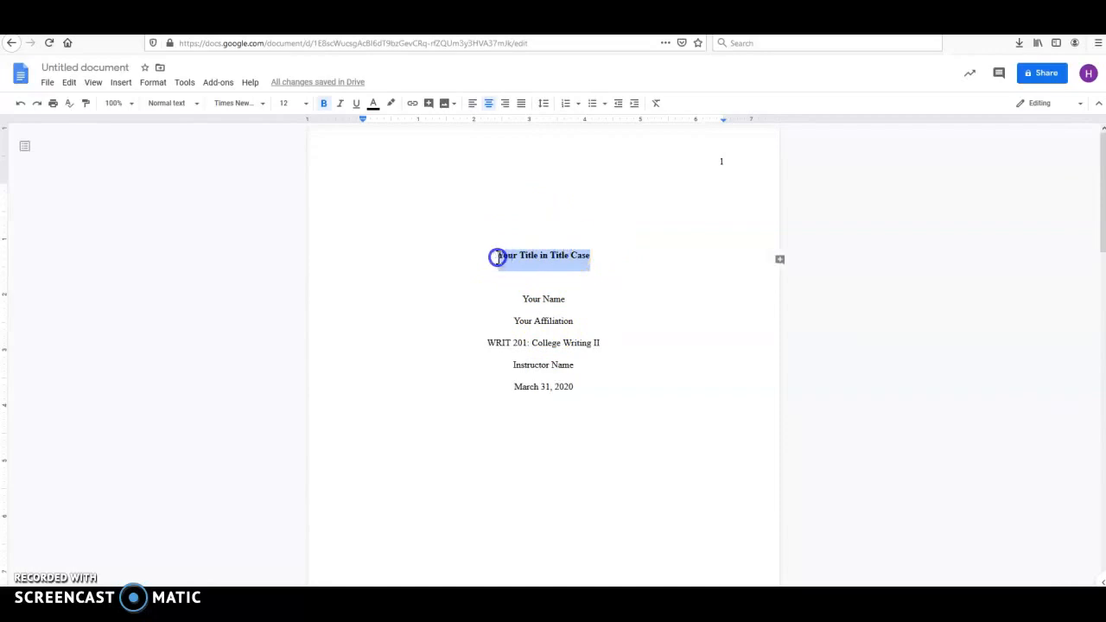
scroll(down, 3)
text(Your Title in Title Case (Again))
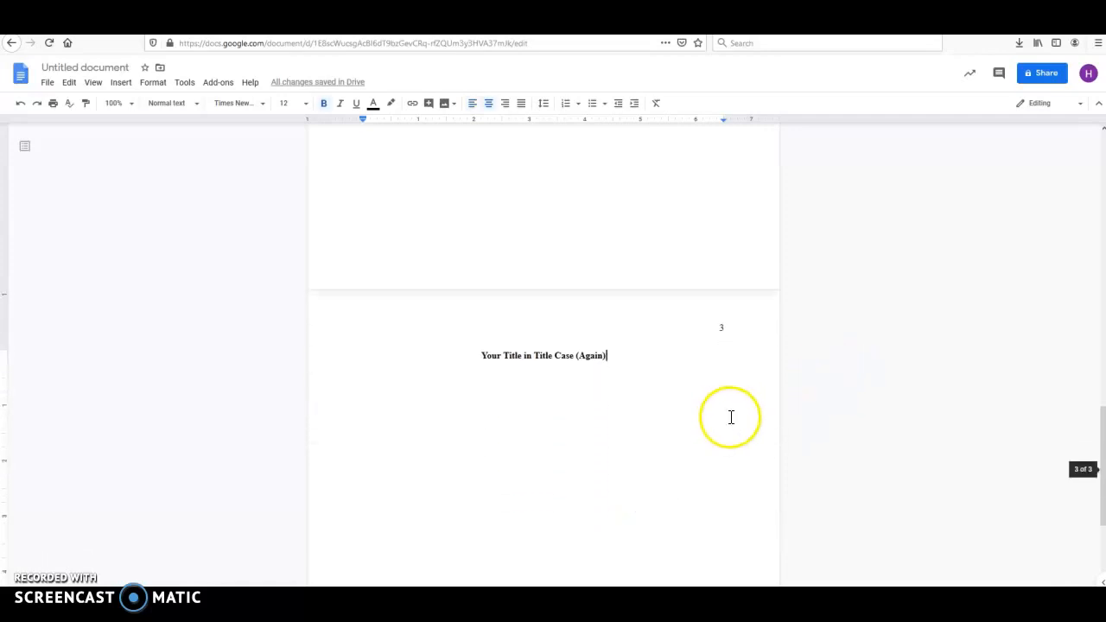
click(323, 103)
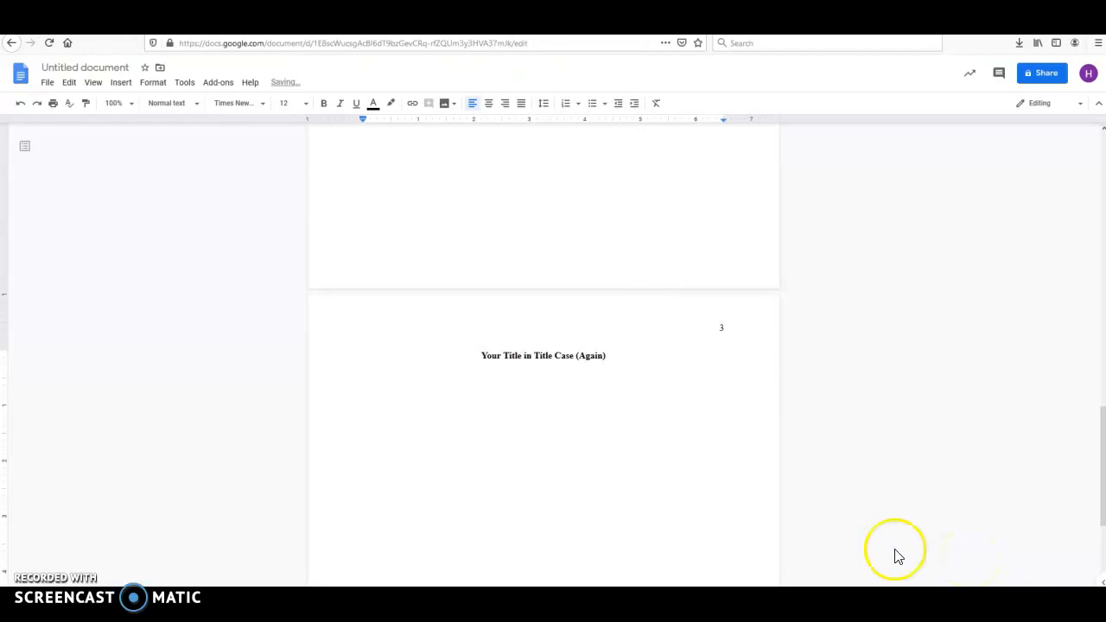
- Type the indented body line 'Your paper begins here.' below the page 3 title
text(Y)
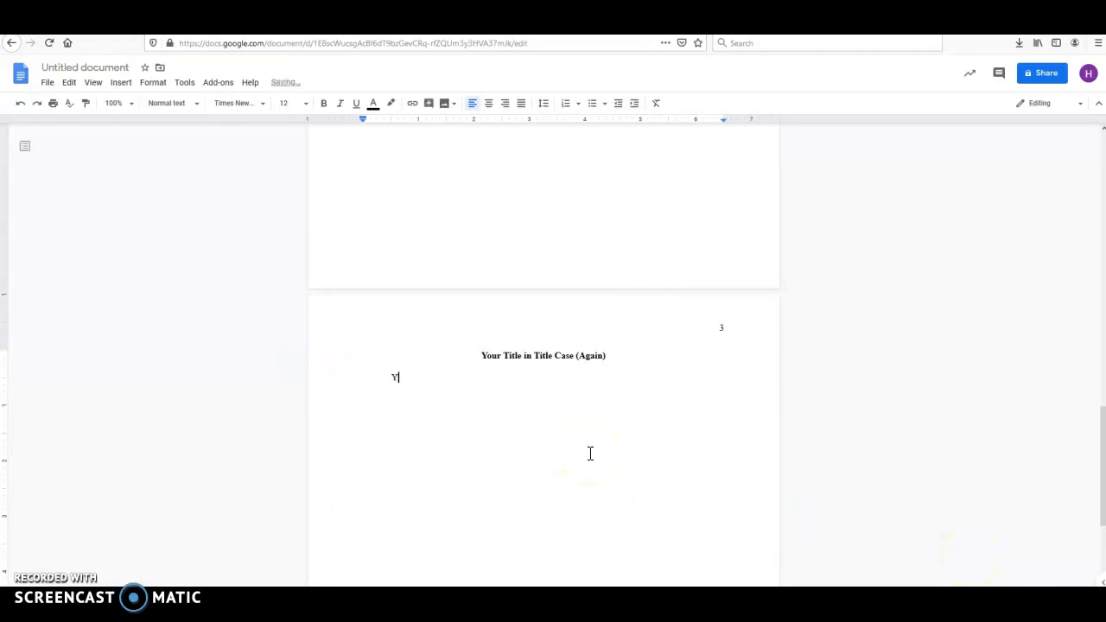
text(our paper)
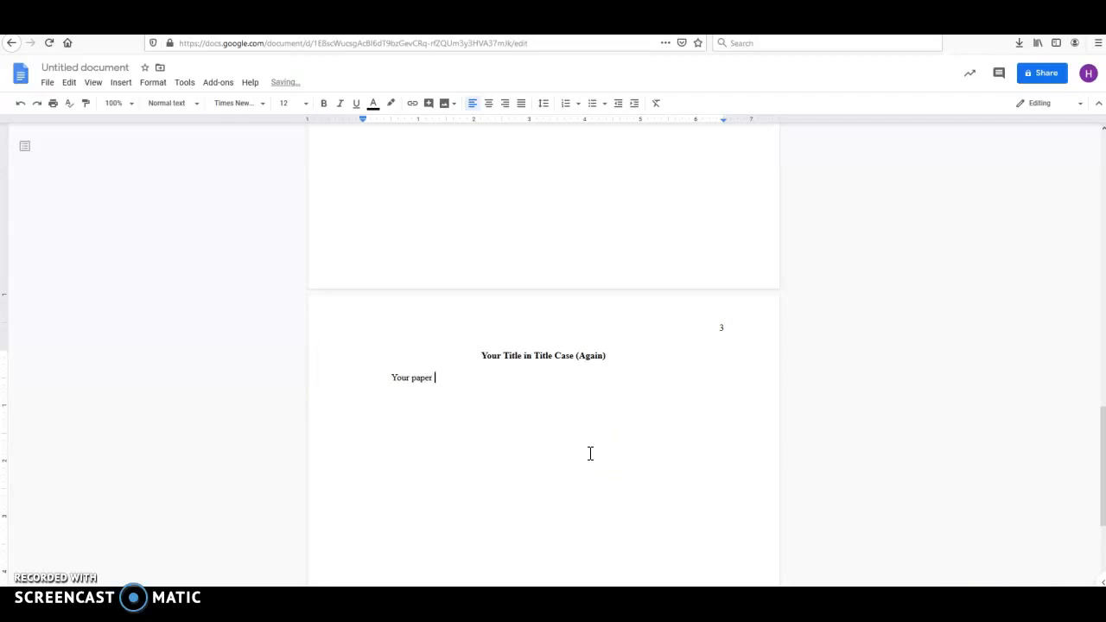
text(begins)
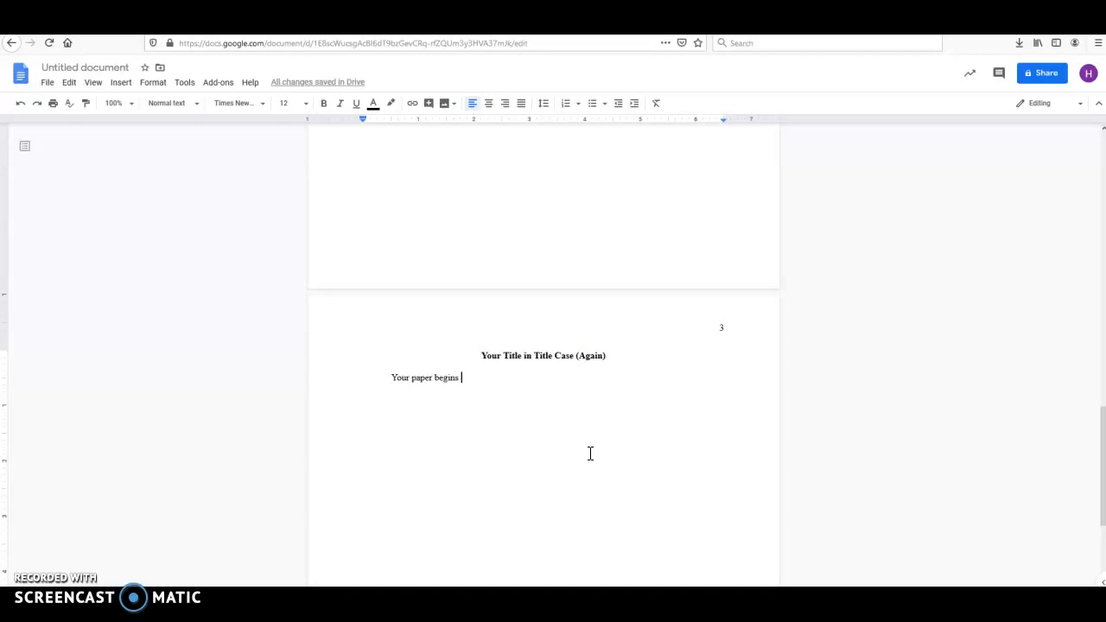
text(here)
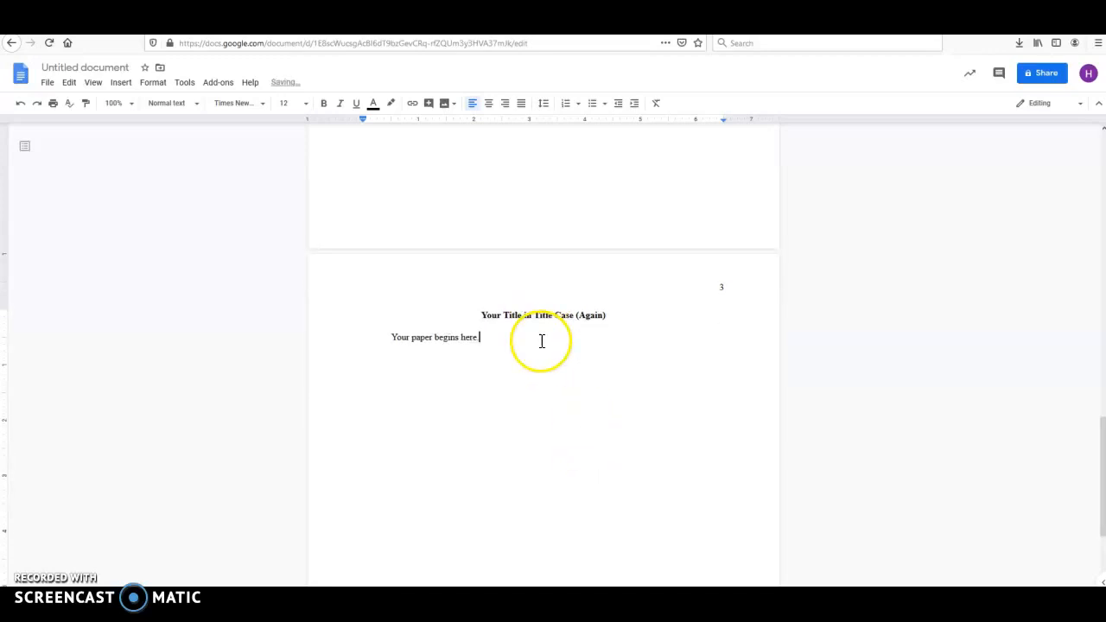
scroll(down, 3)
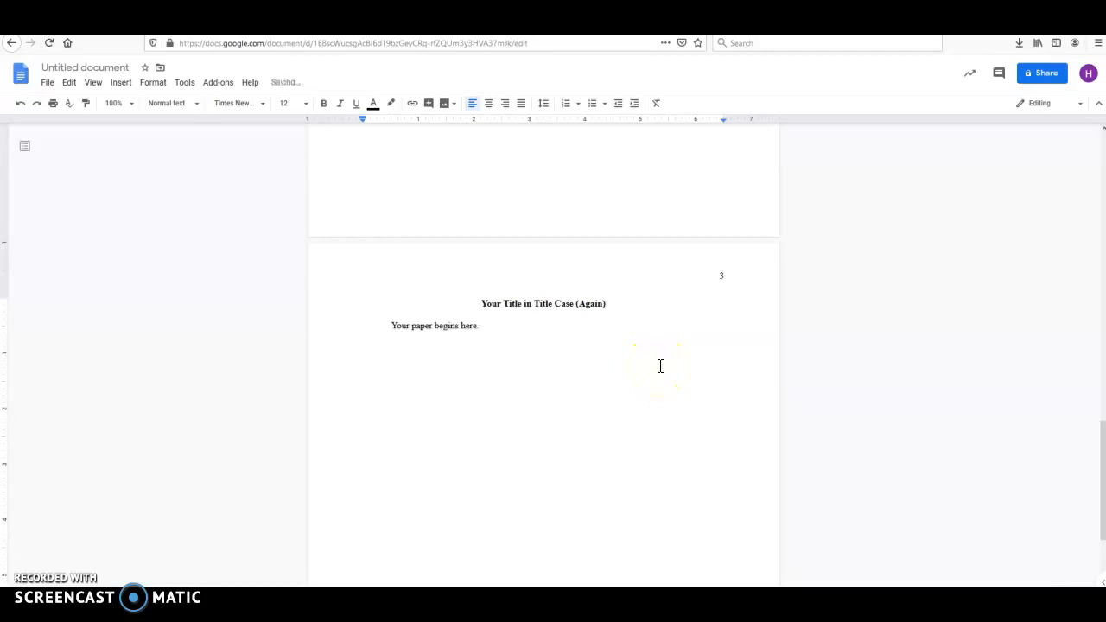
mouse_move(605, 429)
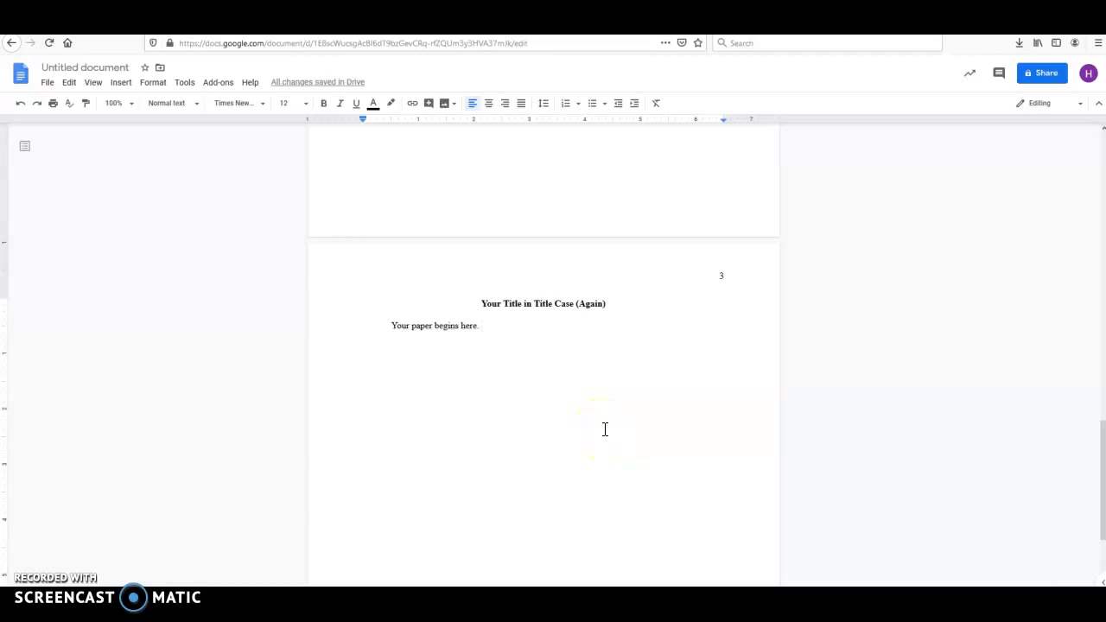
mouse_move(503, 401)
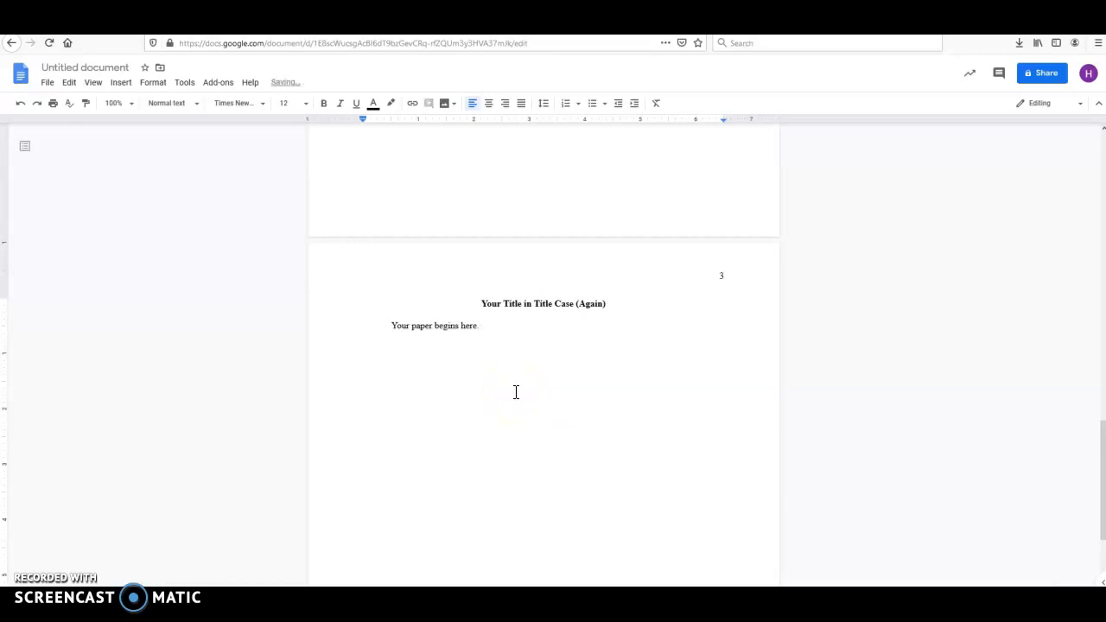
mouse_move(557, 275)
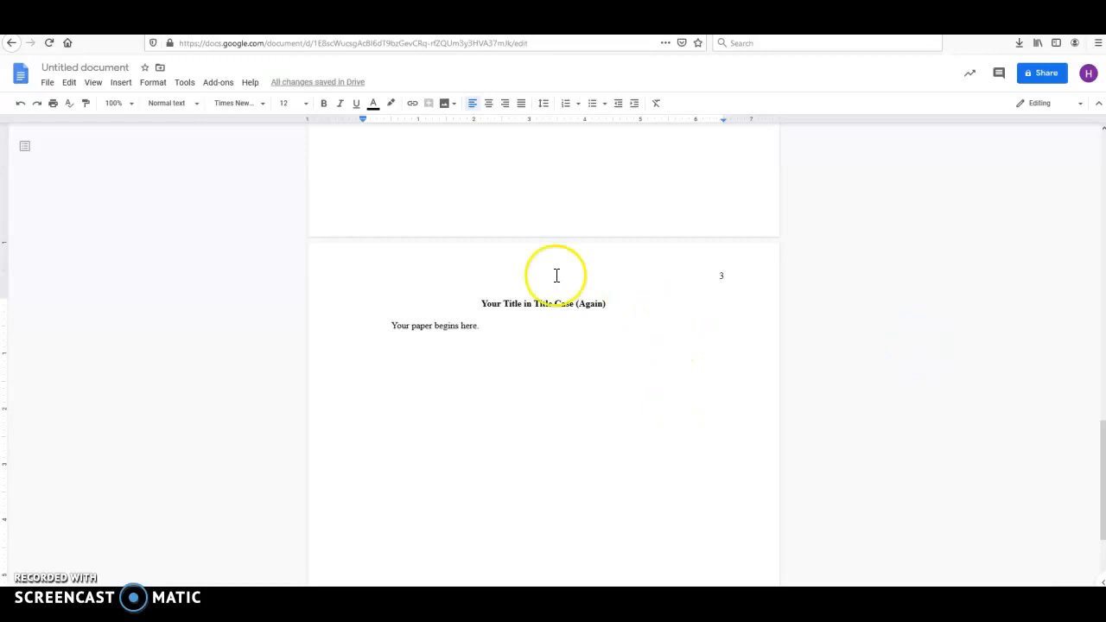
mouse_move(822, 458)
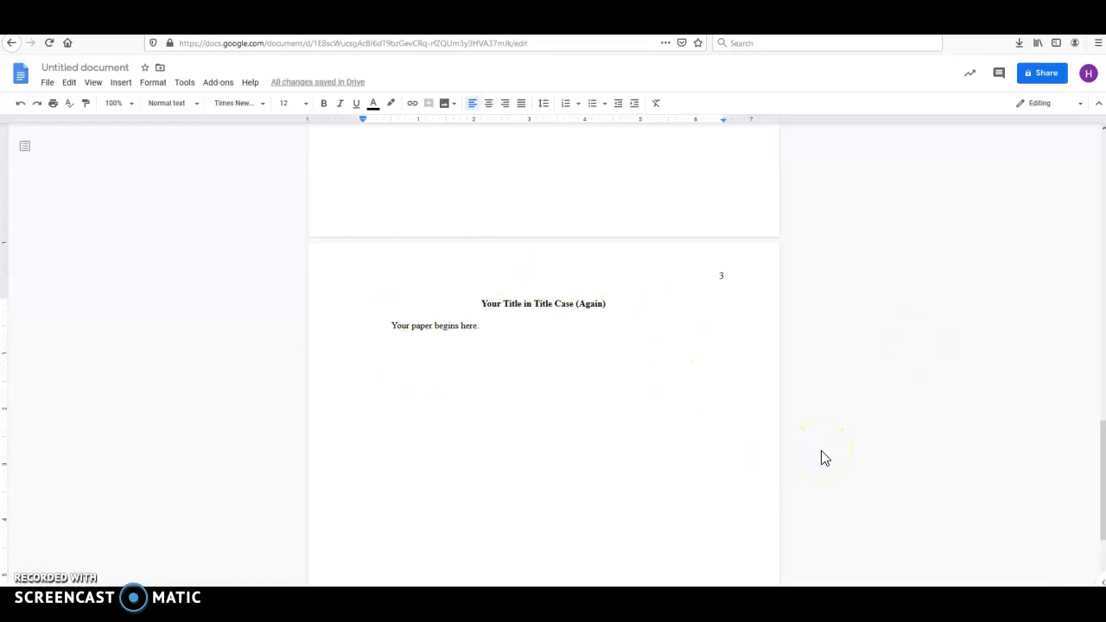
mouse_move(120, 82)
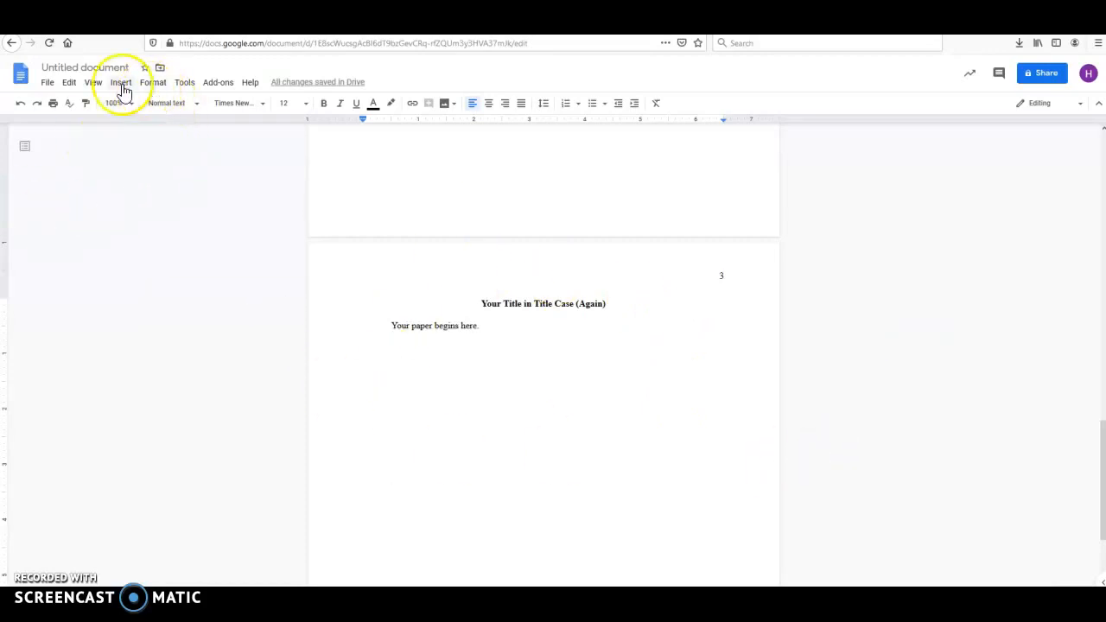
- Insert a page break after the body text to create page 4
click(120, 82)
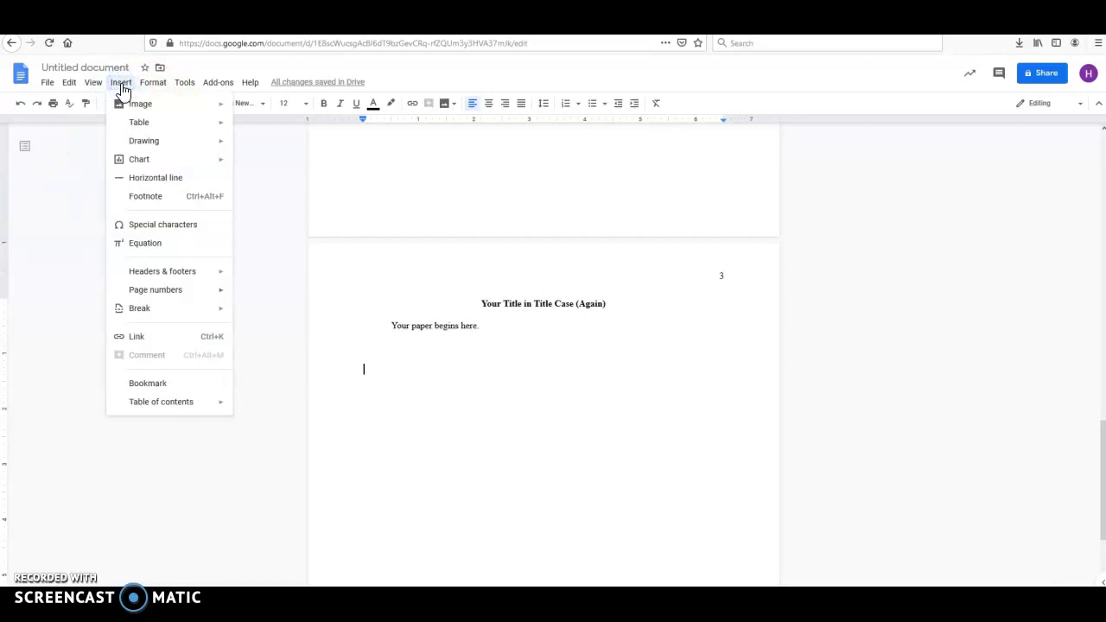
mouse_move(139, 308)
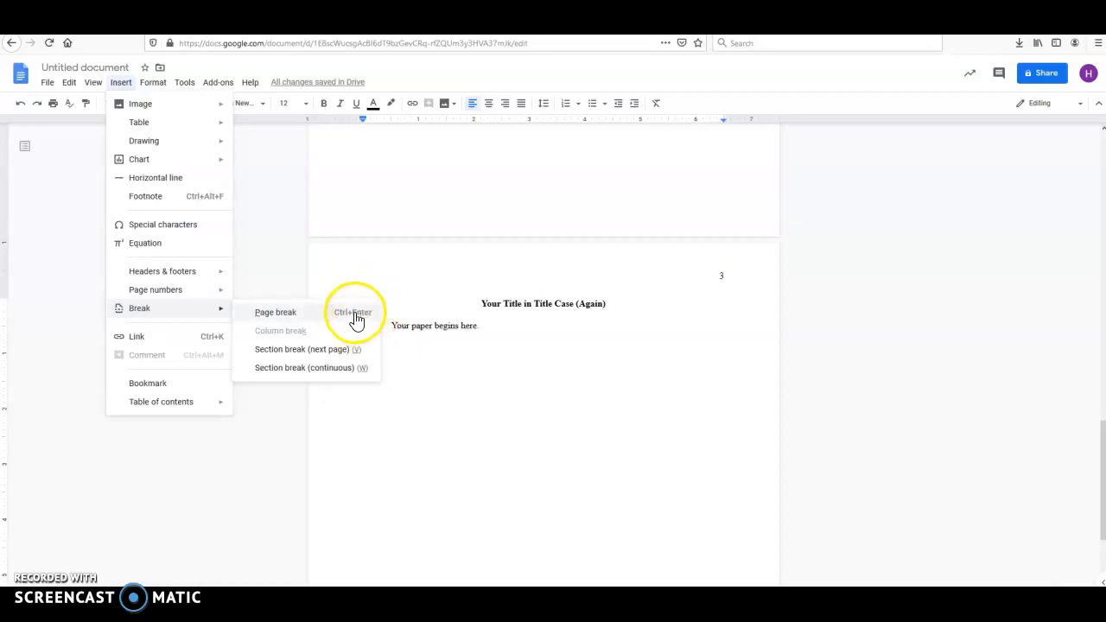
click(275, 312)
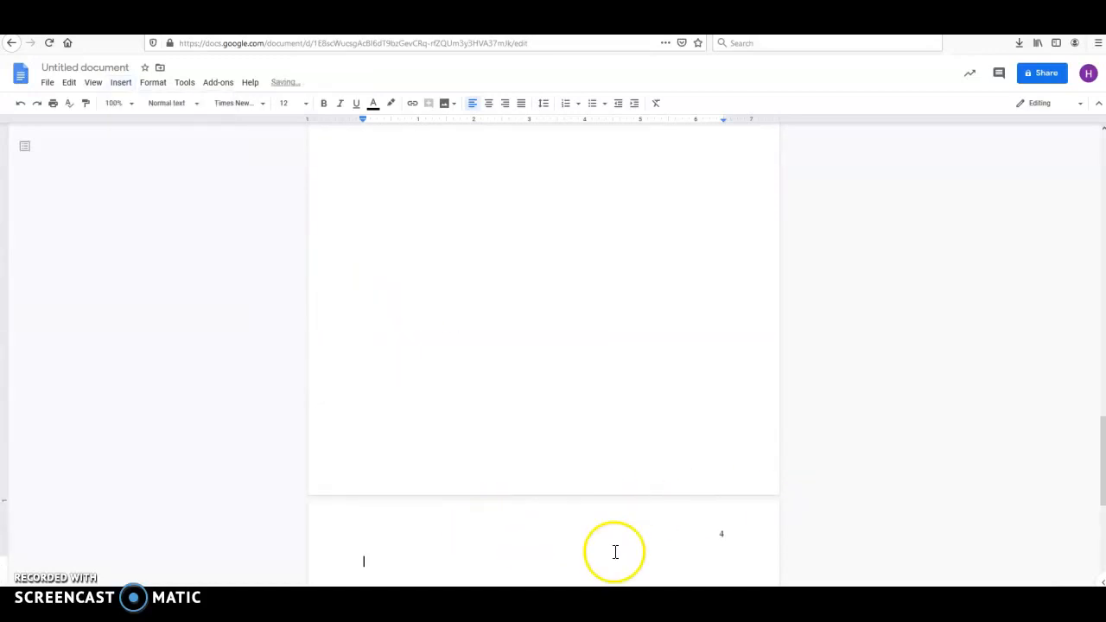
mouse_move(492, 102)
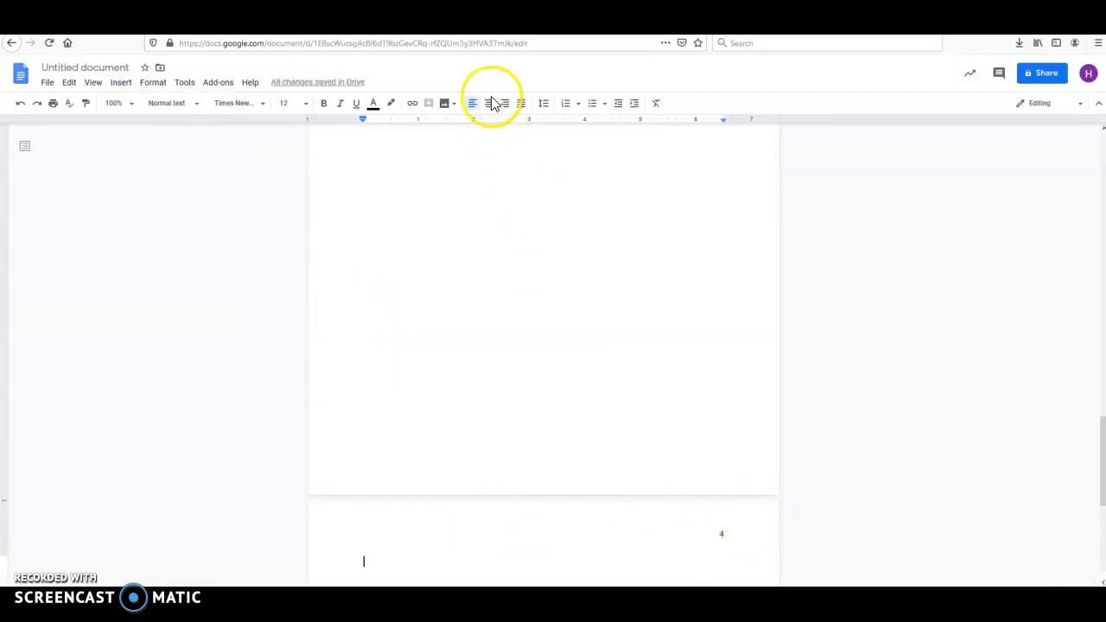
- Start page 4 with a bold, centered 'References' heading and a new line below
click(489, 103)
text(Referenc)
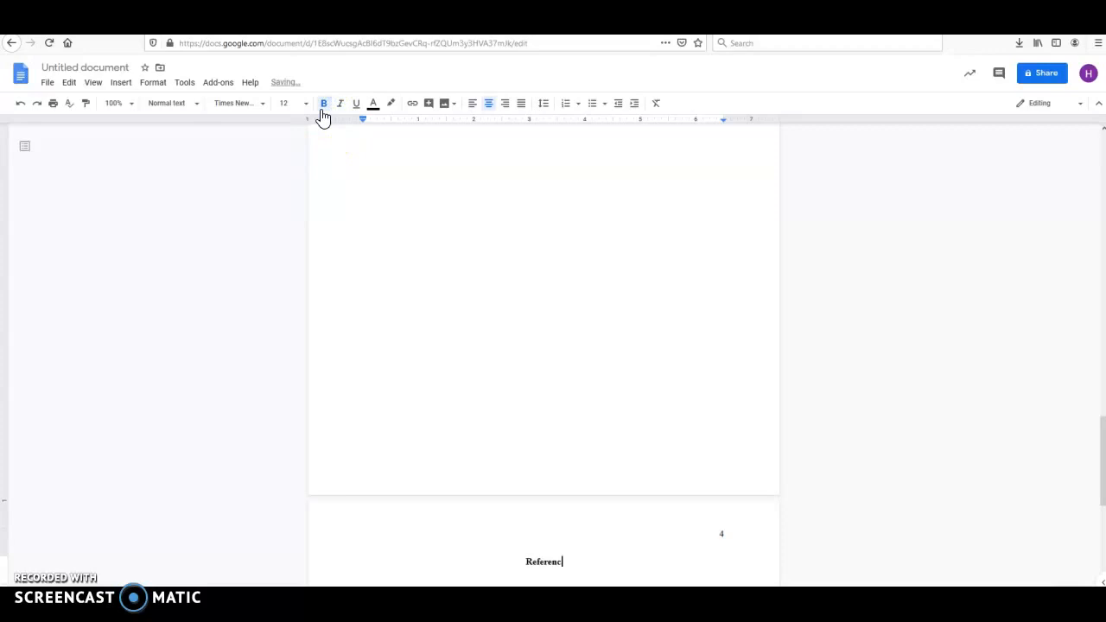
text(es)
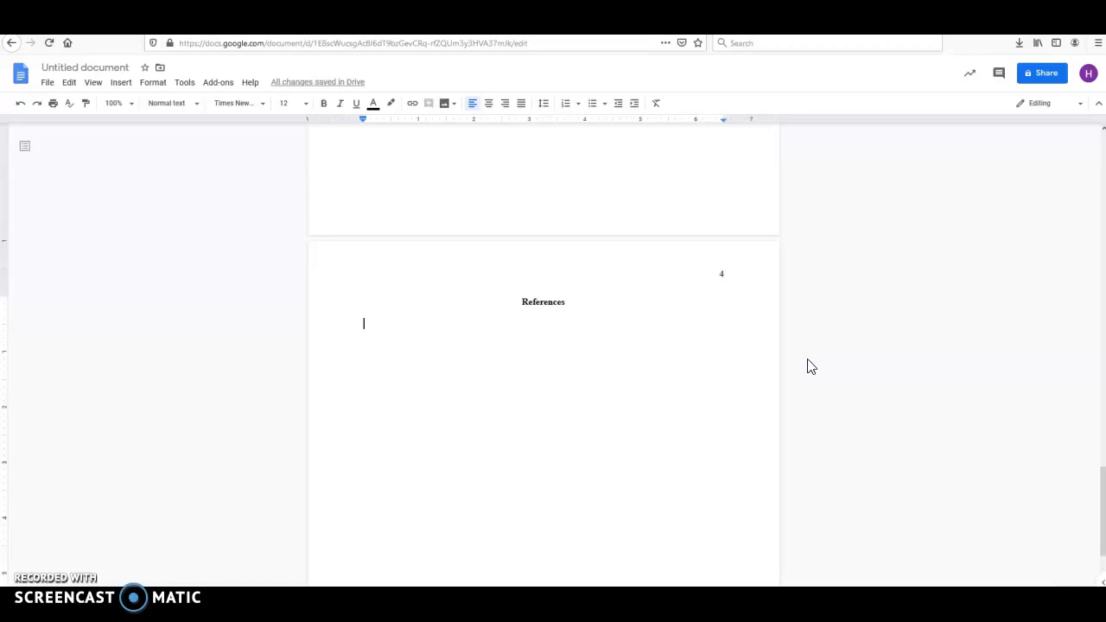
- Type the citation 'Lastname, I. I. (2020).' followed by the italic title
text(Lastname)
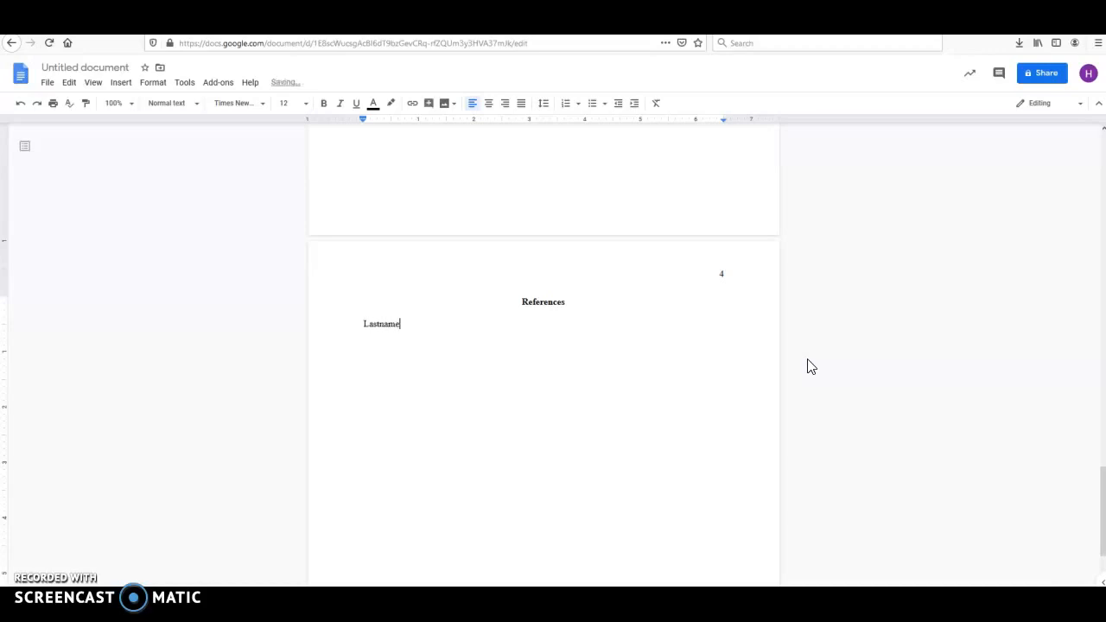
text(, I. I)
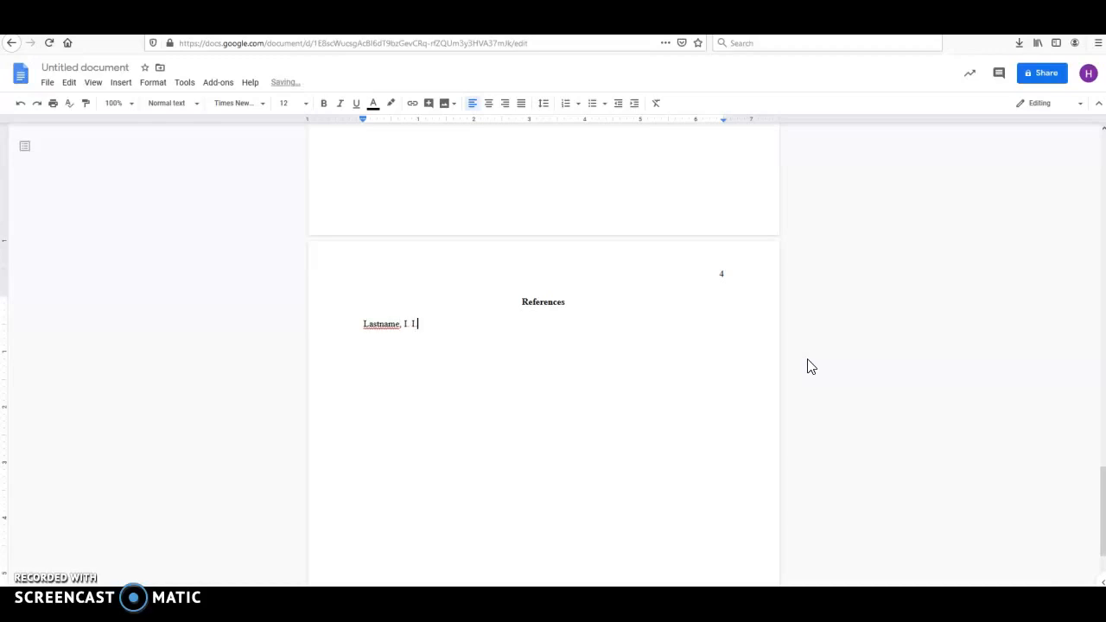
text(()
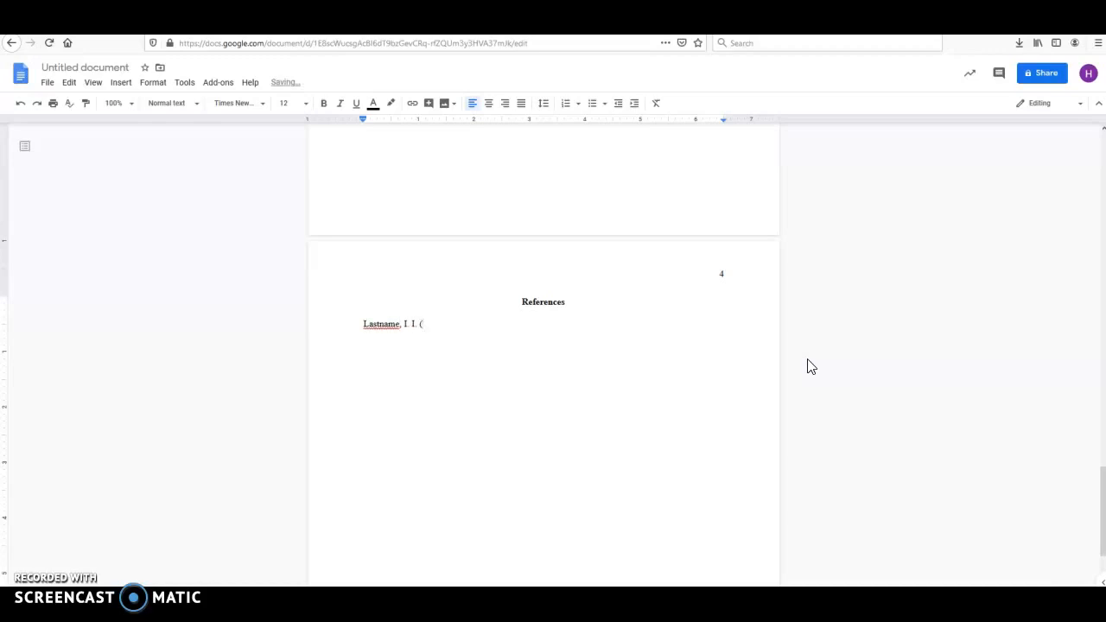
text(2020)
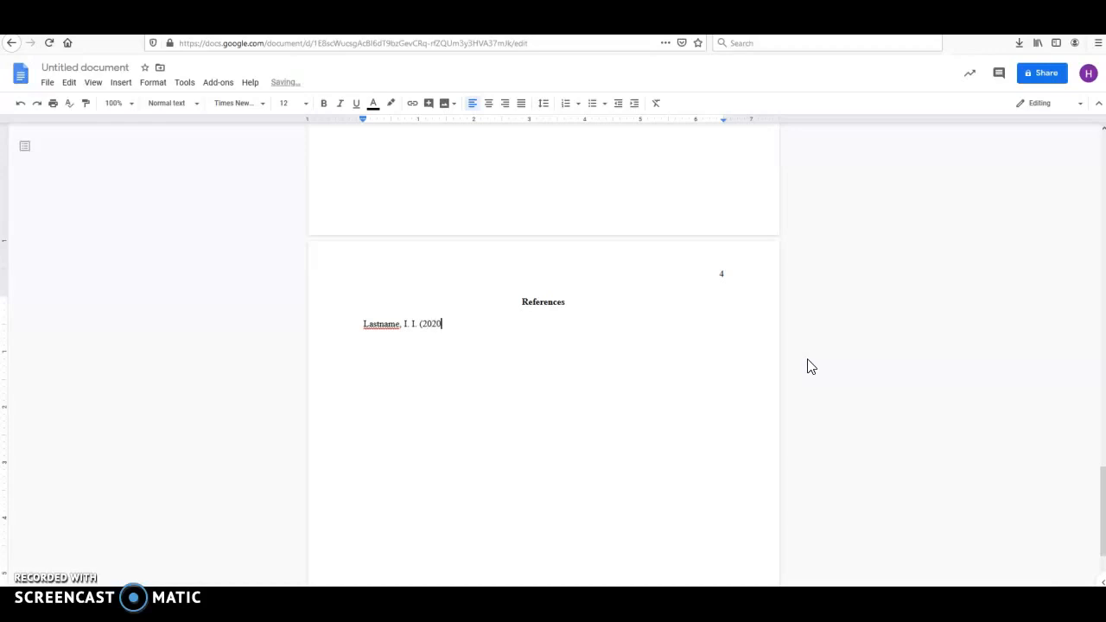
text().)
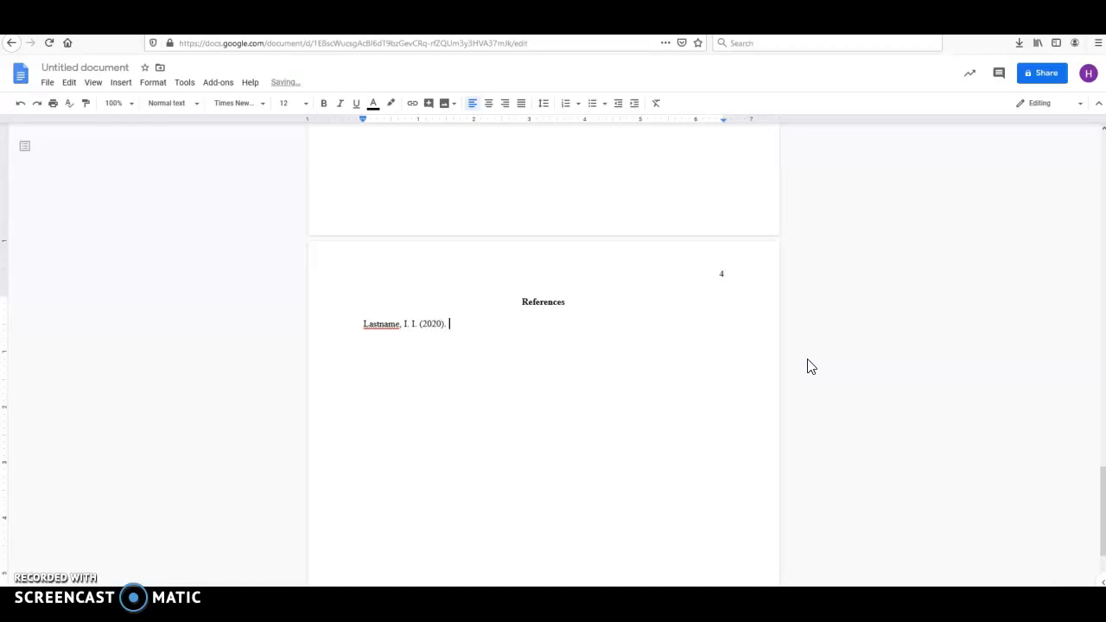
text(AP)
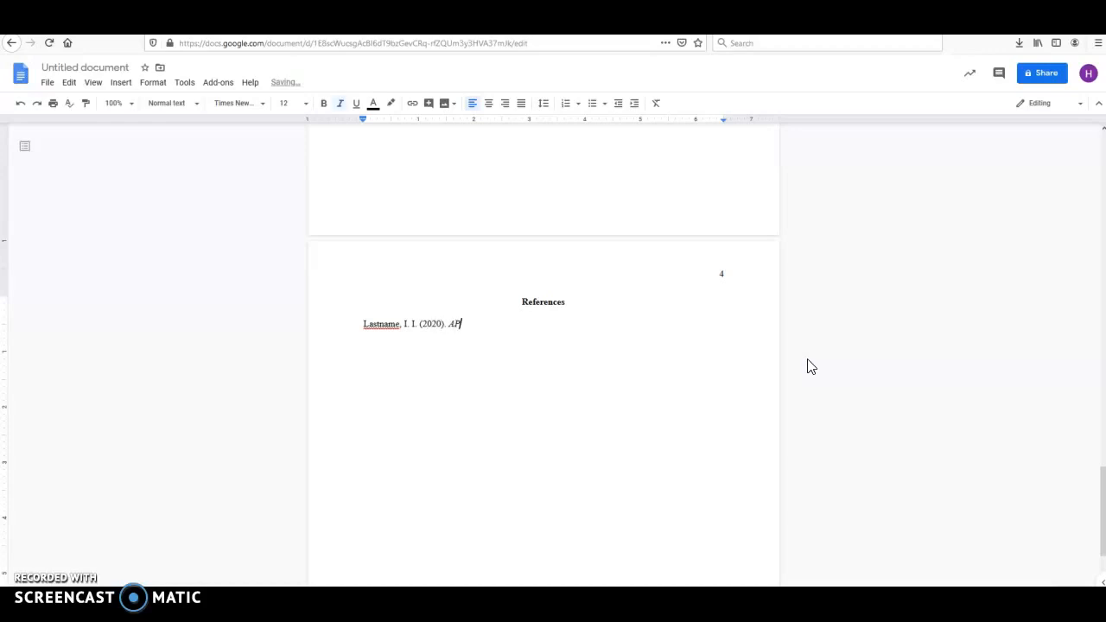
text(changed all the rules! Ho)
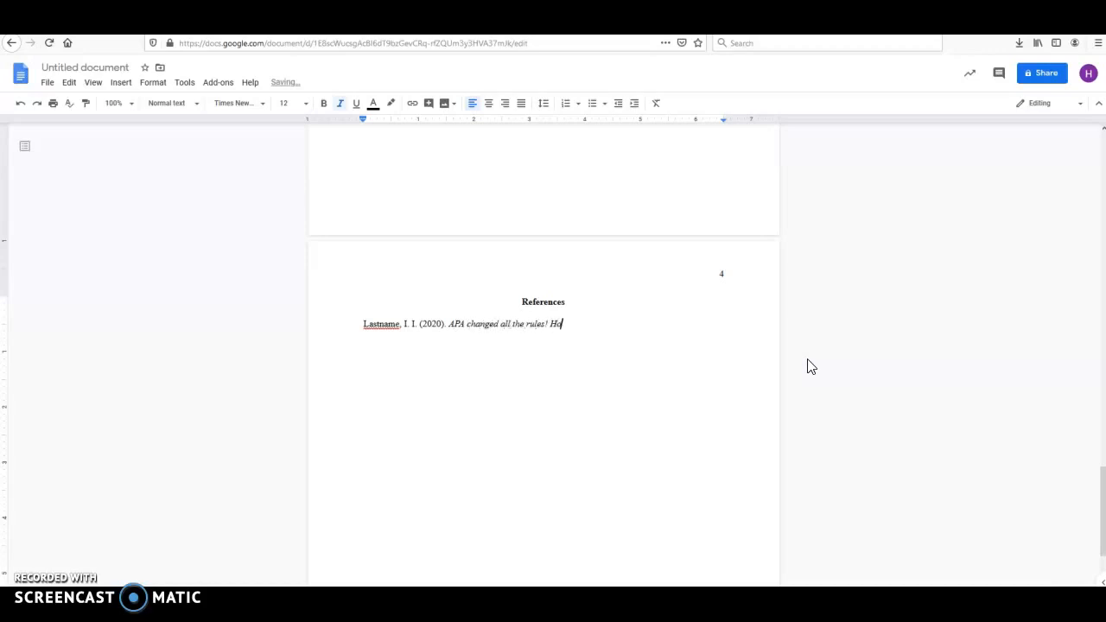
text(w do I formla)
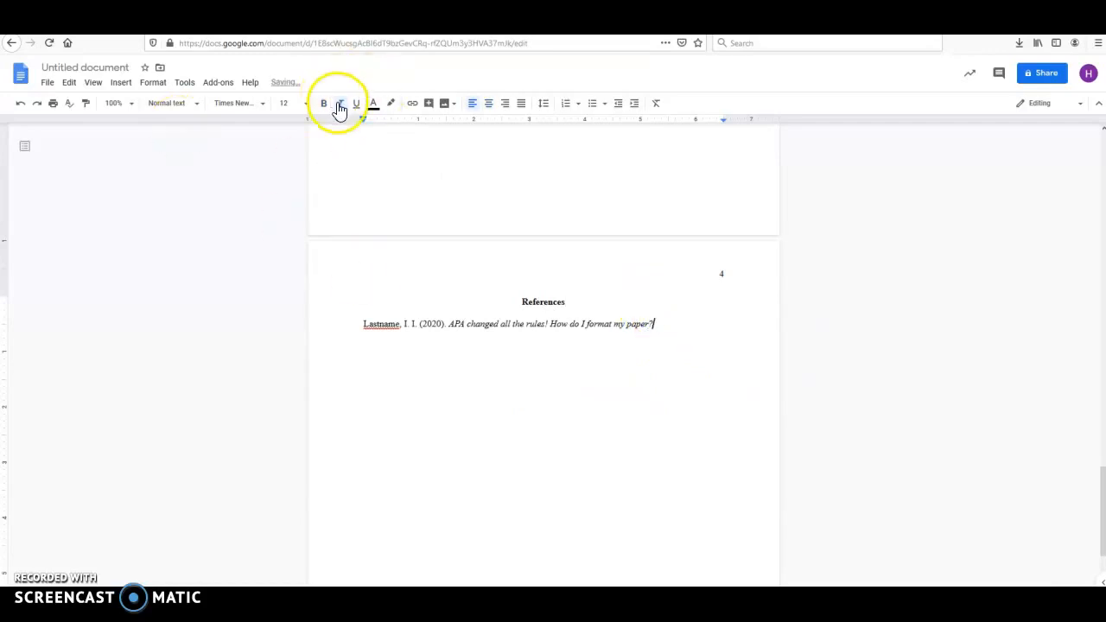
text(Retrie)
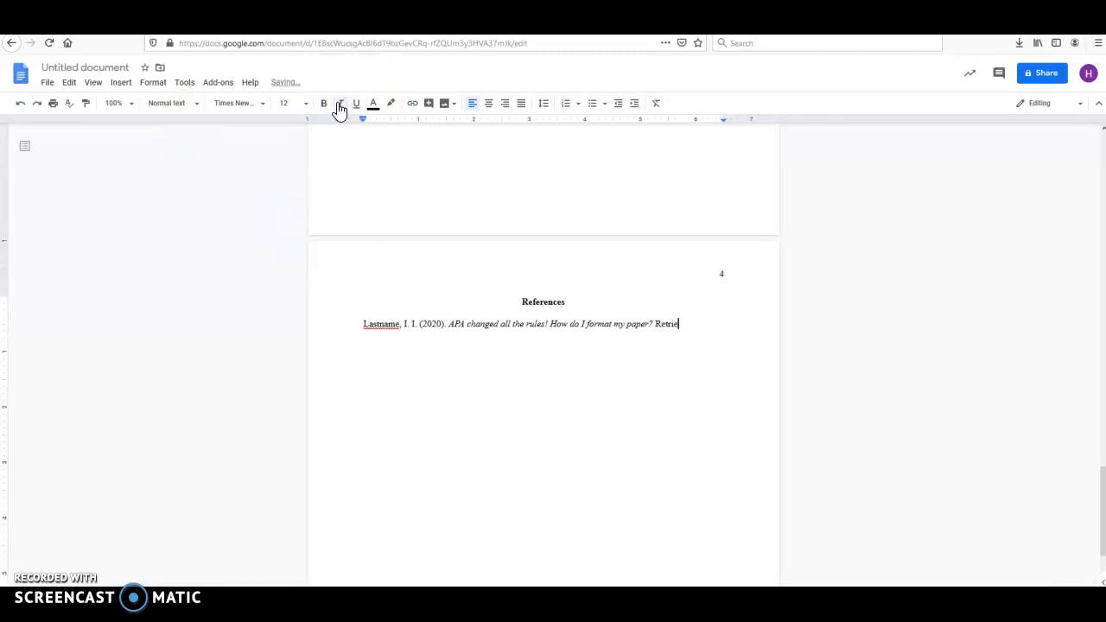
text(ved from)
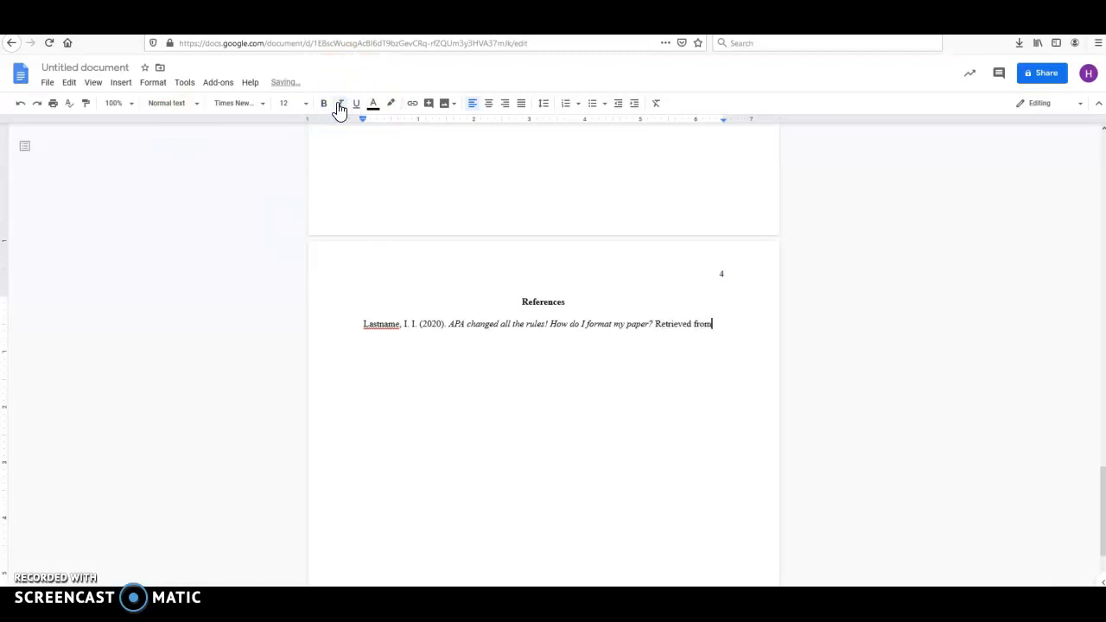
key(Backspace)
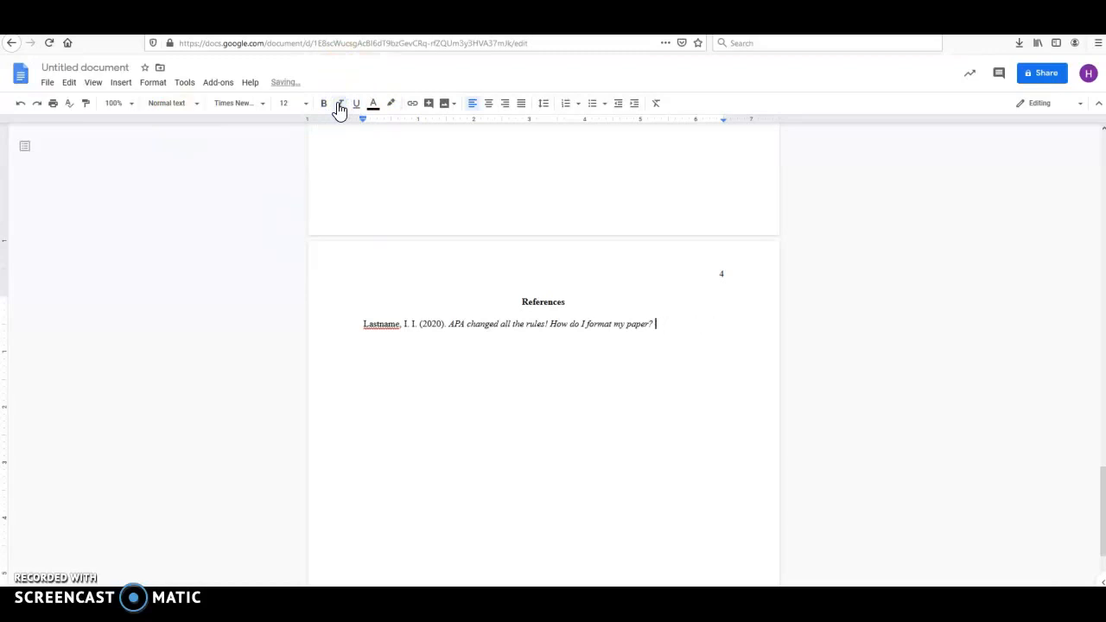
text(www.)
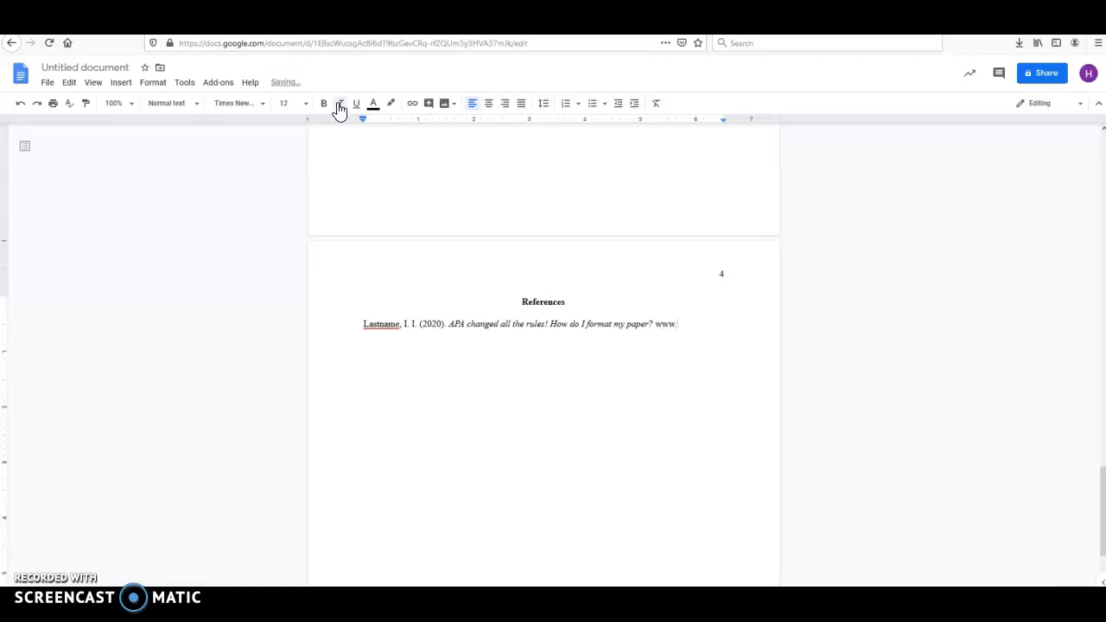
text(www.howdoiforma)
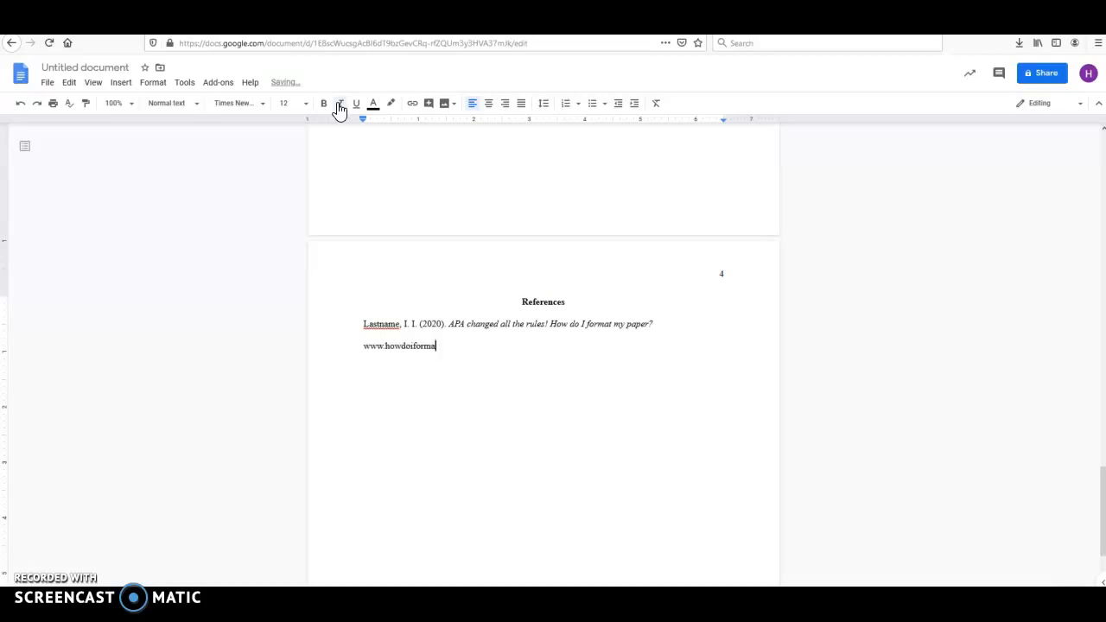
text(tapa)
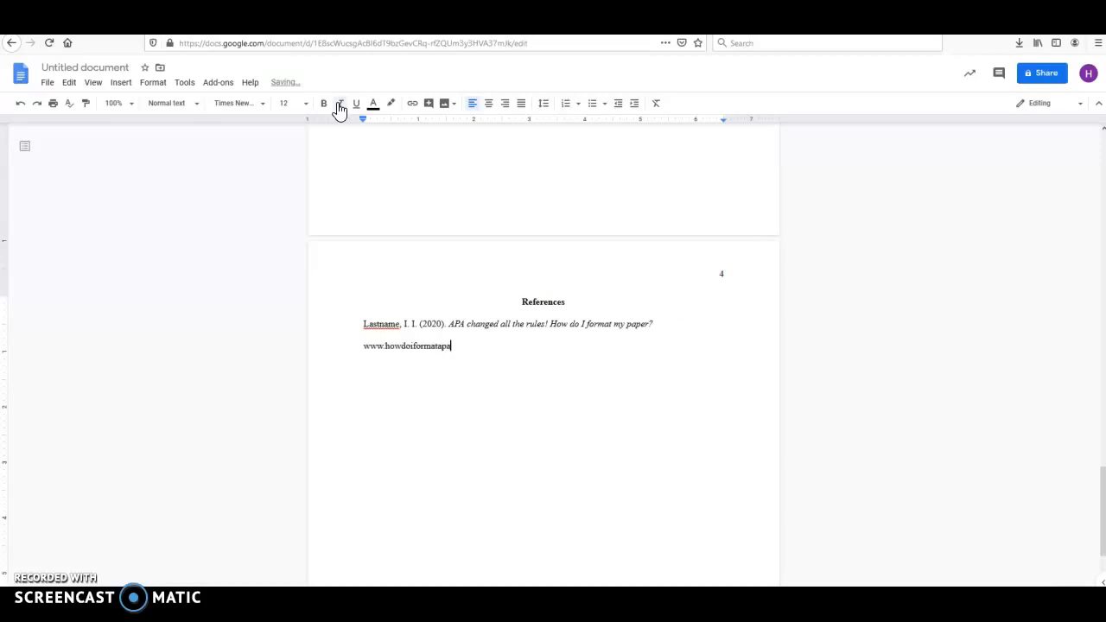
text(com)
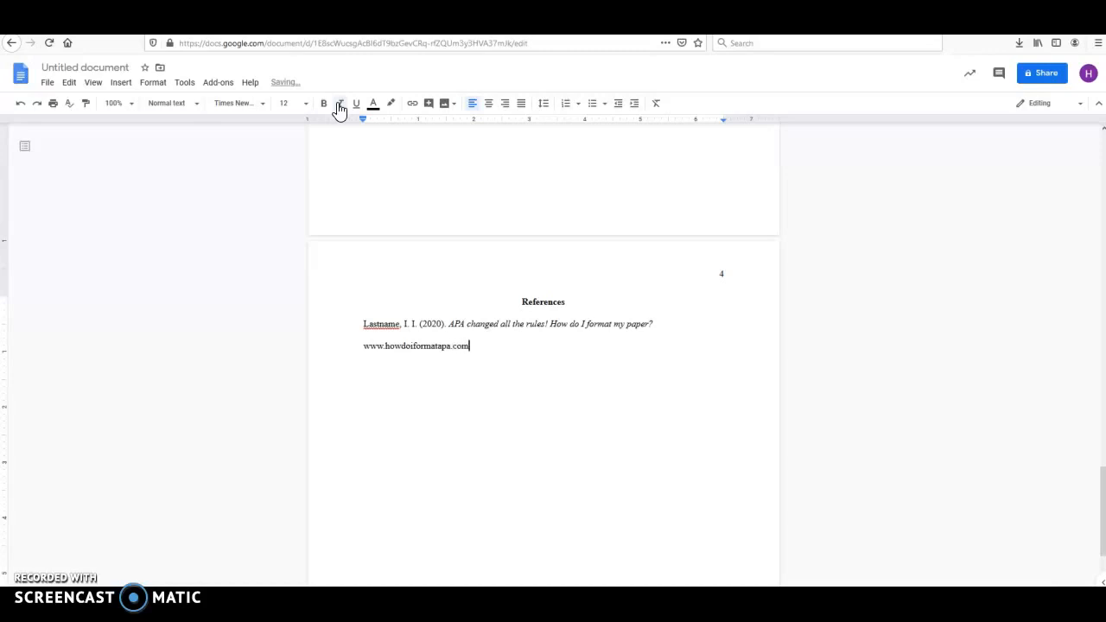
text(/notarealw)
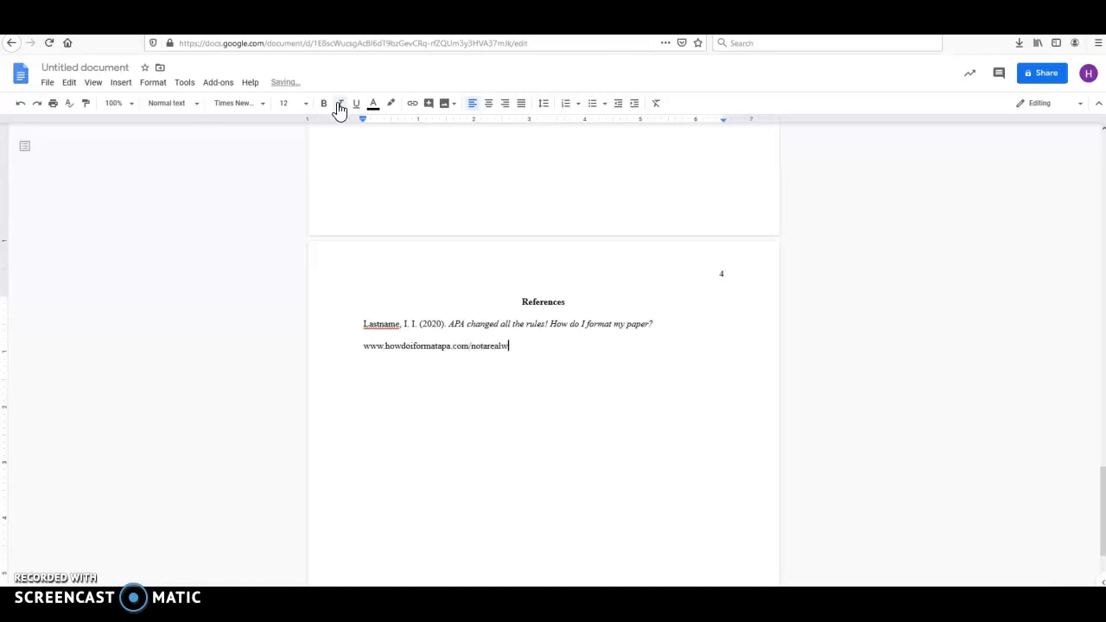
text(ebsite)
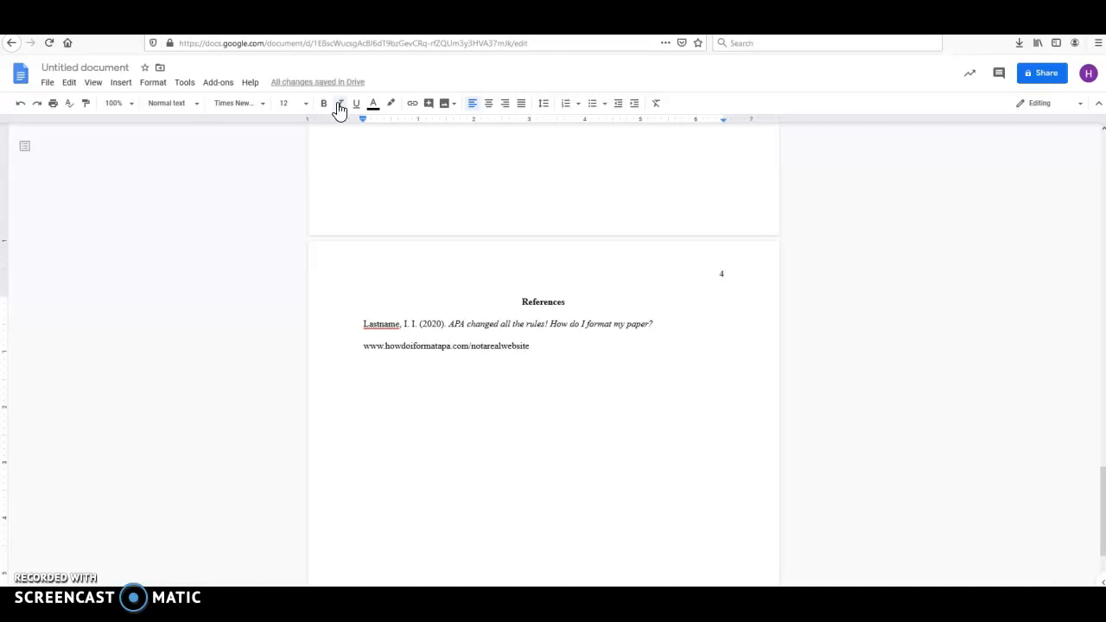
mouse_move(713, 366)
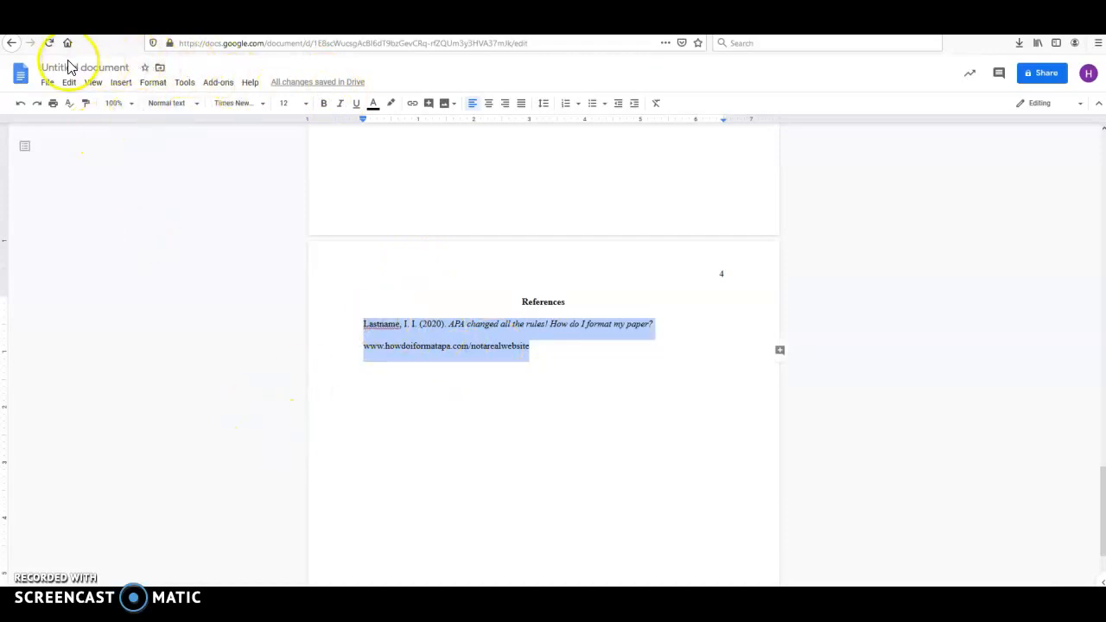
mouse_move(216, 73)
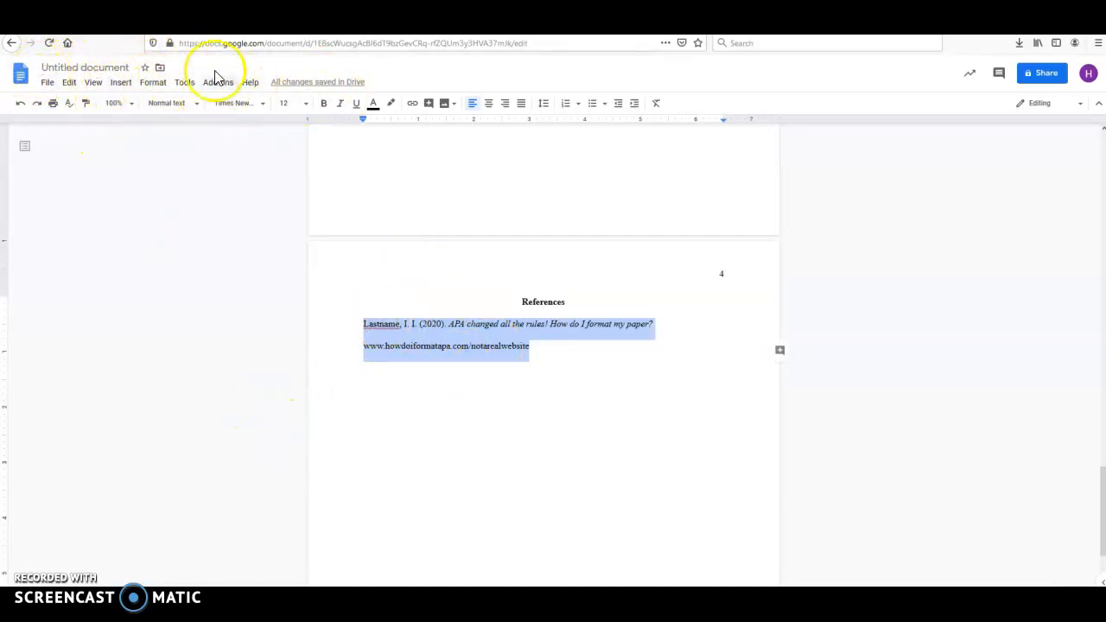
mouse_move(455, 401)
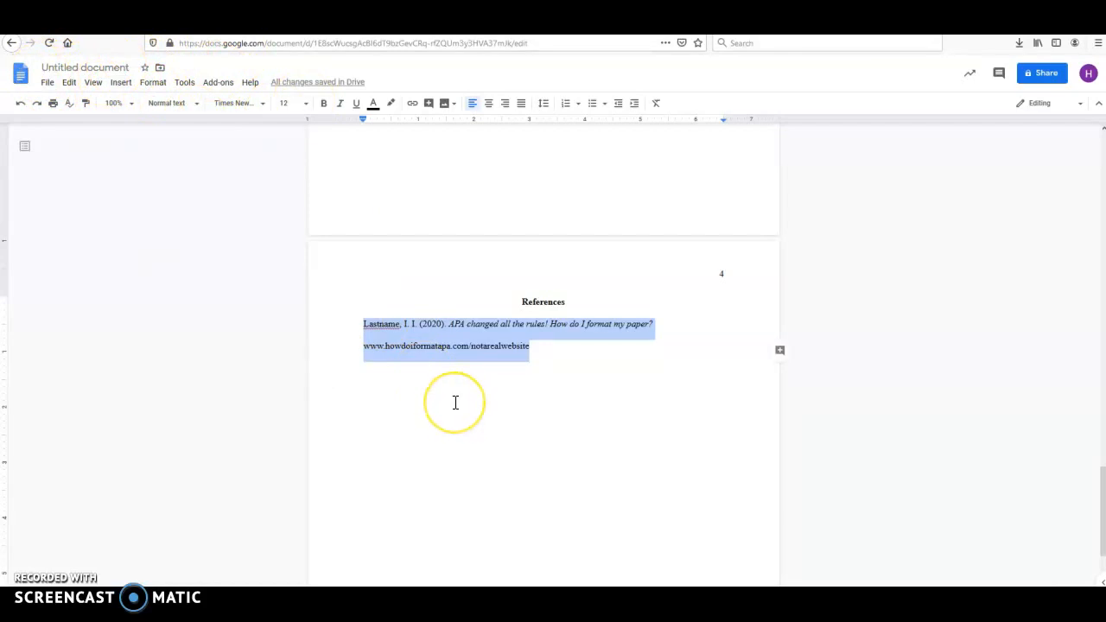
mouse_move(404, 244)
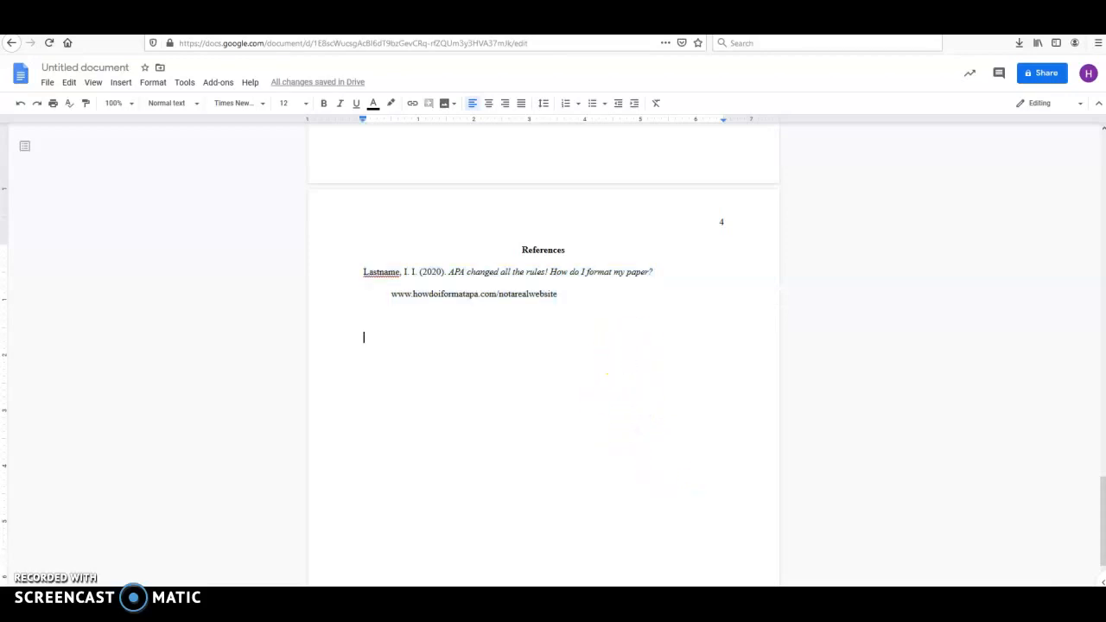
double_click(380, 271)
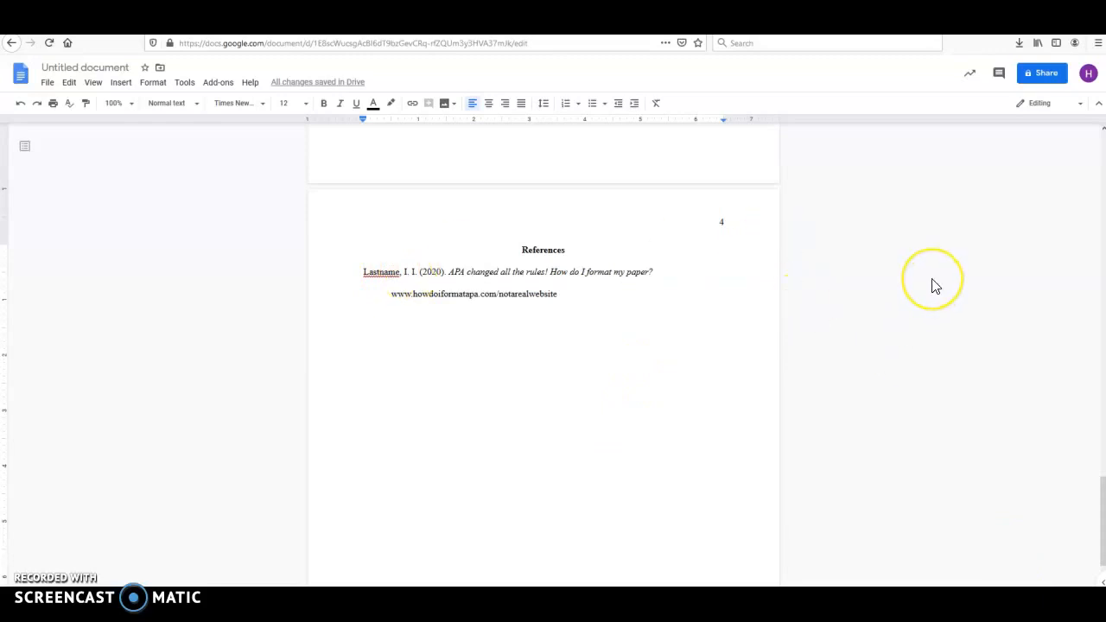
mouse_move(1078, 210)
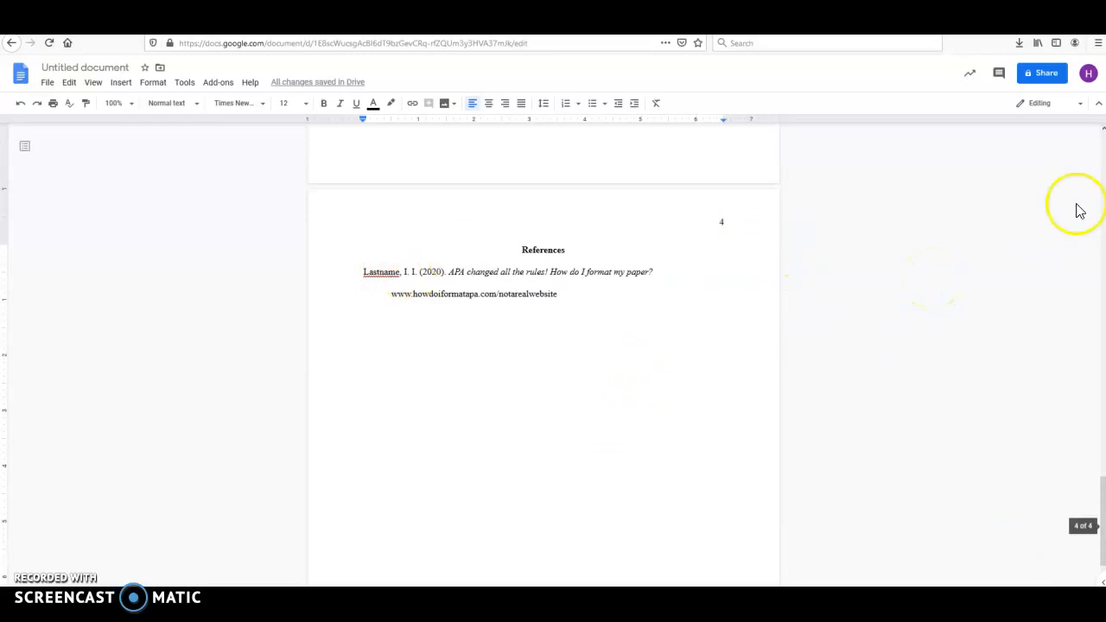
mouse_move(987, 246)
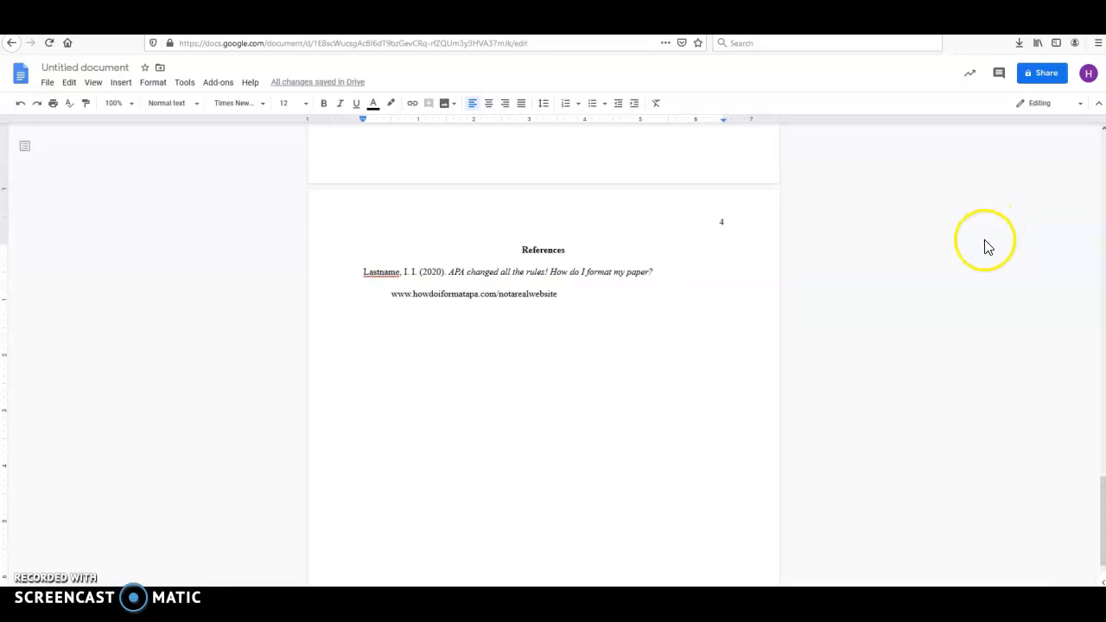
mouse_move(331, 387)
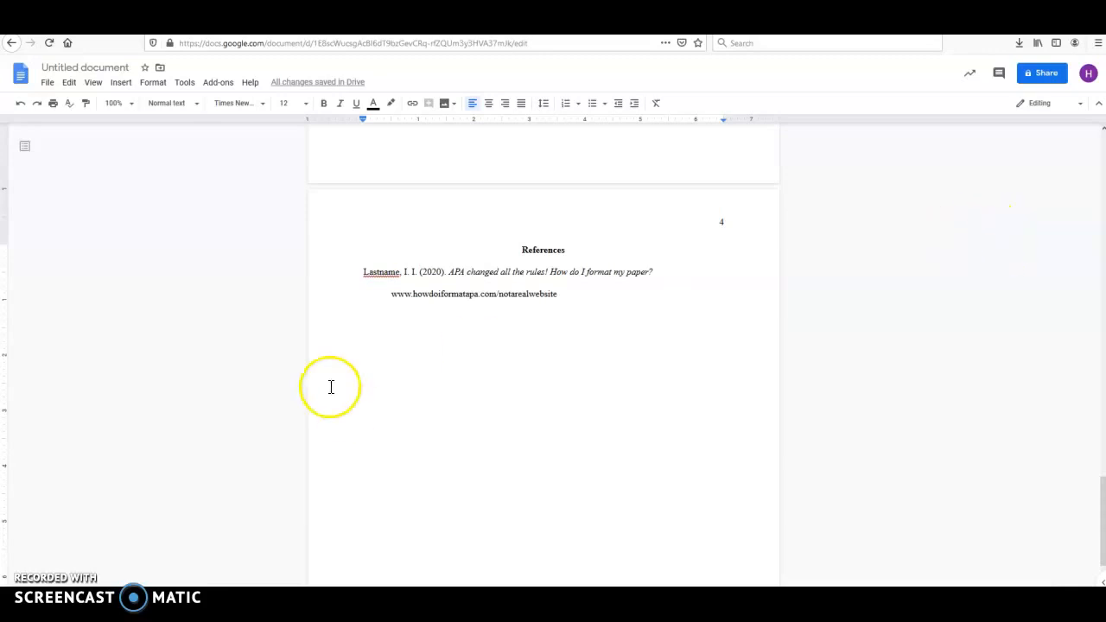